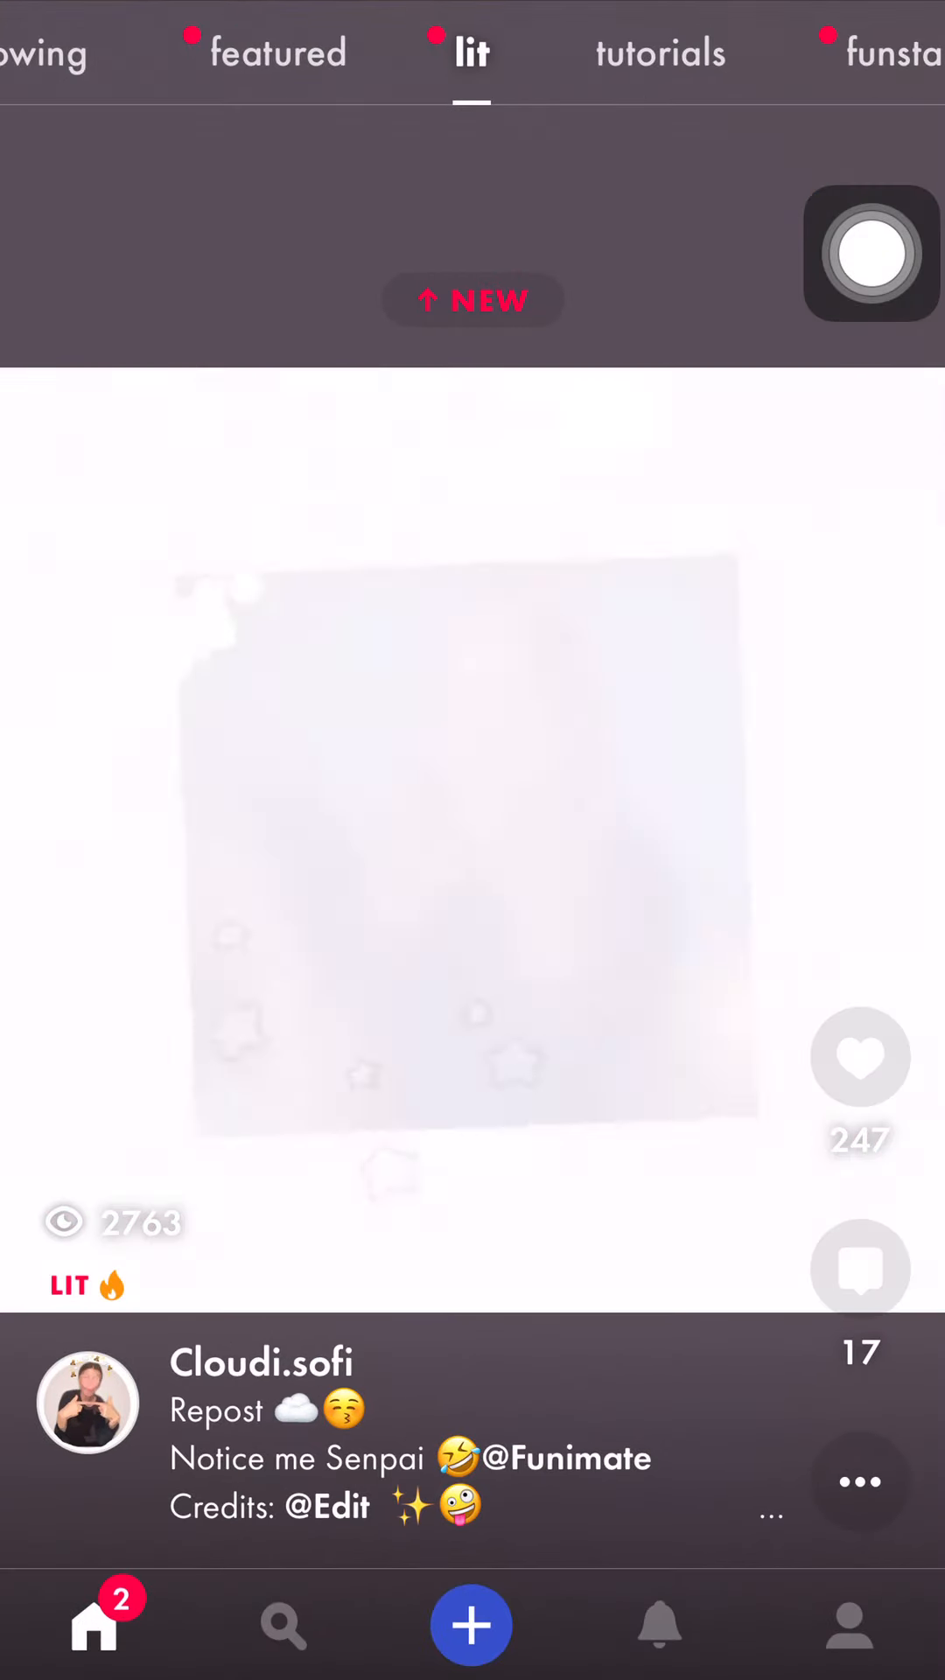
Start a new 'edit a video' project and import the flag-themed selfie clip
{"action": "left_click", "coordinate": [469, 1624]}
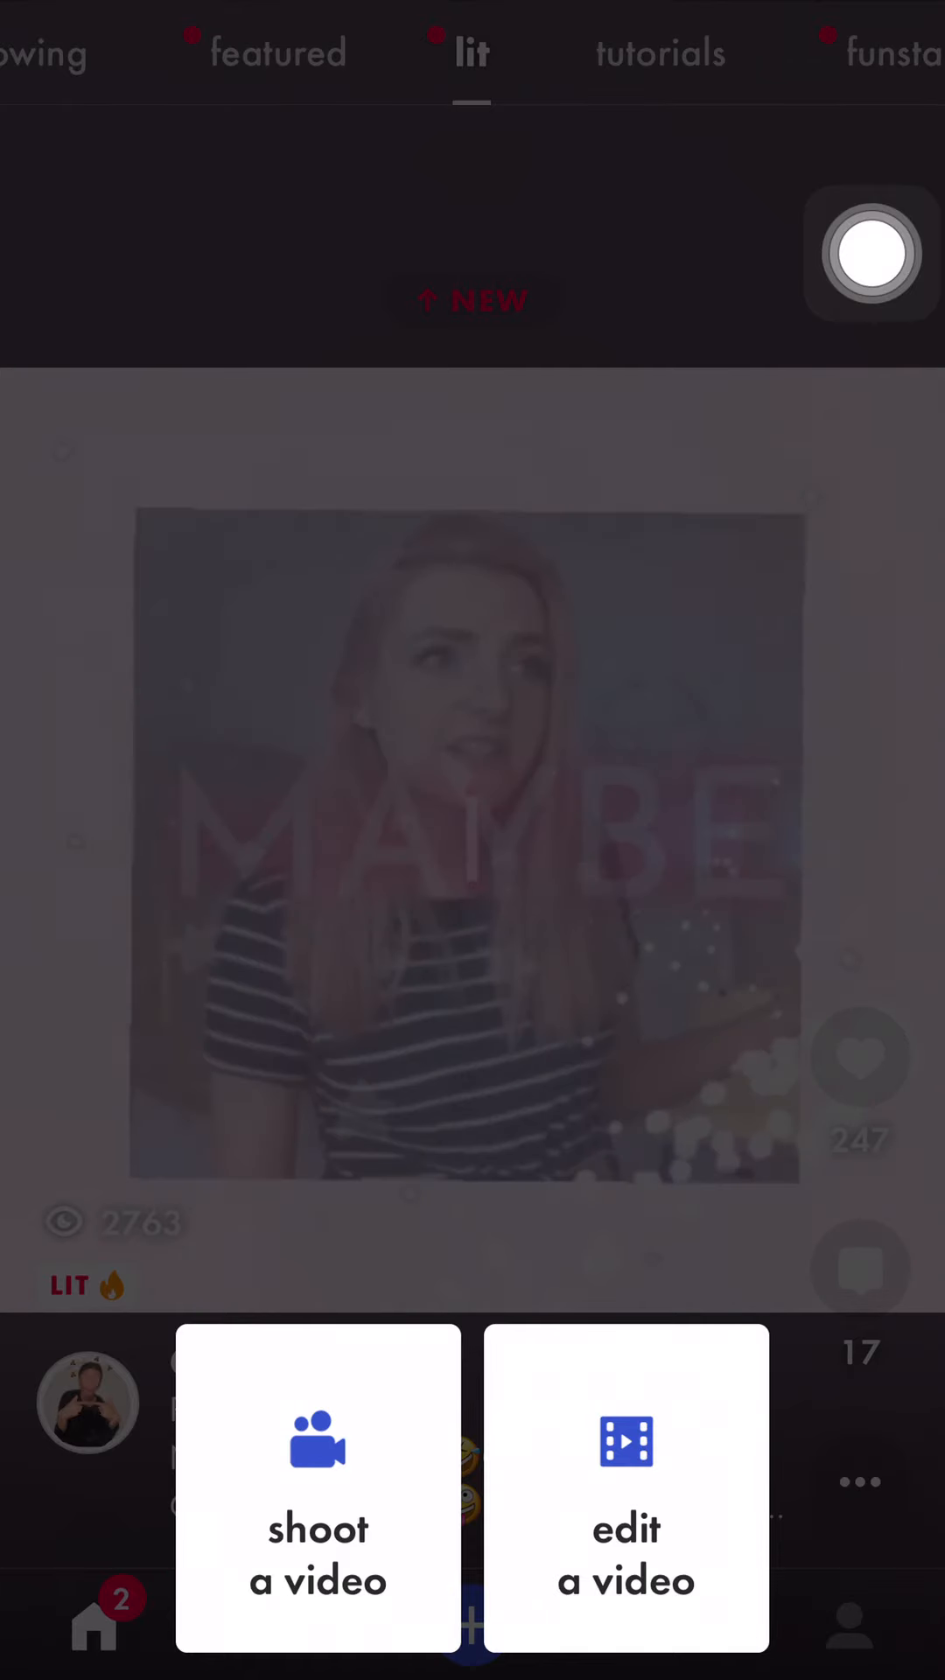
{"action": "left_click", "coordinate": [625, 1484]}
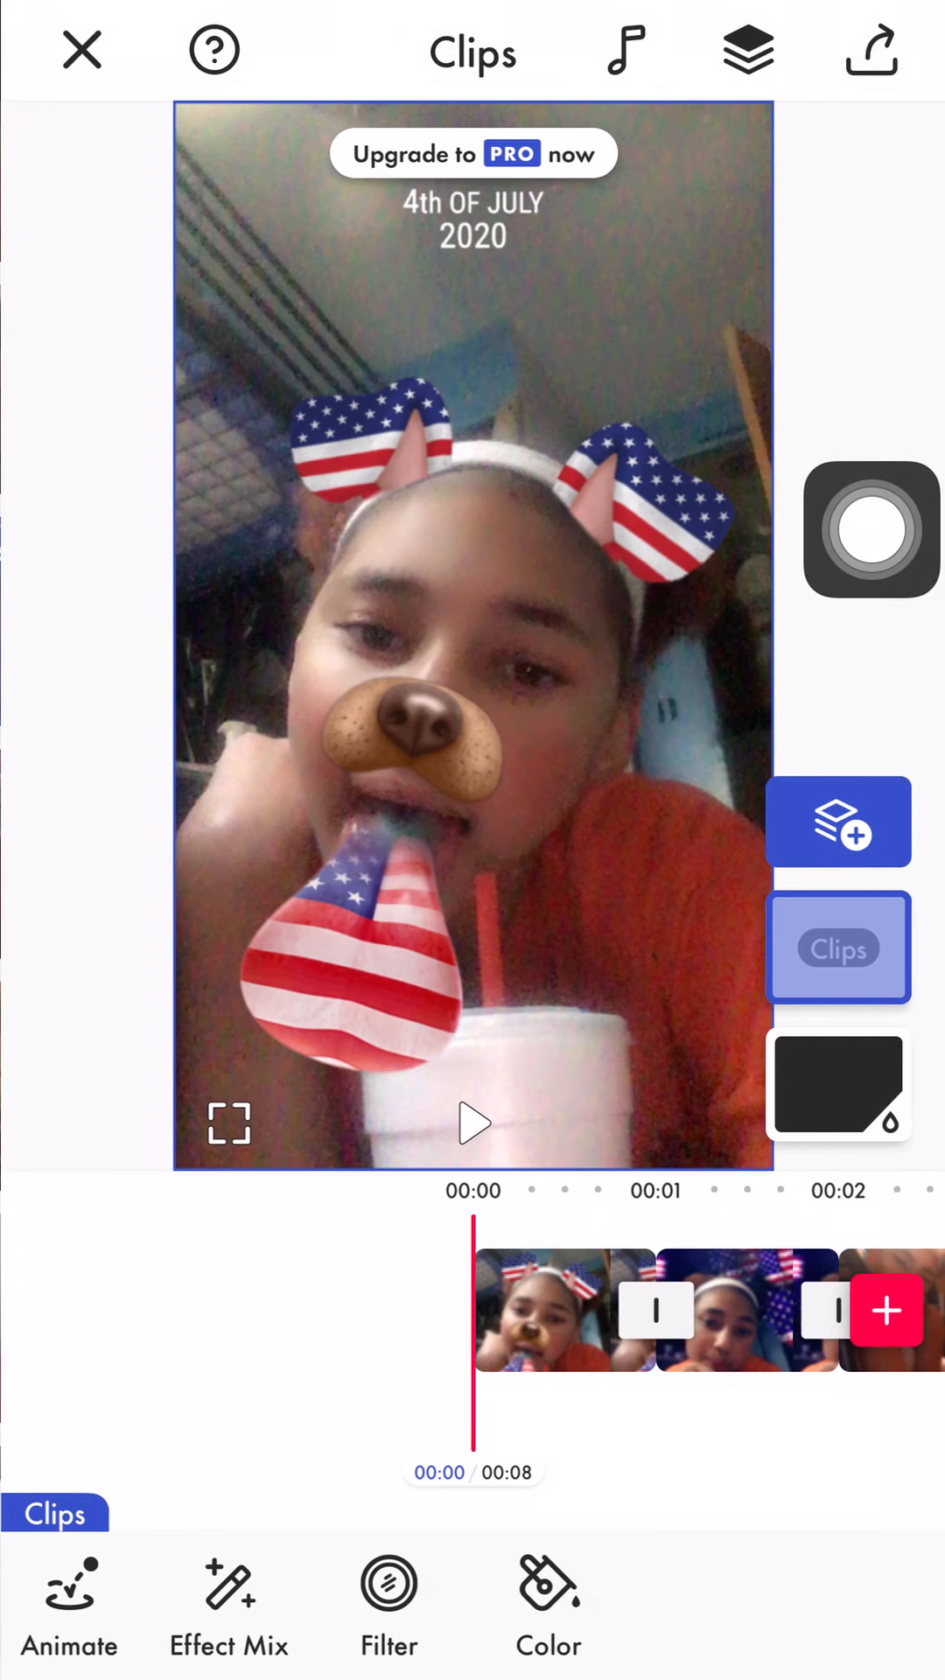
Set Video Sound as the project soundtrack, confirm, and preview playback
{"action": "left_click", "coordinate": [625, 51]}
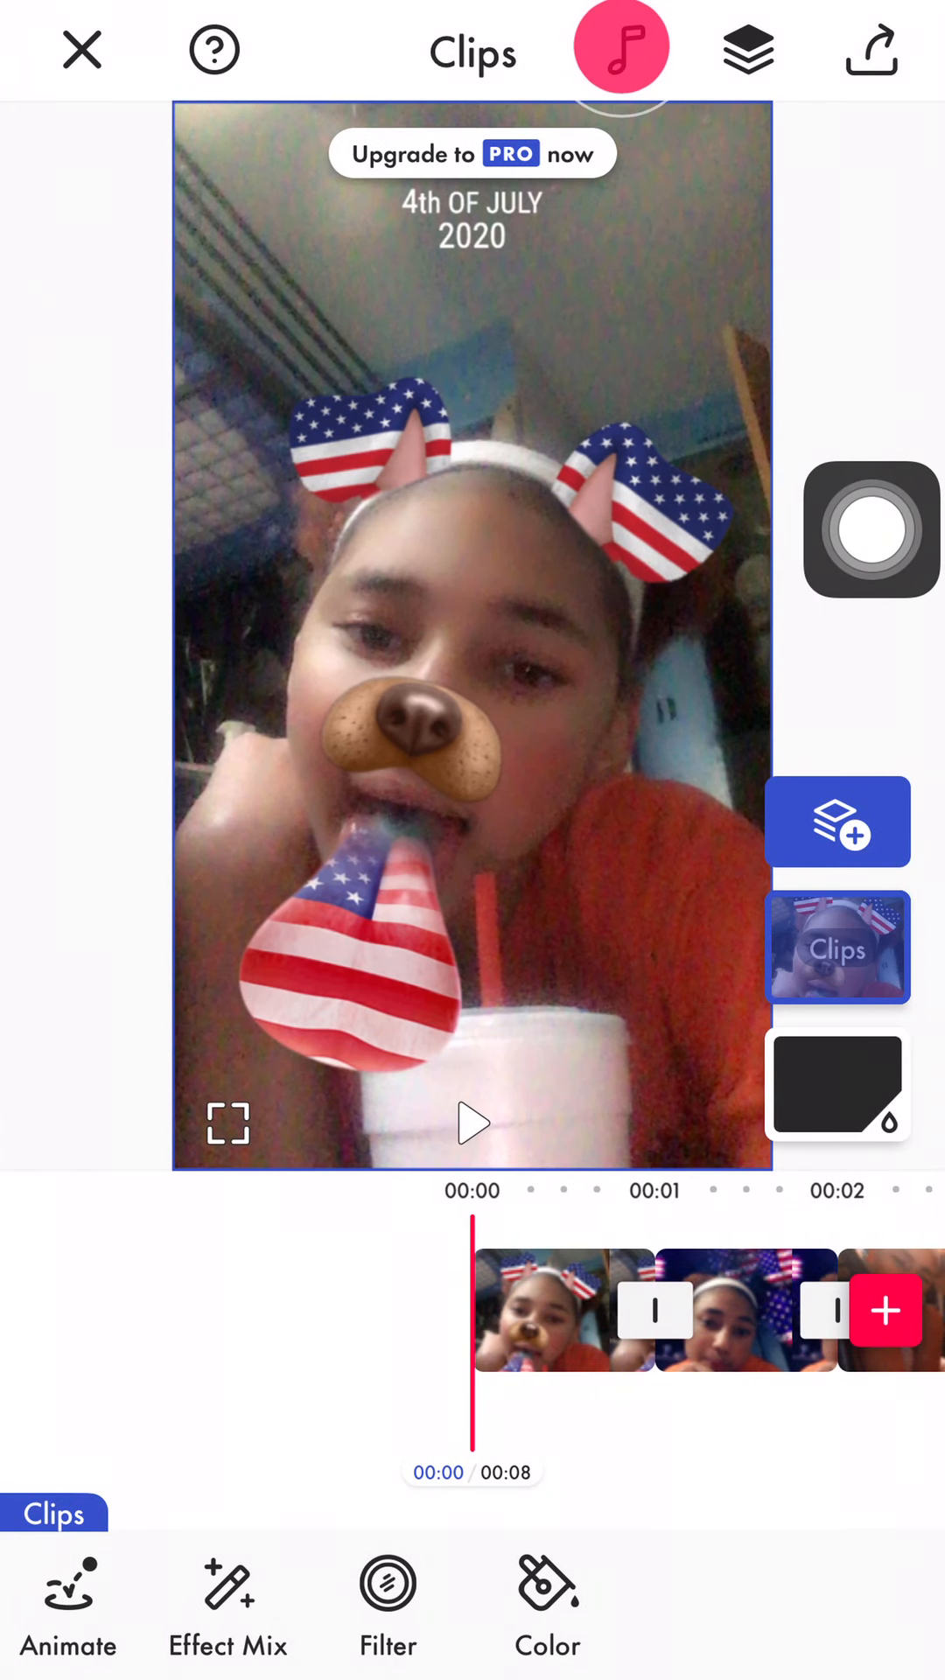
{"action": "left_click", "coordinate": [620, 47]}
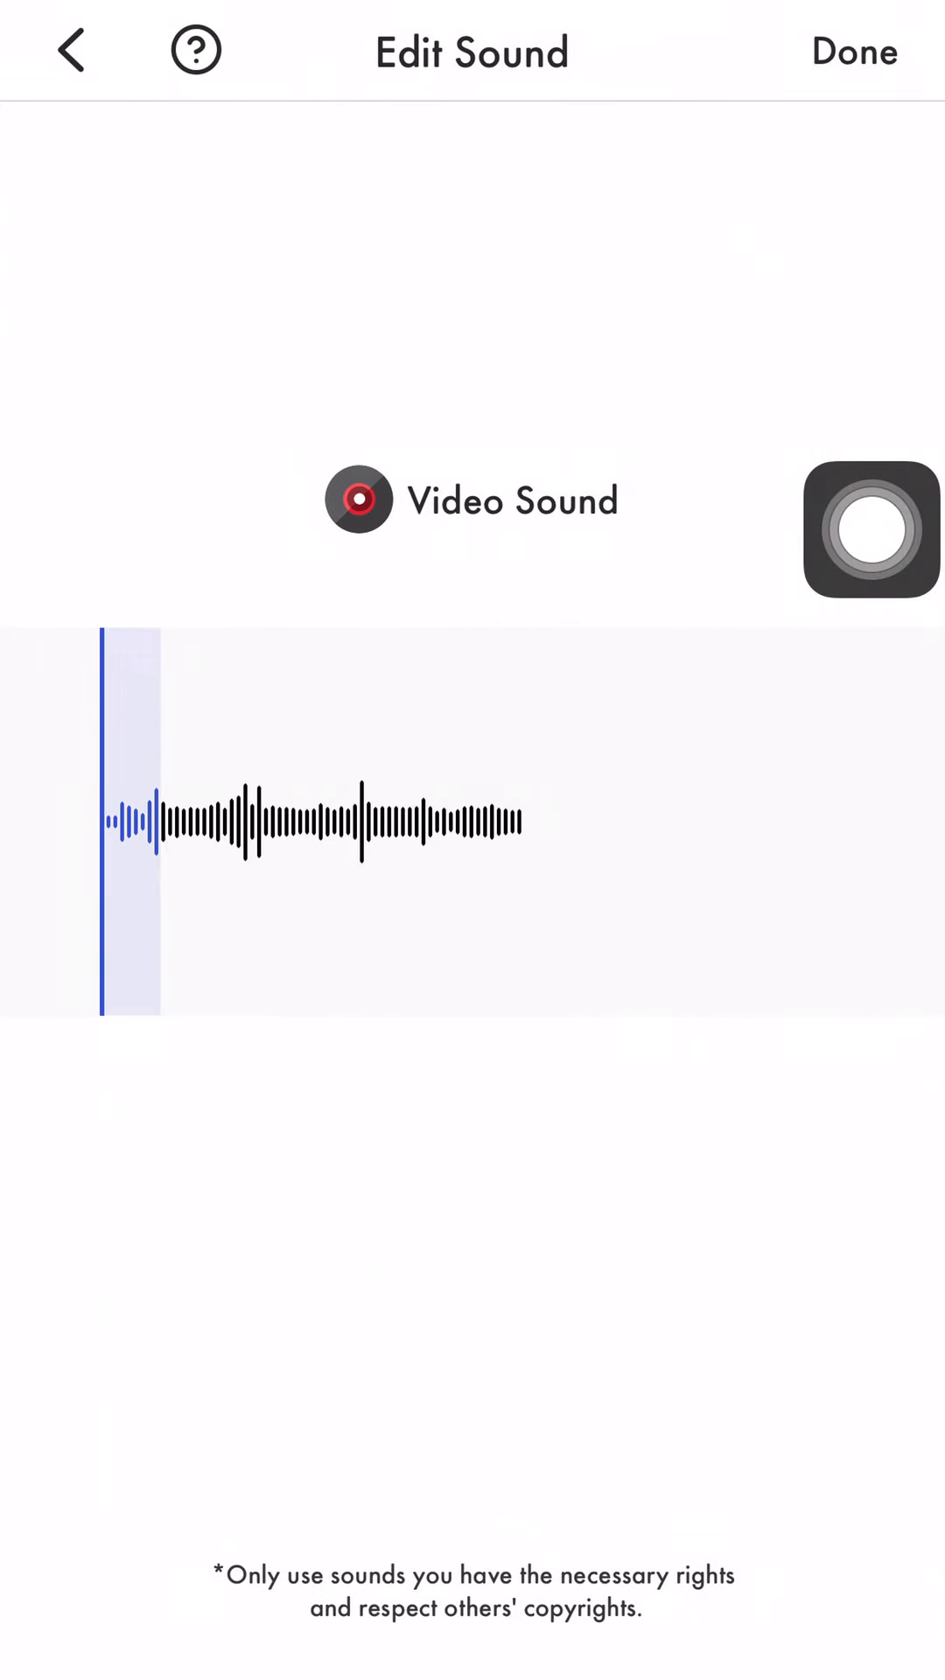
{"action": "left_click", "coordinate": [855, 51]}
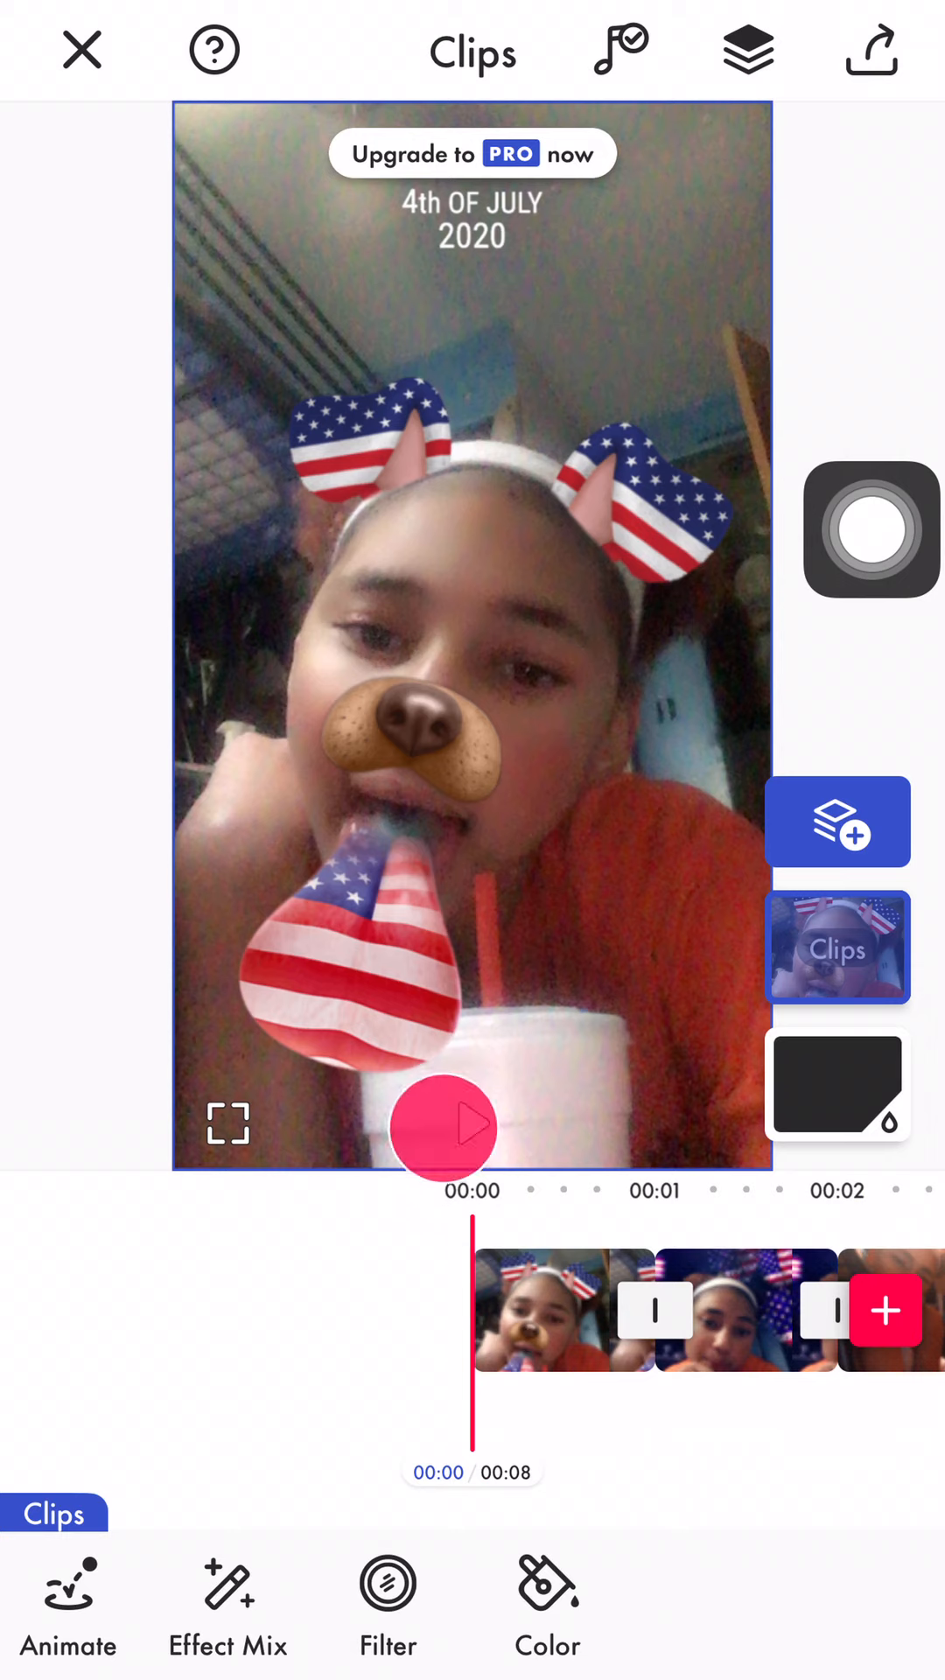
{"action": "left_click", "coordinate": [471, 1126]}
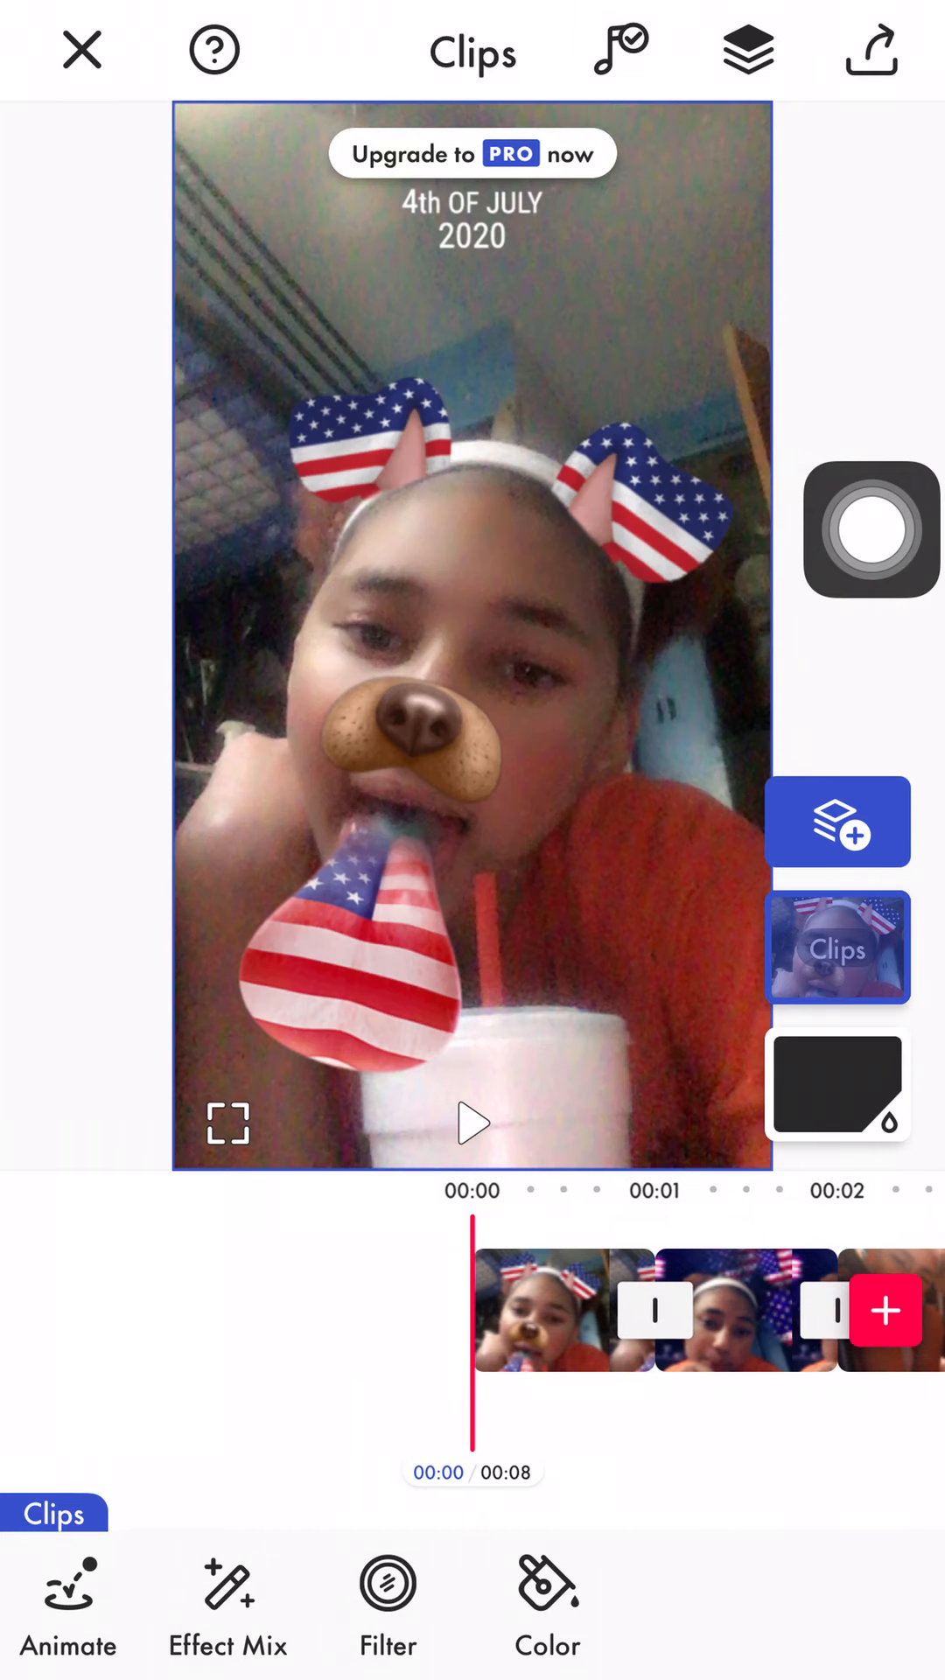
In Animate > Custom, add Scale keyframes across the clip's first two seconds
{"action": "left_click", "coordinate": [67, 1618]}
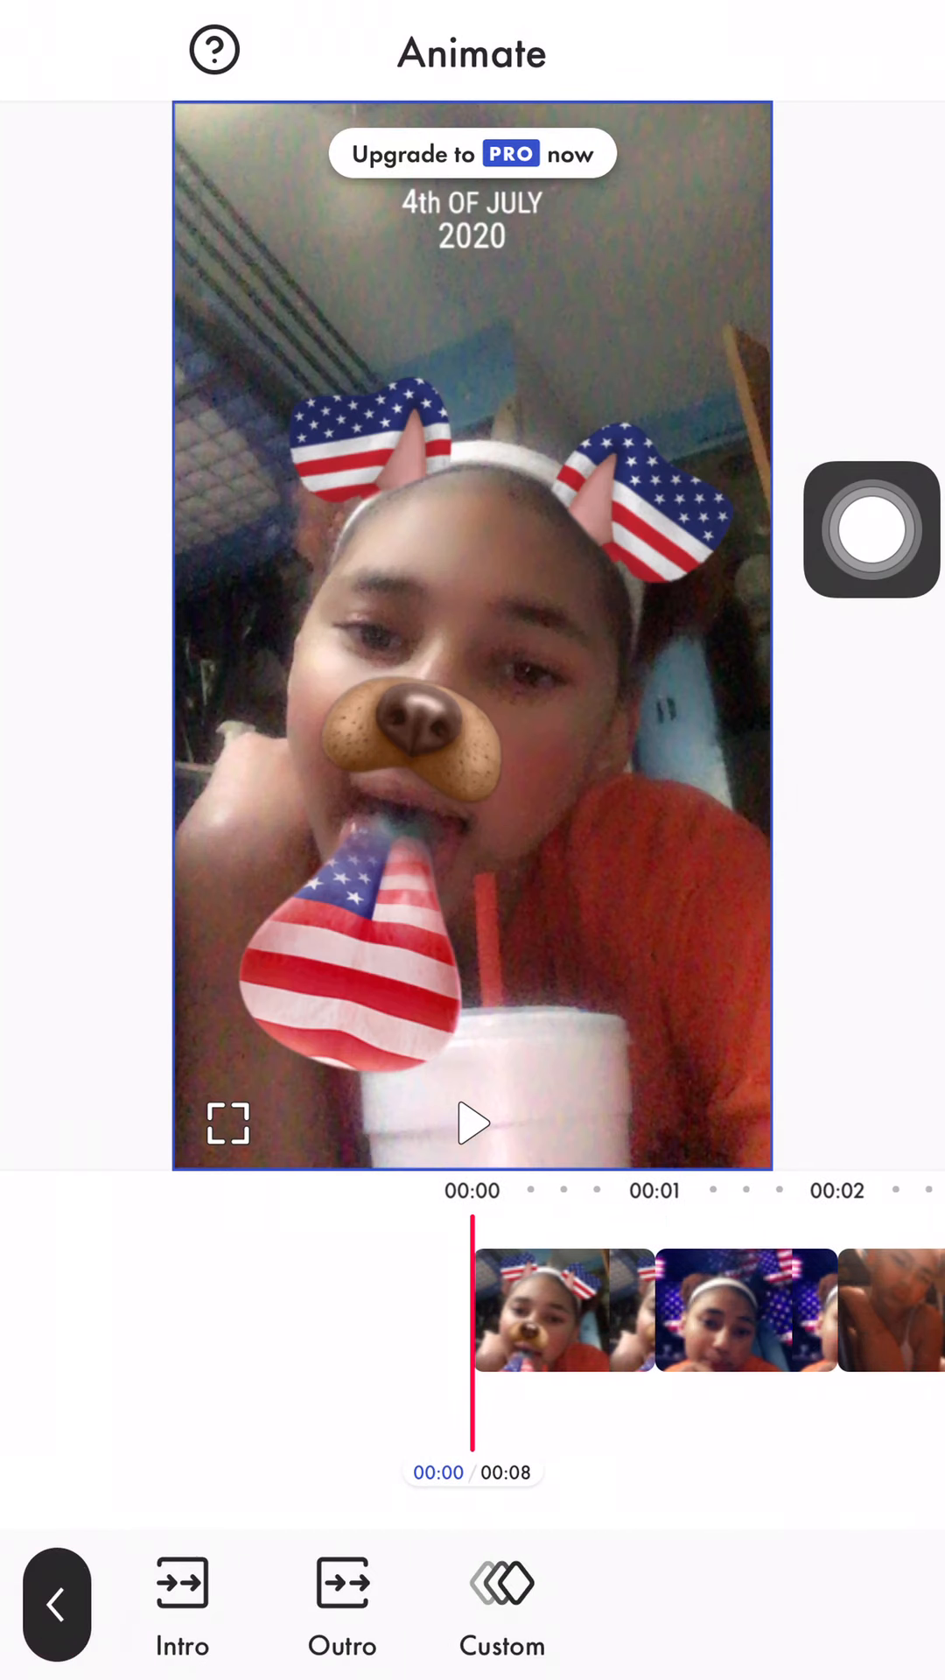
{"action": "left_click", "coordinate": [500, 1612]}
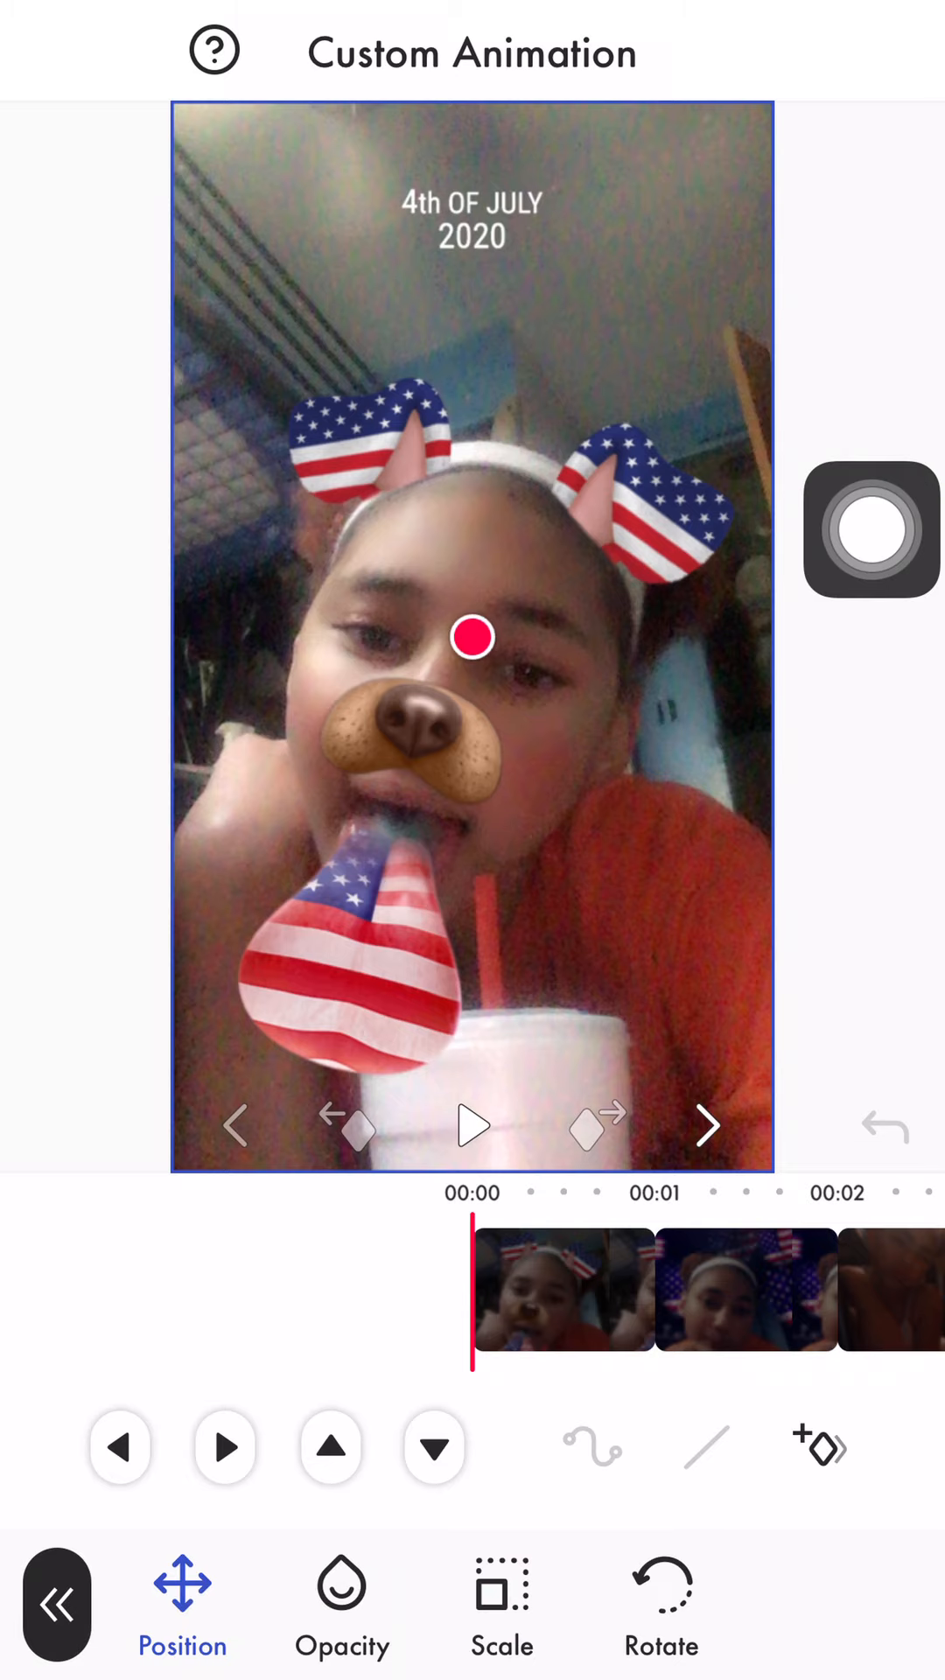
{"action": "left_click", "coordinate": [498, 1595]}
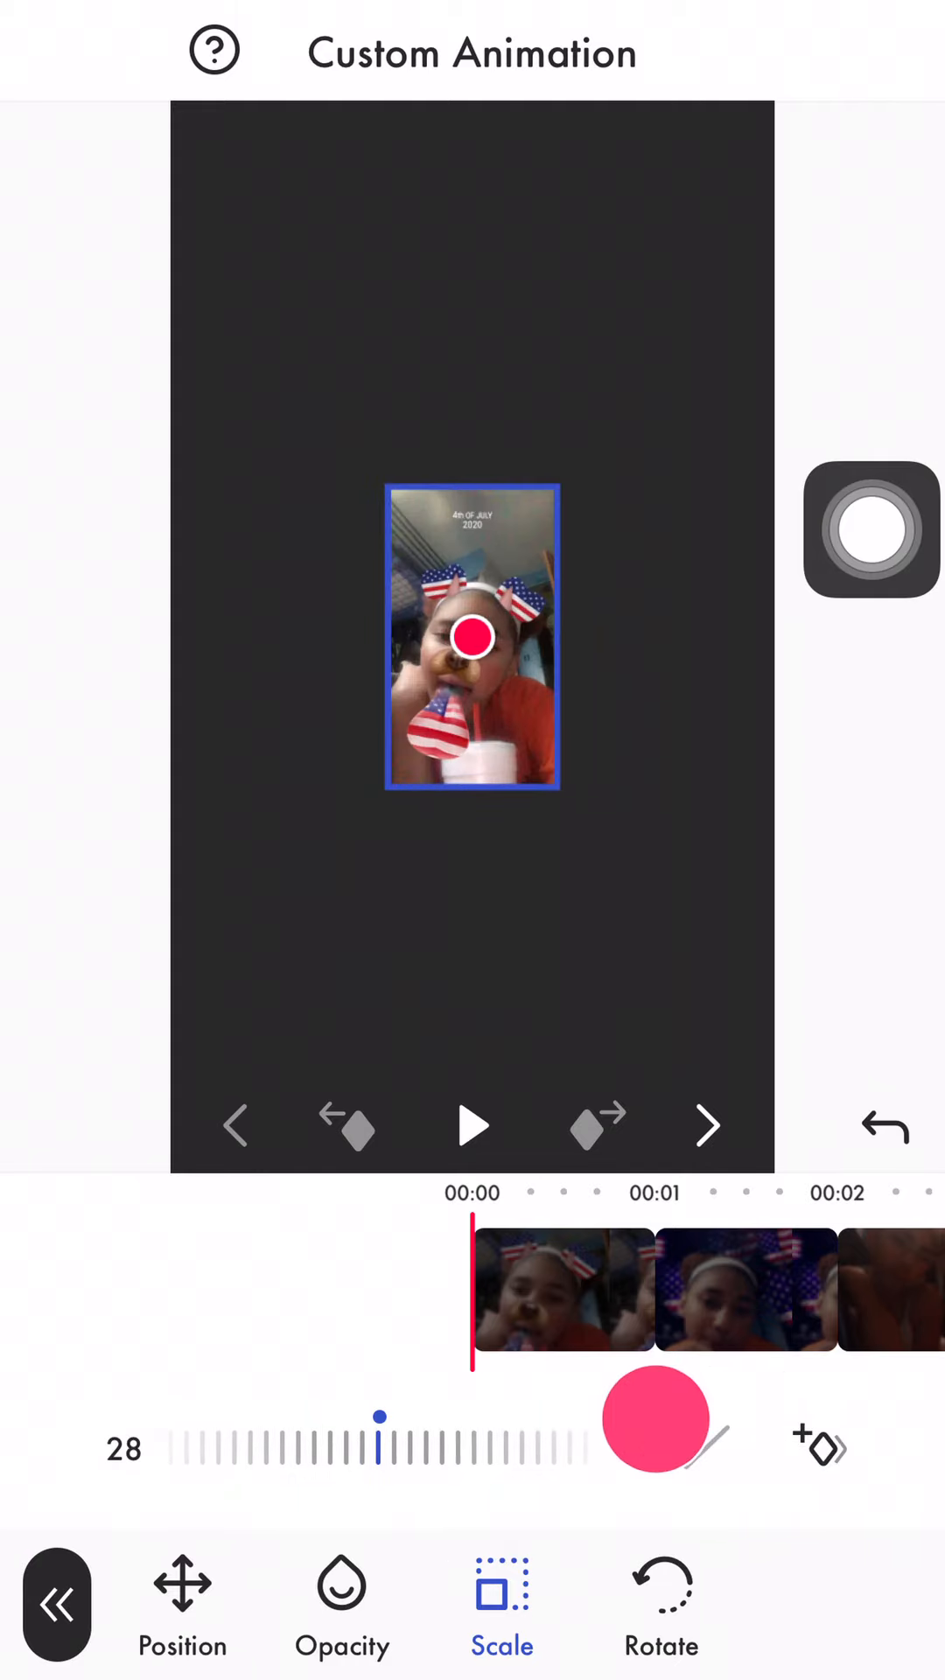
{"action": "left_click", "coordinate": [657, 1418]}
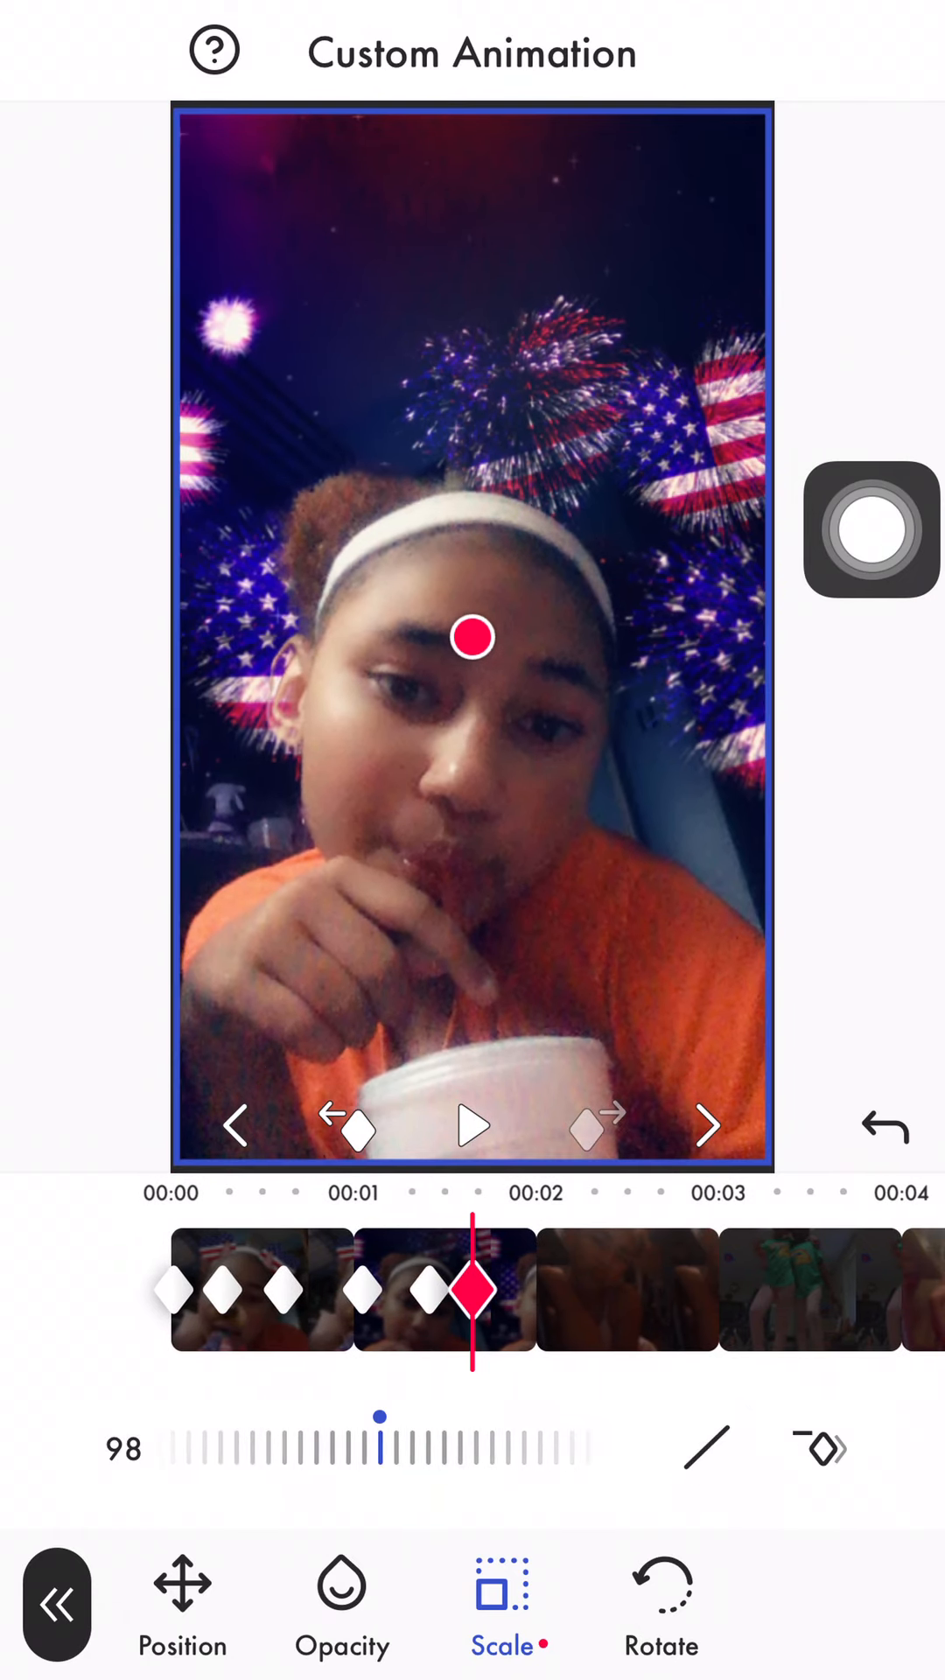
Add Rotate keyframes at about -5° and an Opacity keyframe at 34
{"action": "left_click", "coordinate": [657, 1591]}
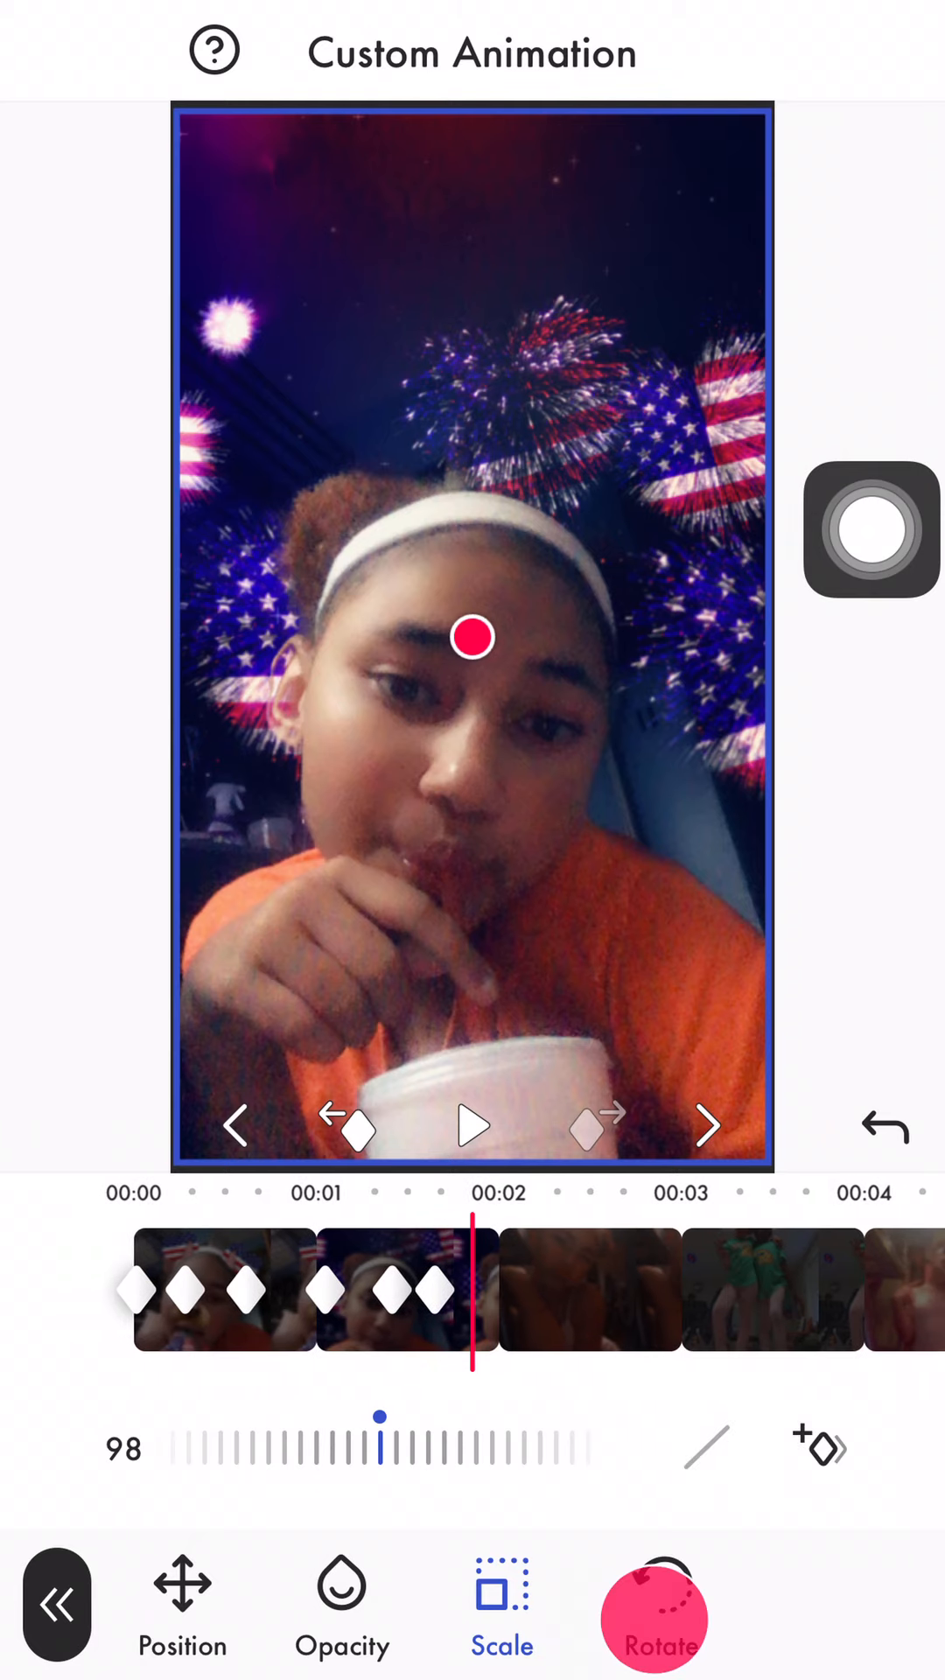
{"action": "left_click", "coordinate": [655, 1595]}
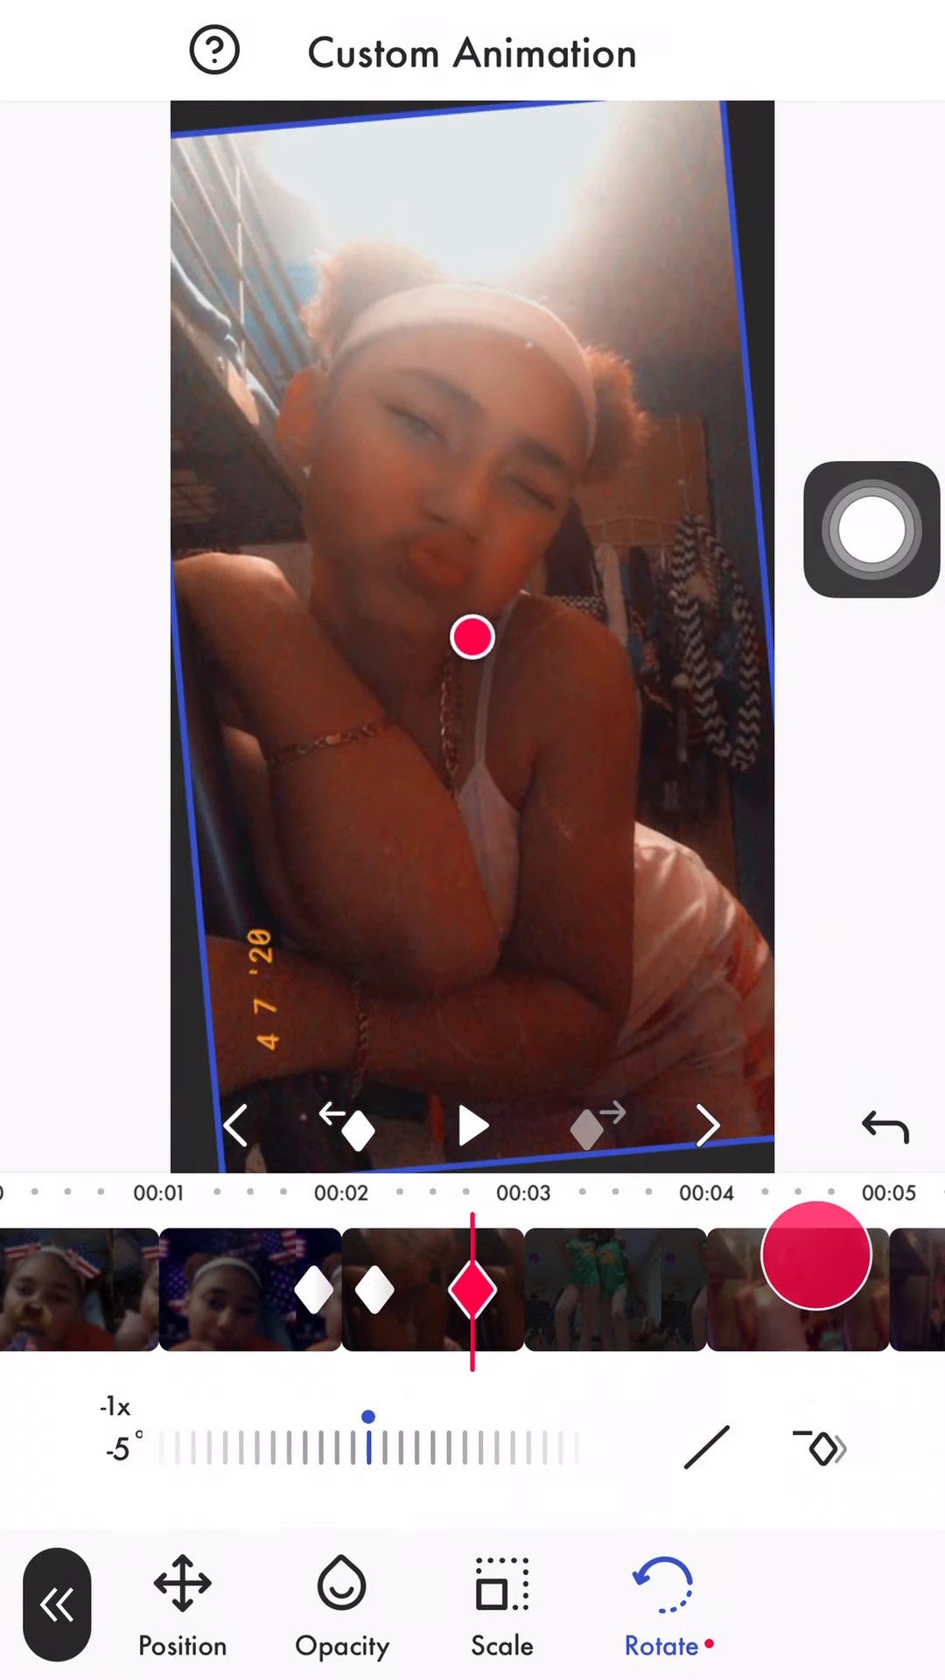
{"action": "left_click", "coordinate": [342, 1596]}
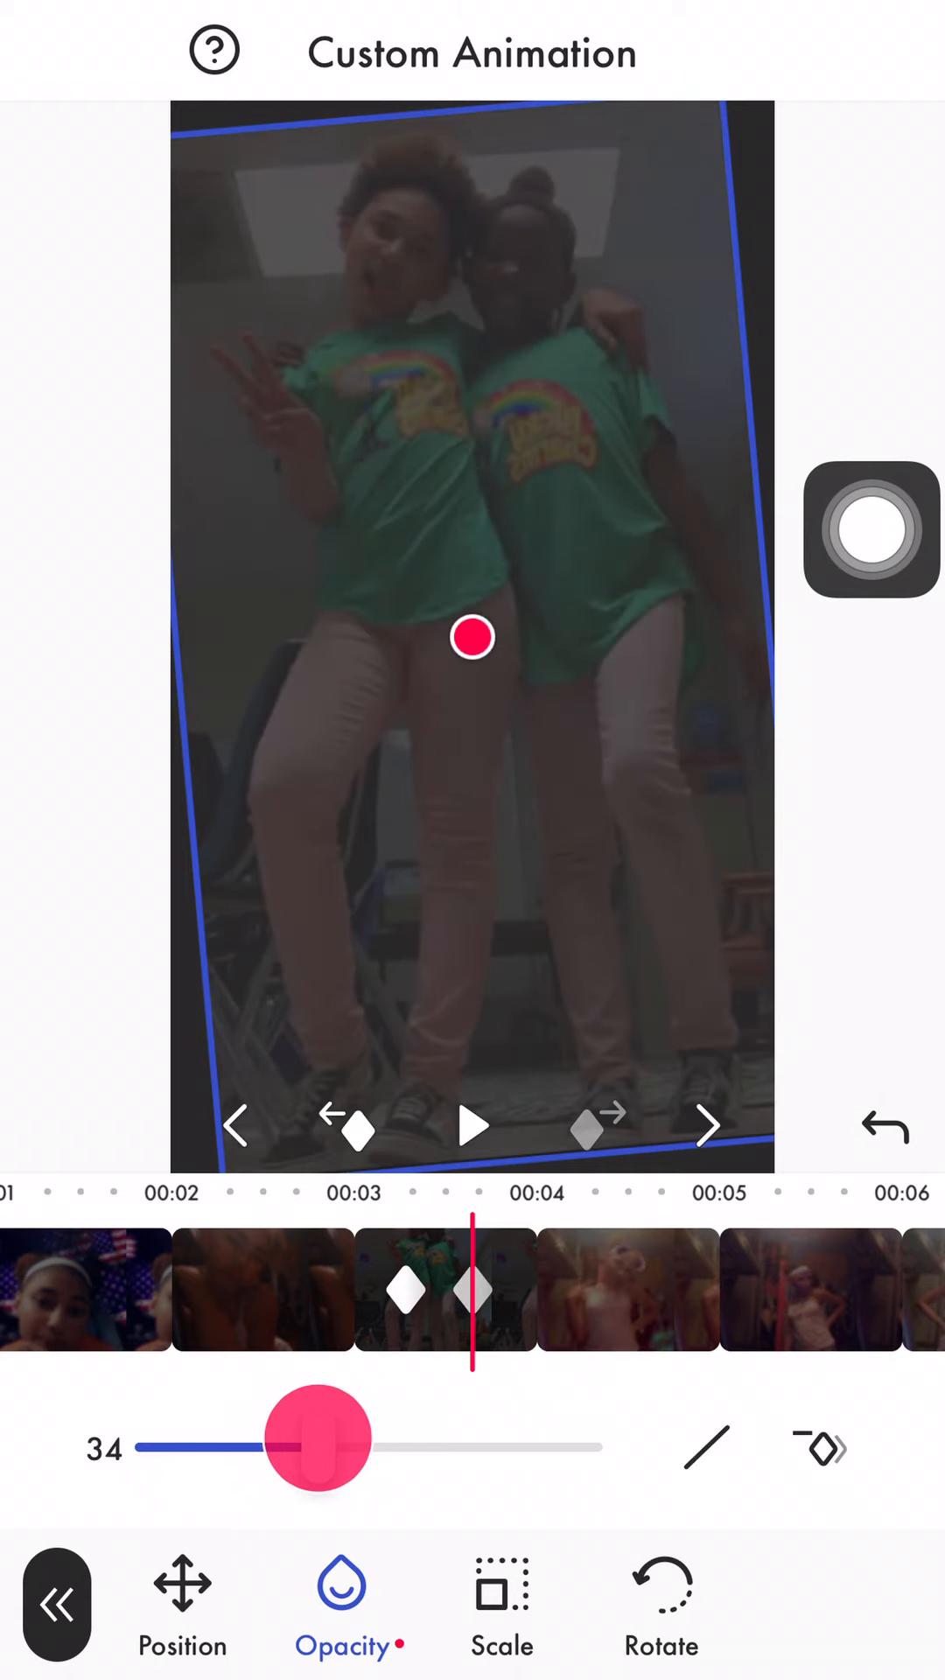
Add Position keyframes nudging the clip slightly left and upward
{"action": "left_click", "coordinate": [182, 1585]}
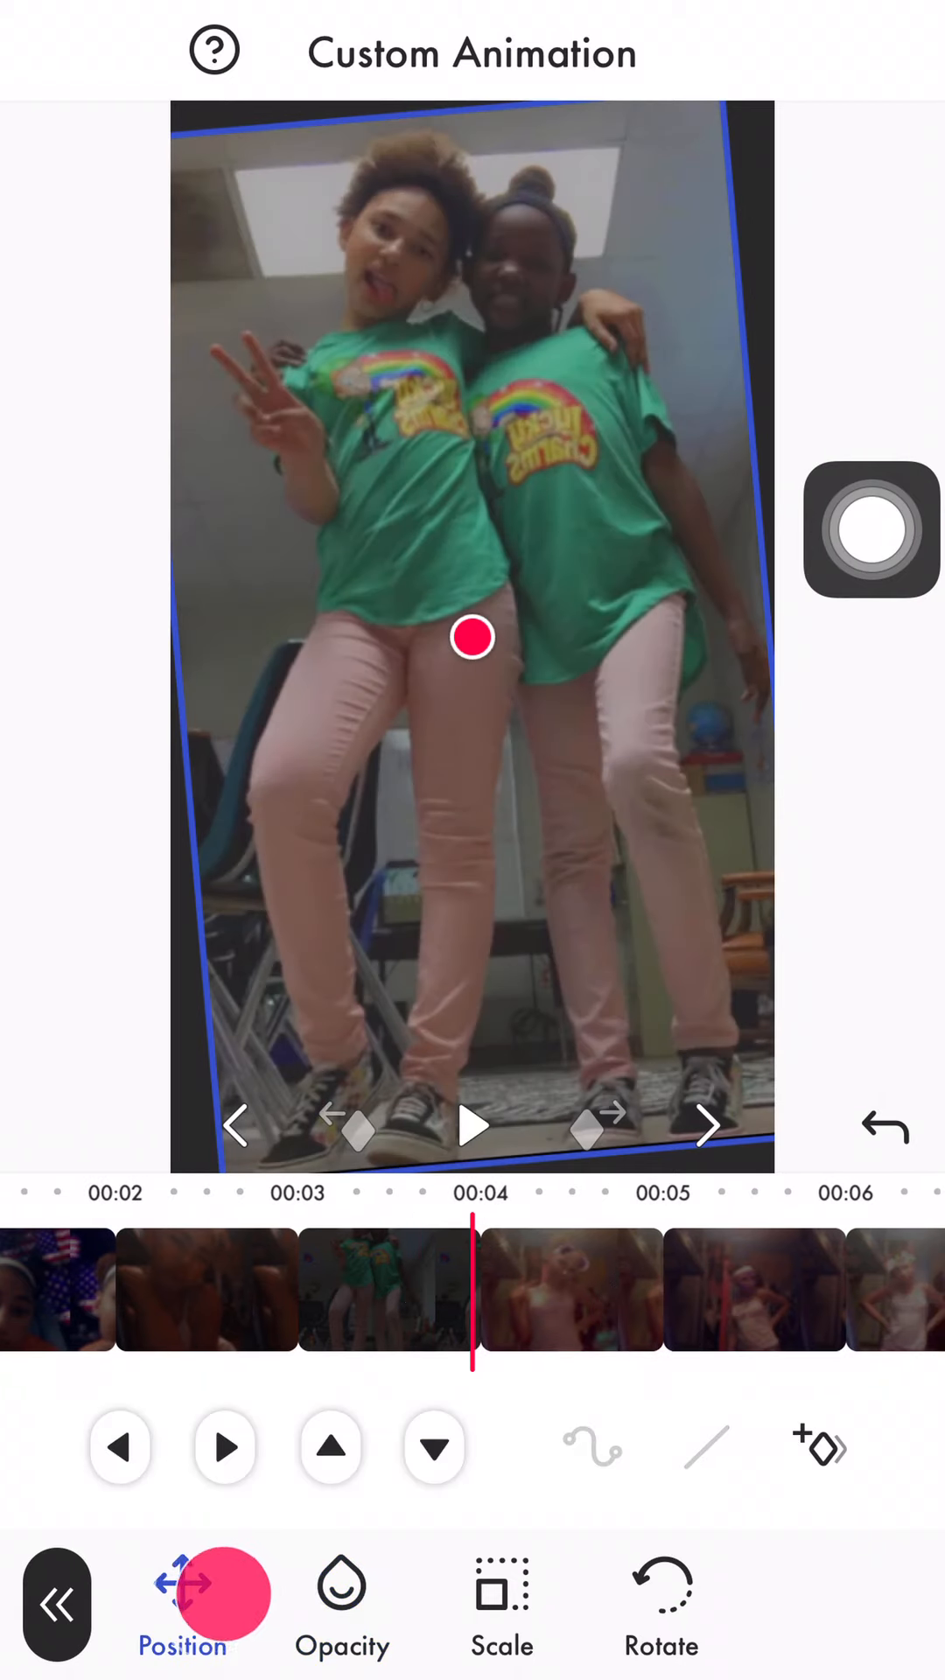
{"action": "left_click", "coordinate": [120, 1447]}
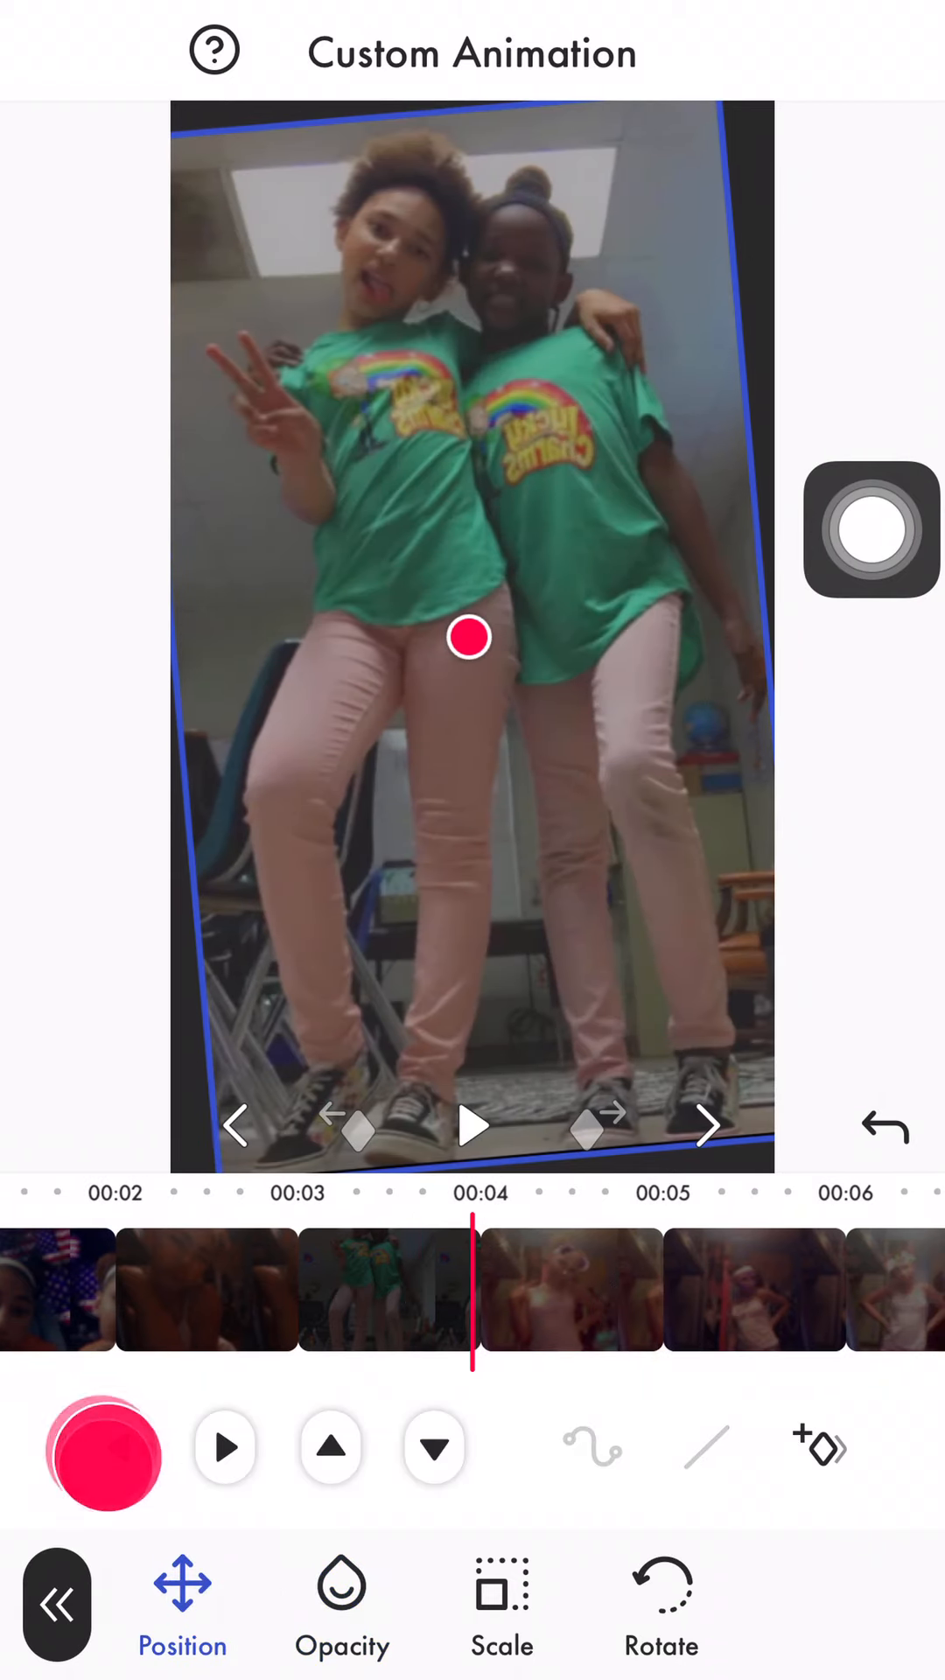
{"action": "left_click", "coordinate": [819, 1446]}
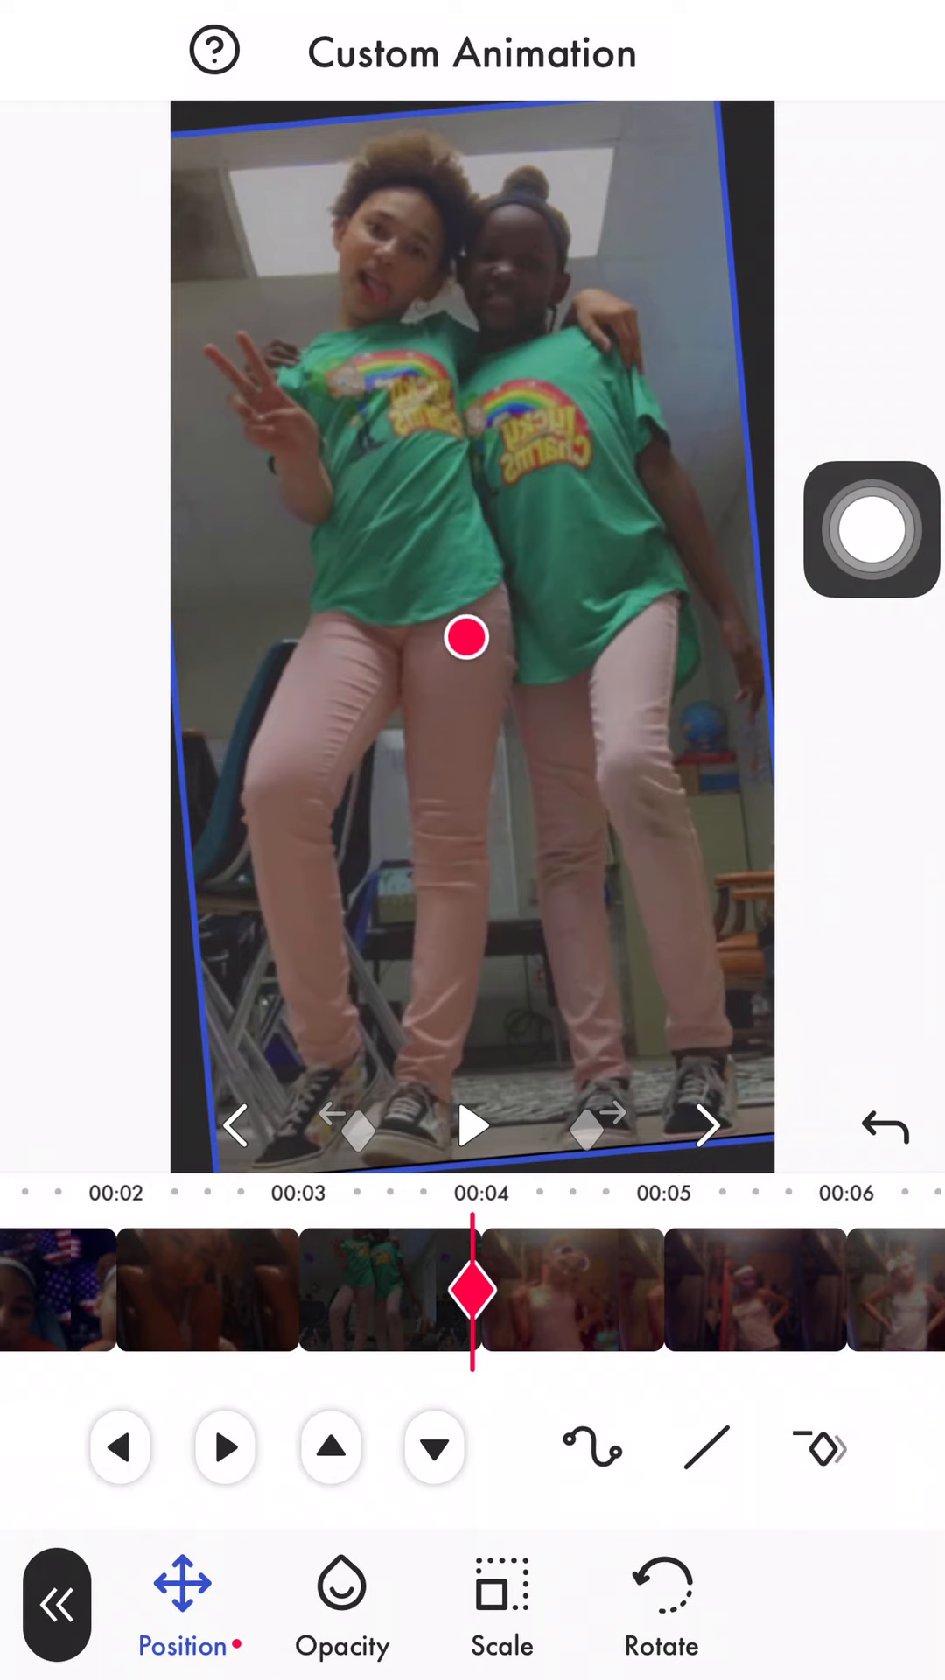
{"action": "left_click", "coordinate": [330, 1445]}
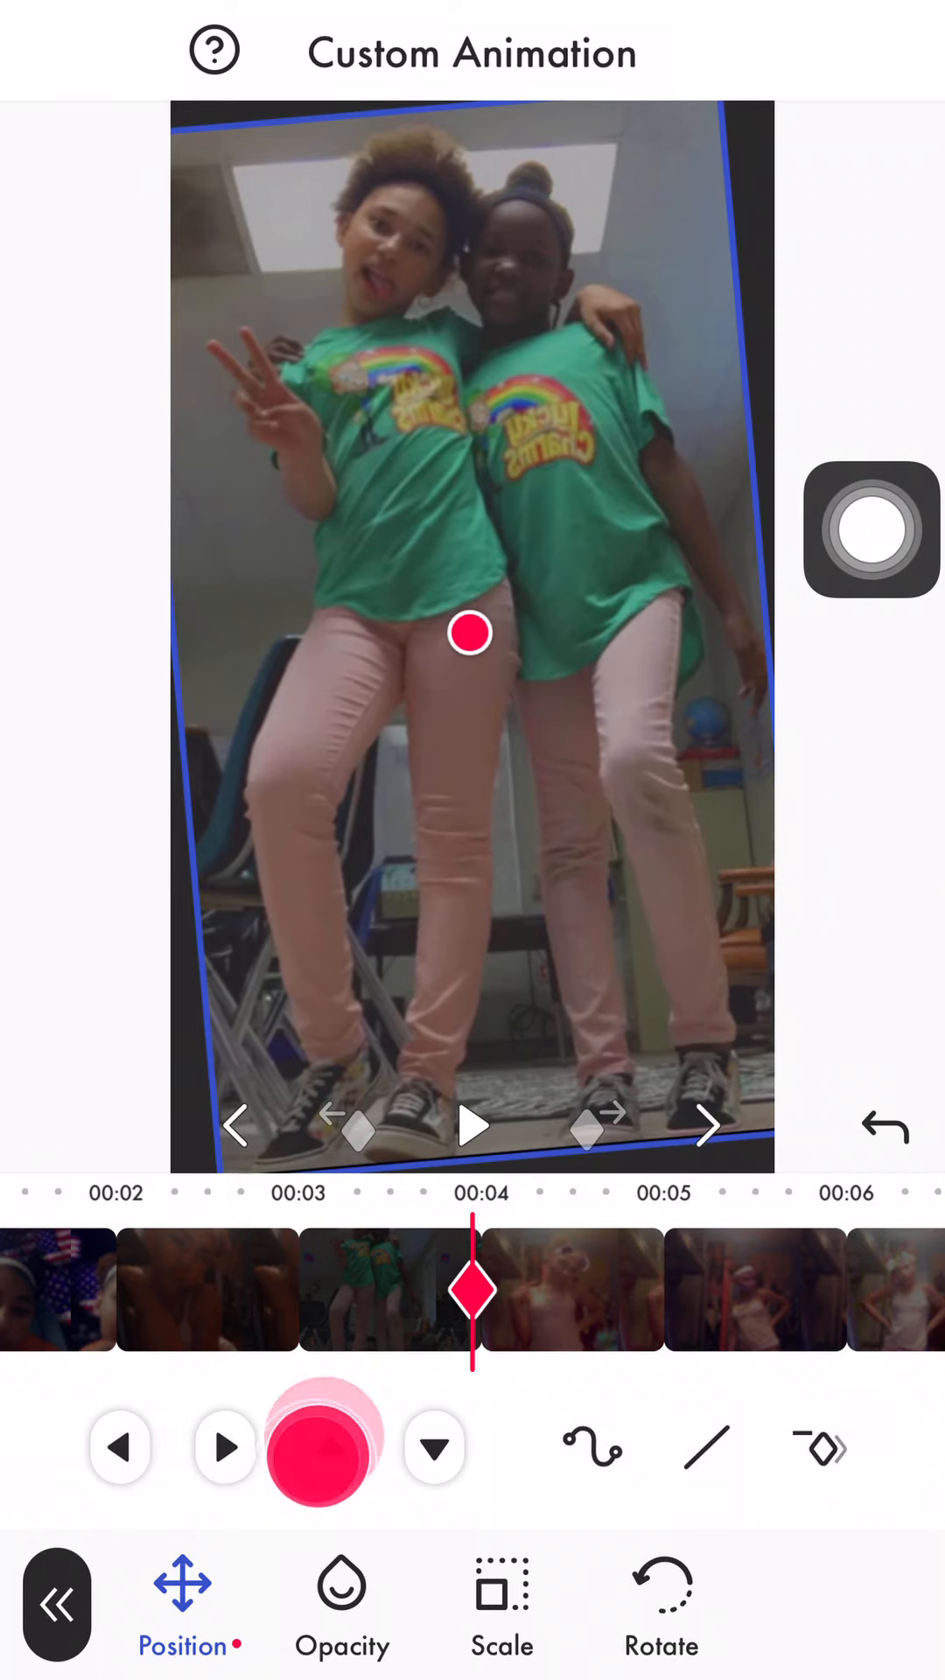
{"action": "left_click", "coordinate": [326, 1446]}
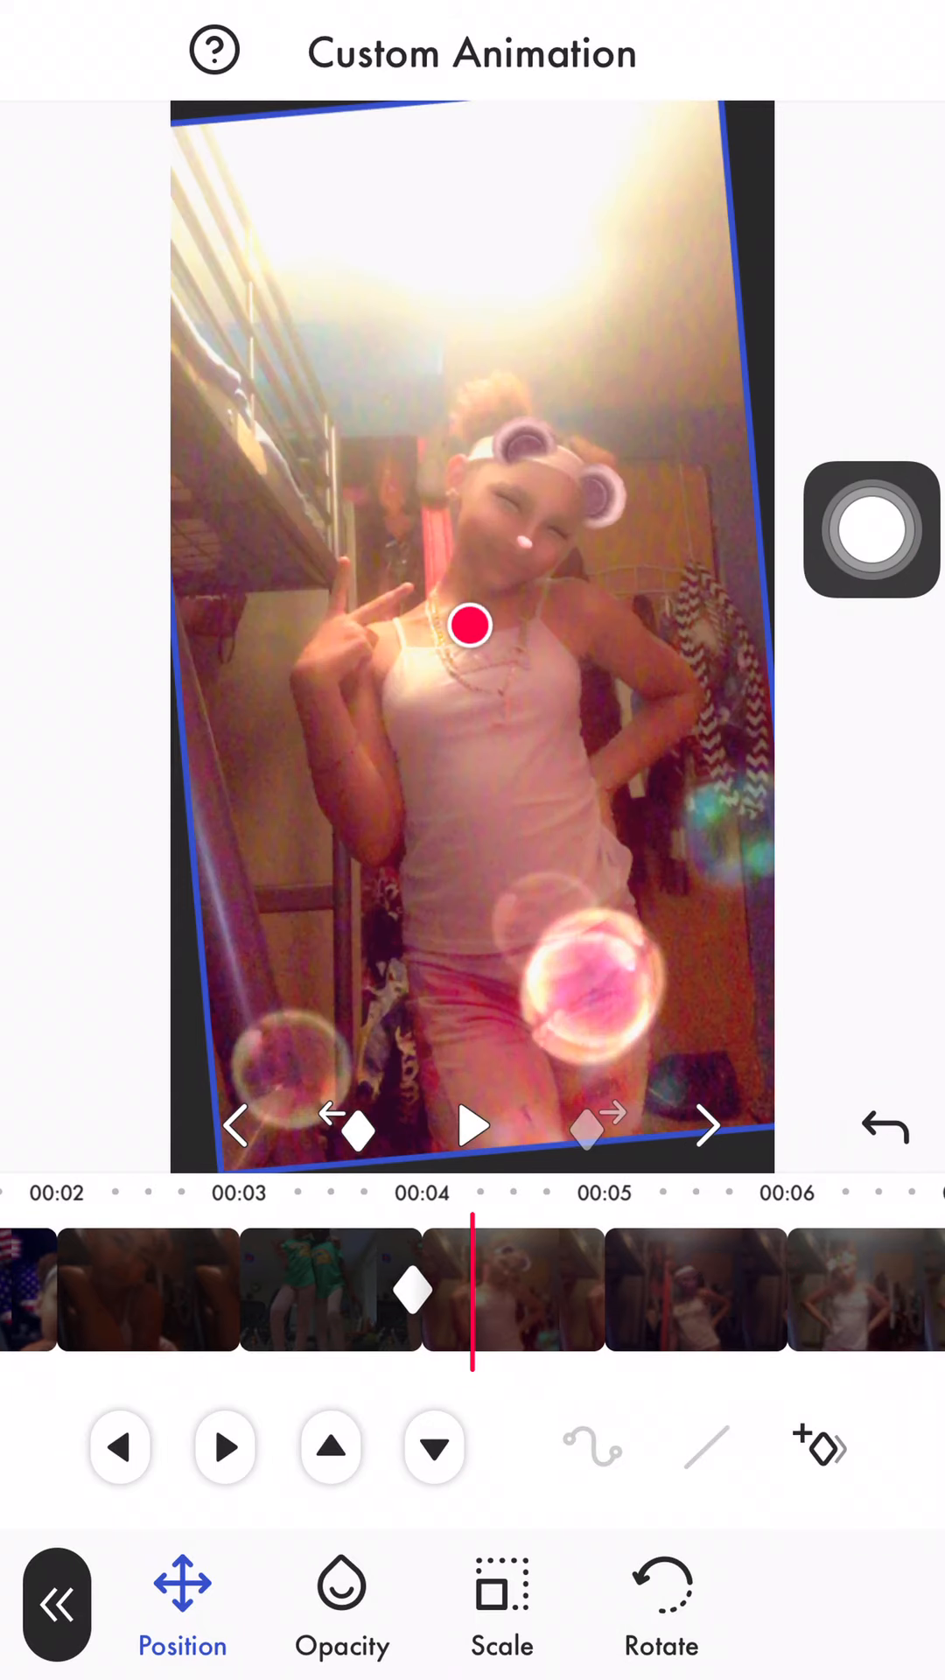
Keyframe Scale 121, Rotate -155° and 35°, and Scale 0 on the final clip
{"action": "left_click", "coordinate": [501, 1602]}
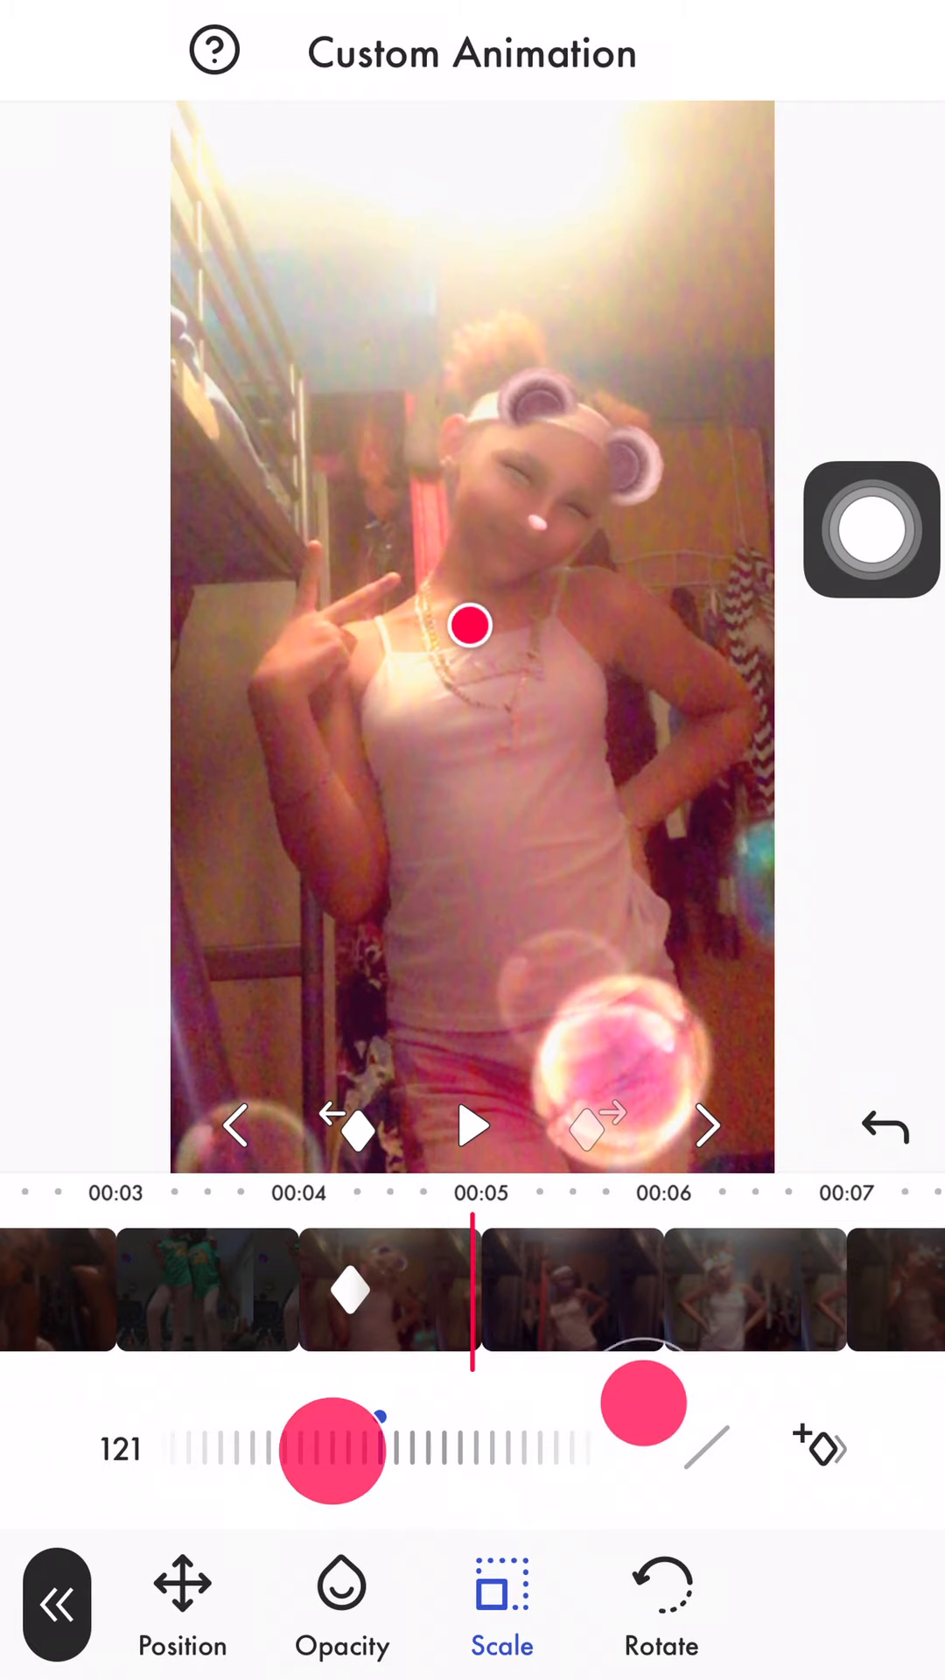
{"action": "left_click", "coordinate": [662, 1596]}
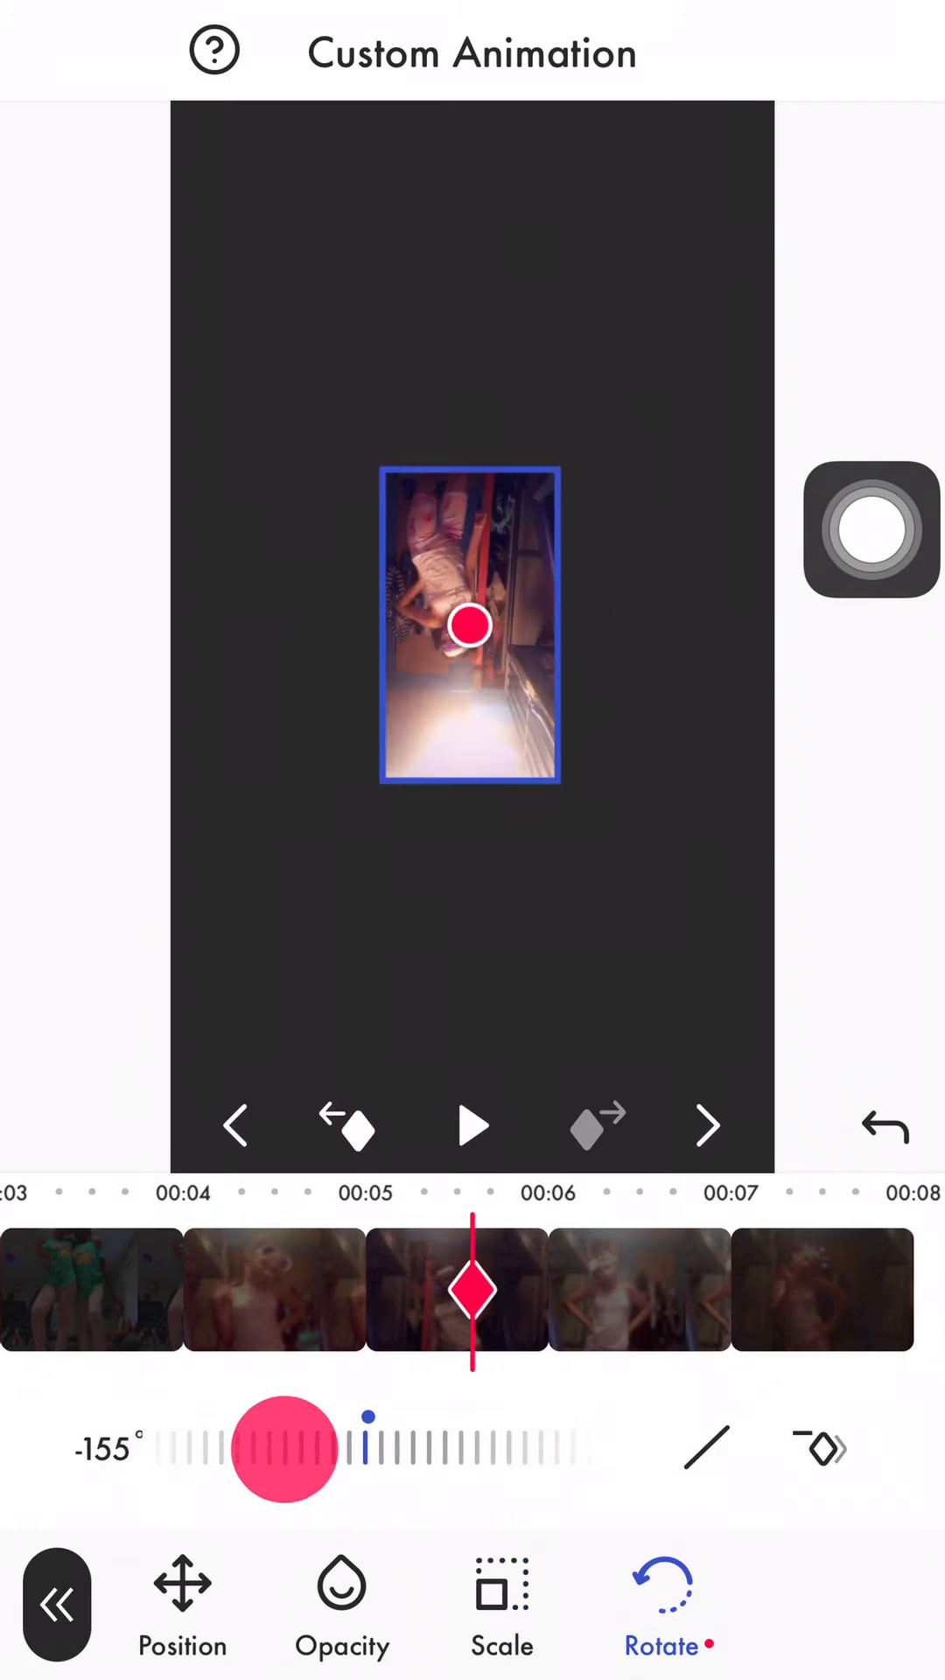
{"action": "left_click", "coordinate": [342, 1602]}
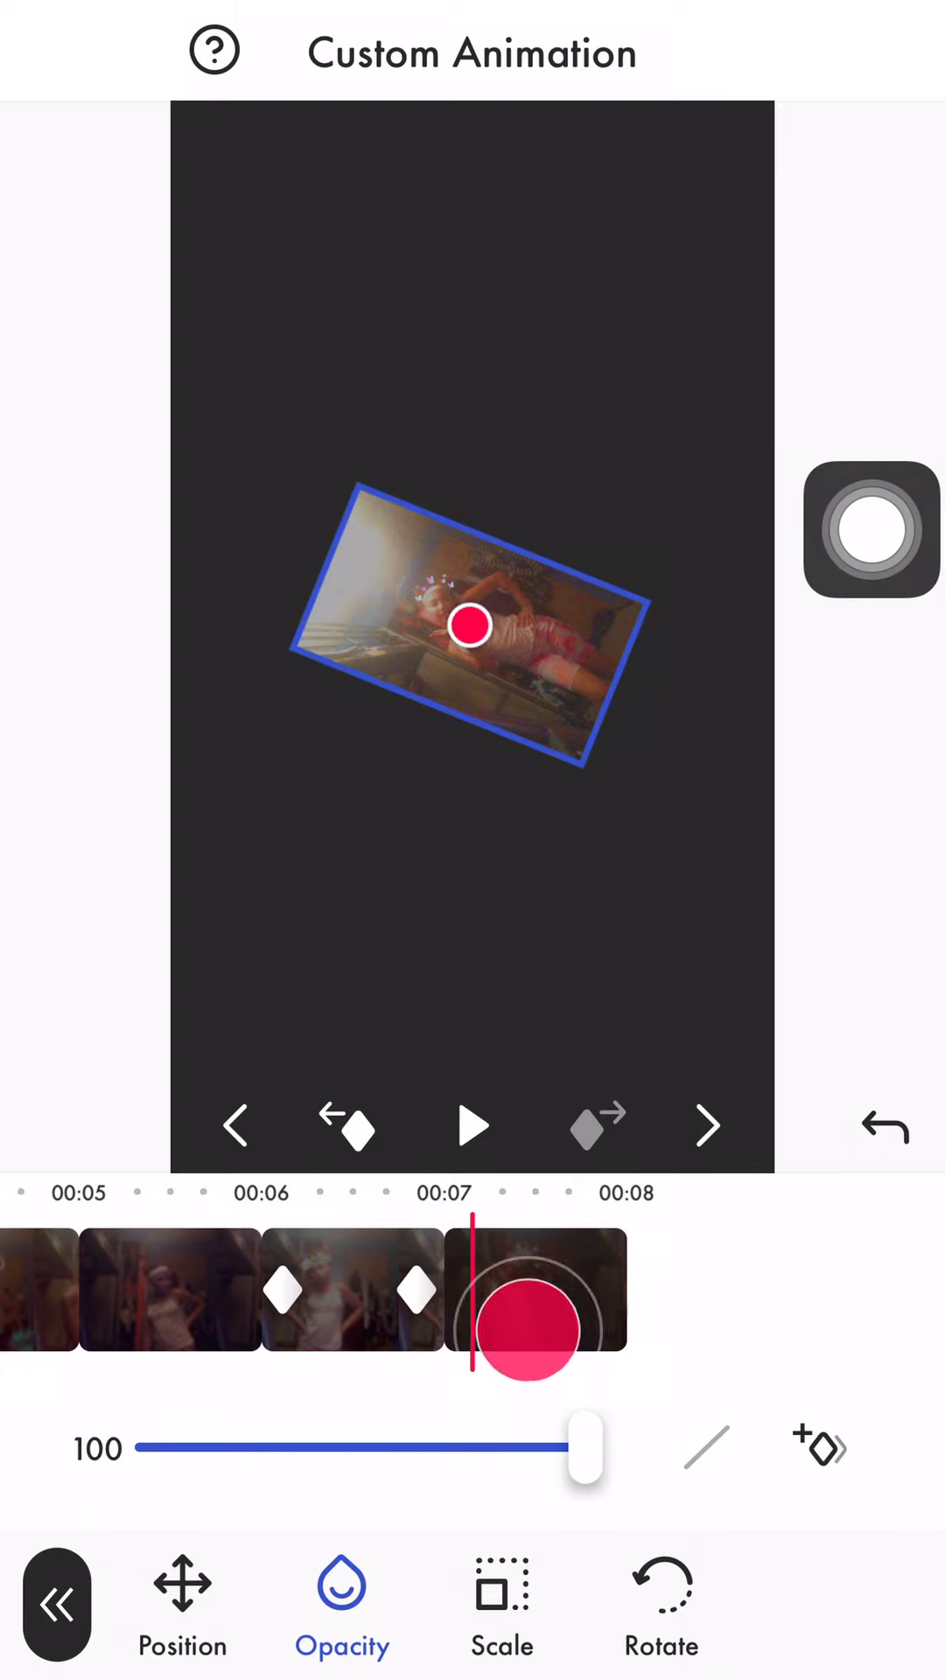
{"action": "left_click", "coordinate": [662, 1602]}
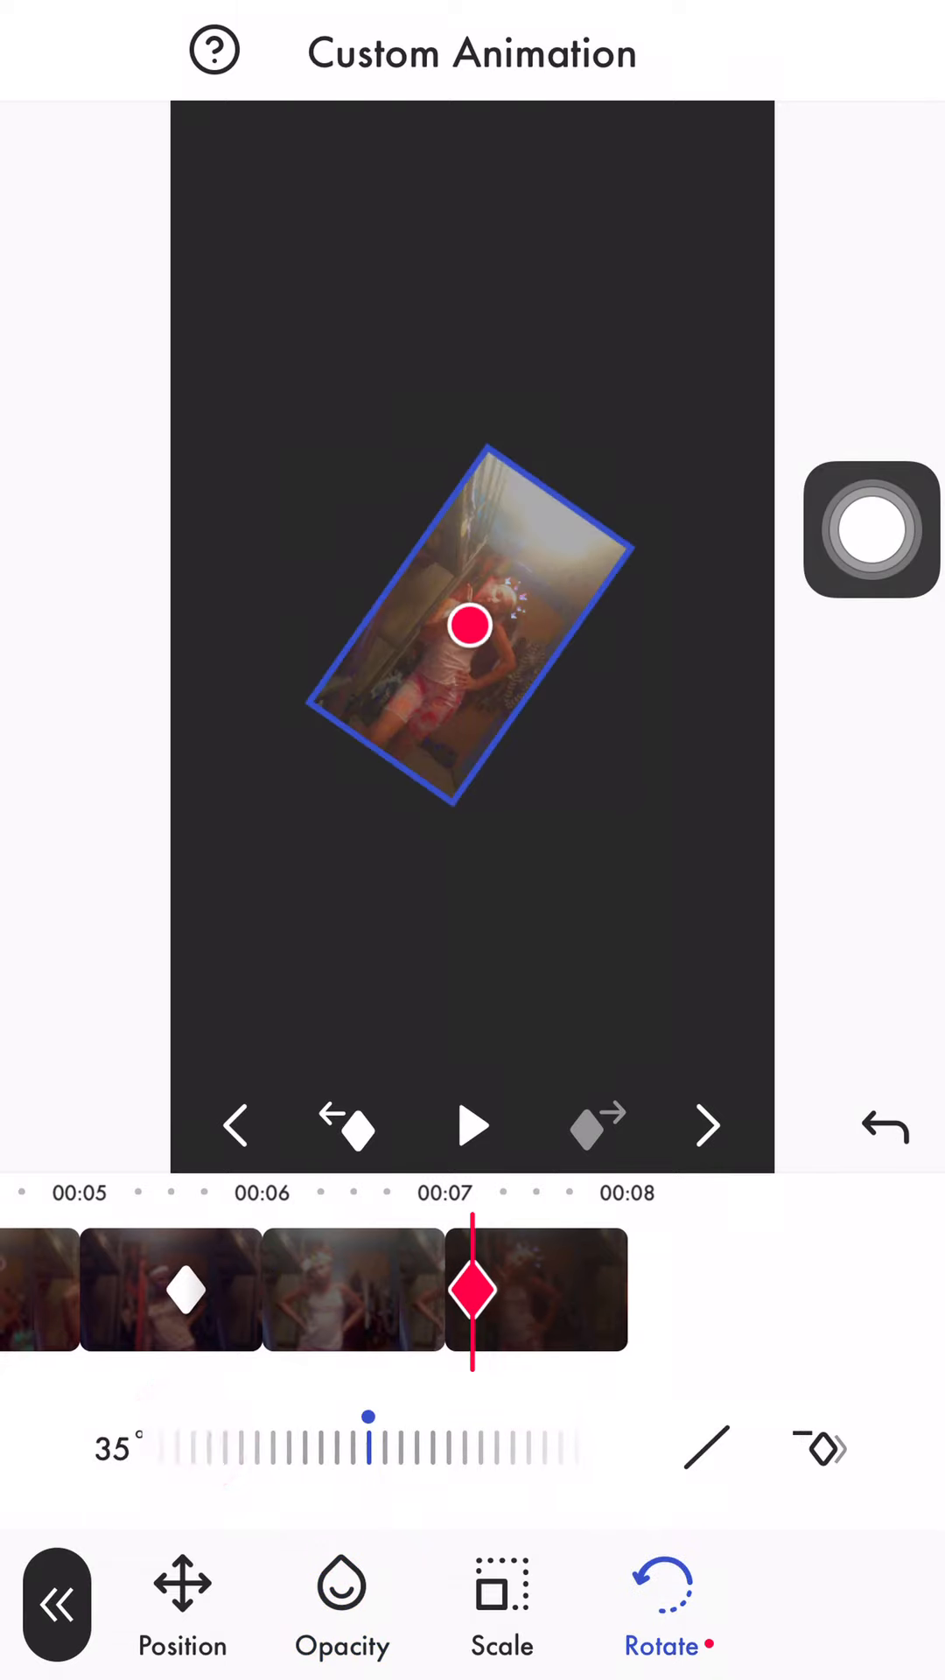
{"action": "left_click", "coordinate": [500, 1607]}
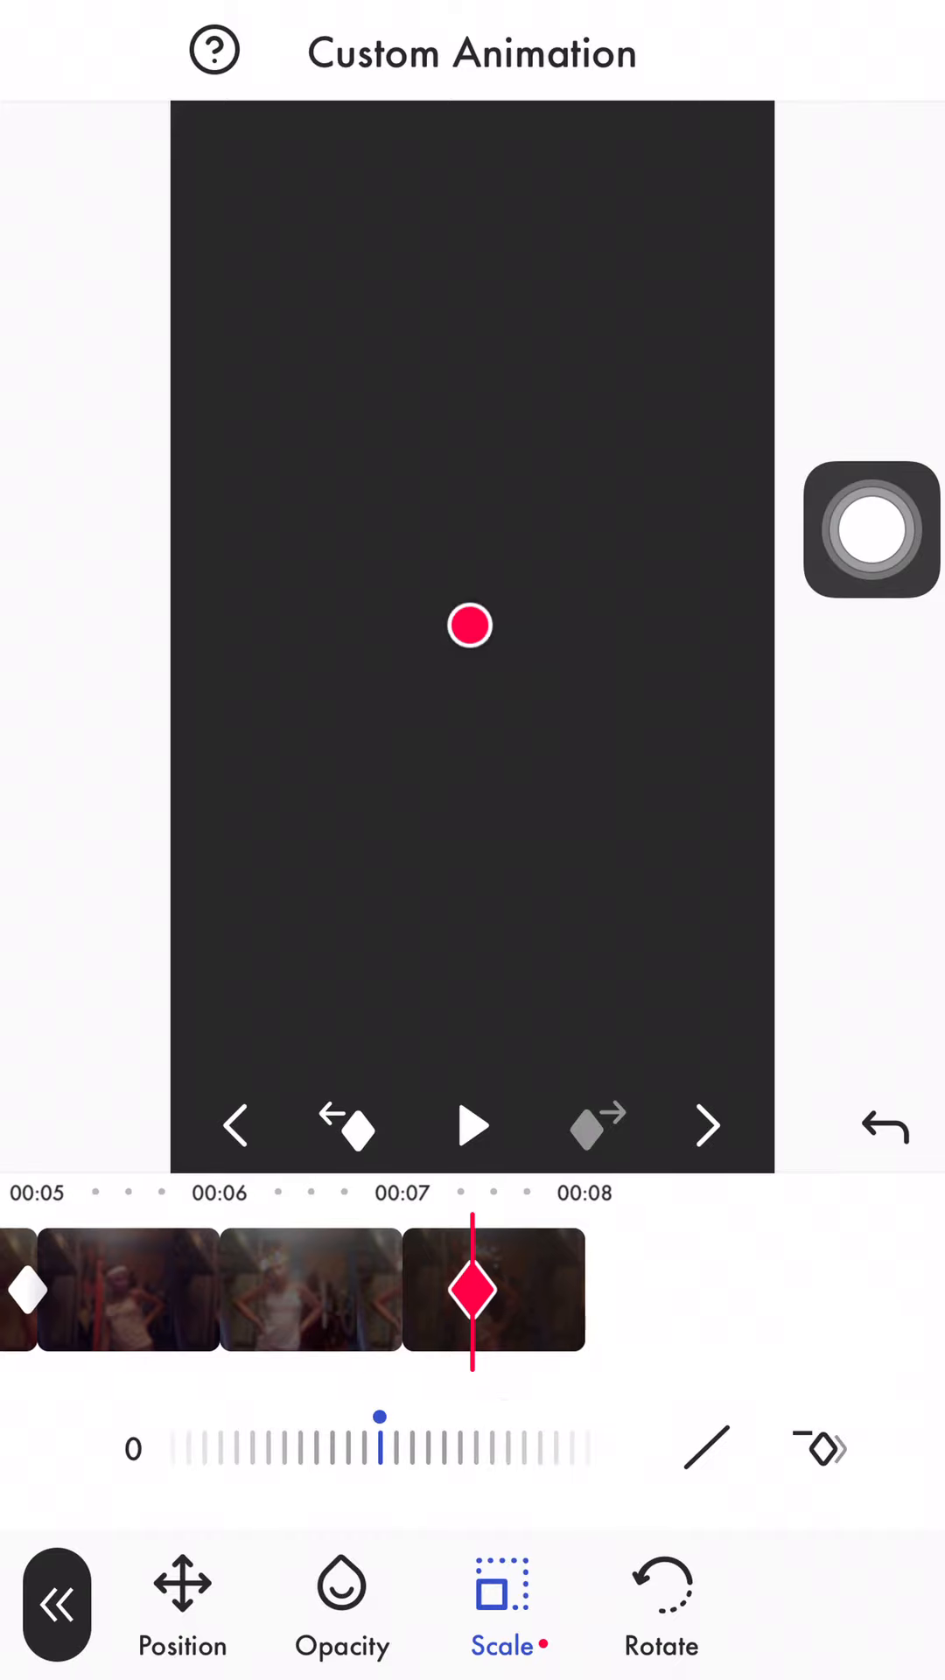
{"action": "left_click", "coordinate": [59, 1604]}
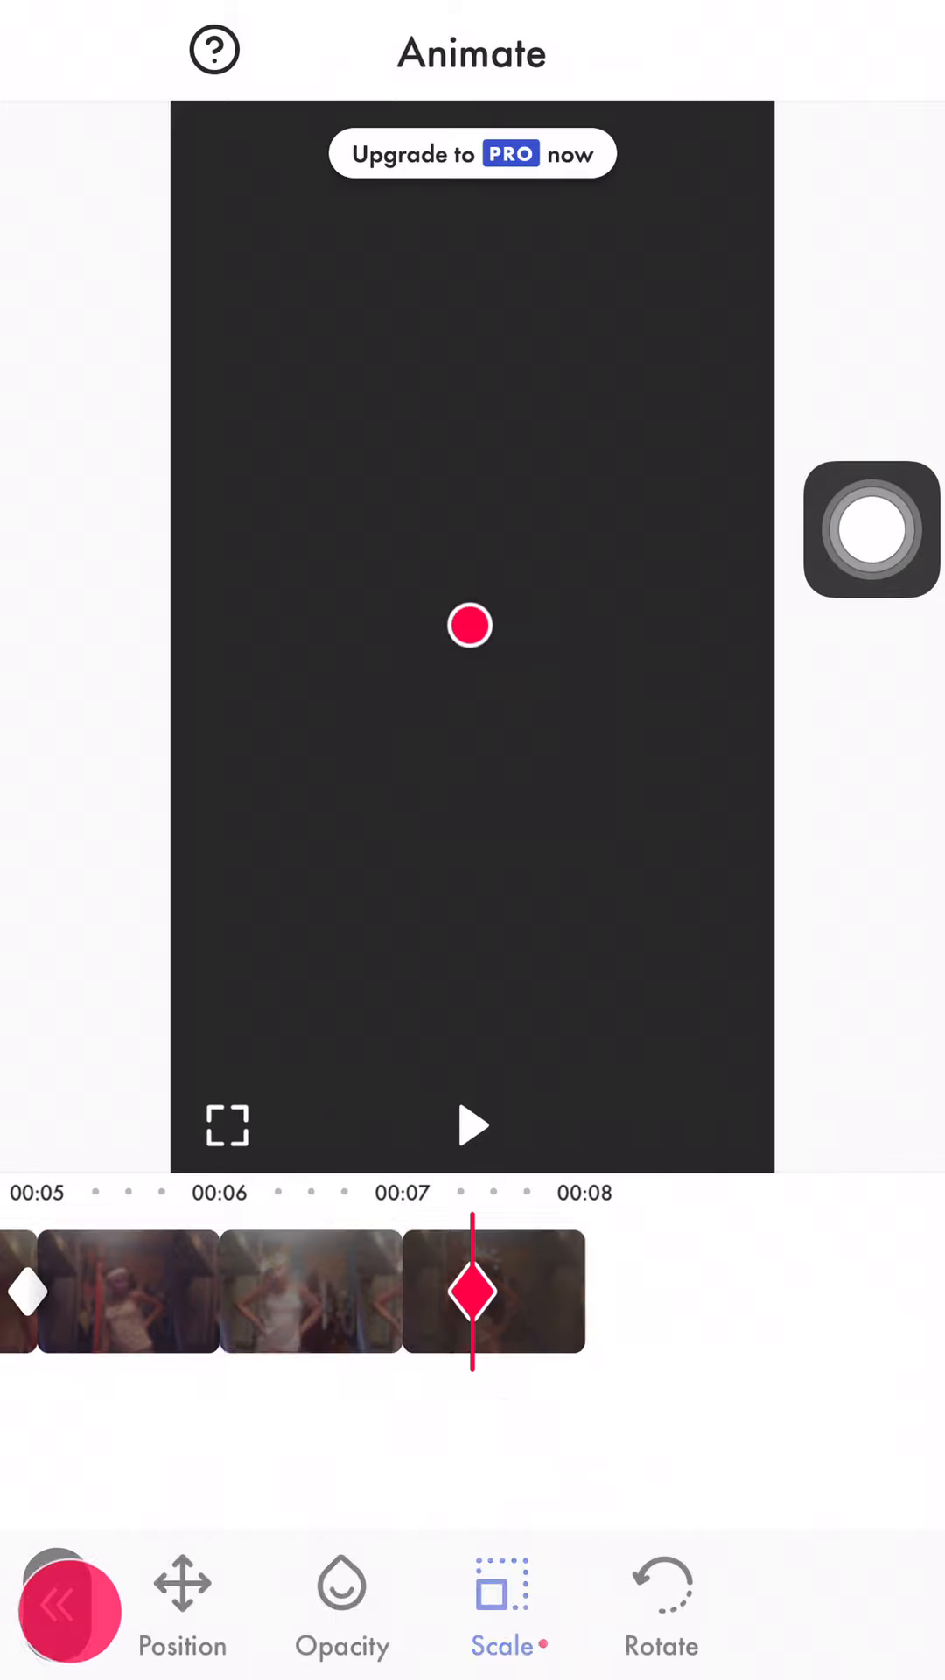
Play the finished keyframed animation from the start in the clip editor
{"action": "left_click", "coordinate": [471, 1125]}
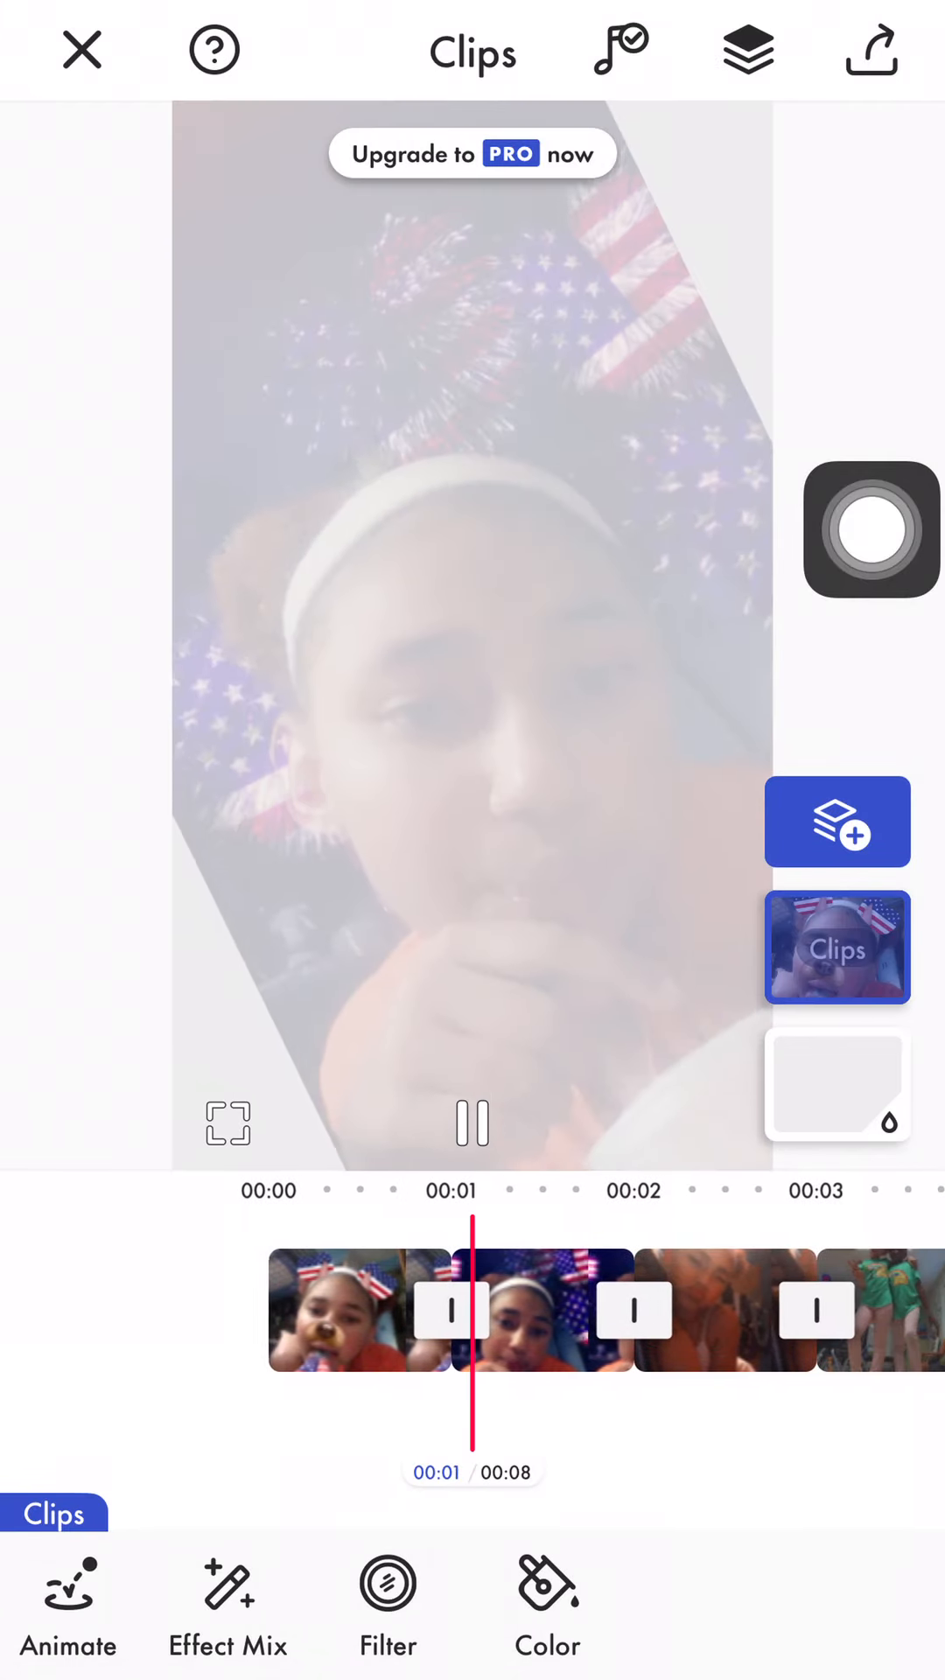
Add an Opacity 100 keyframe at 00:00 in Custom animation, then return to Clips
{"action": "left_click", "coordinate": [68, 1617]}
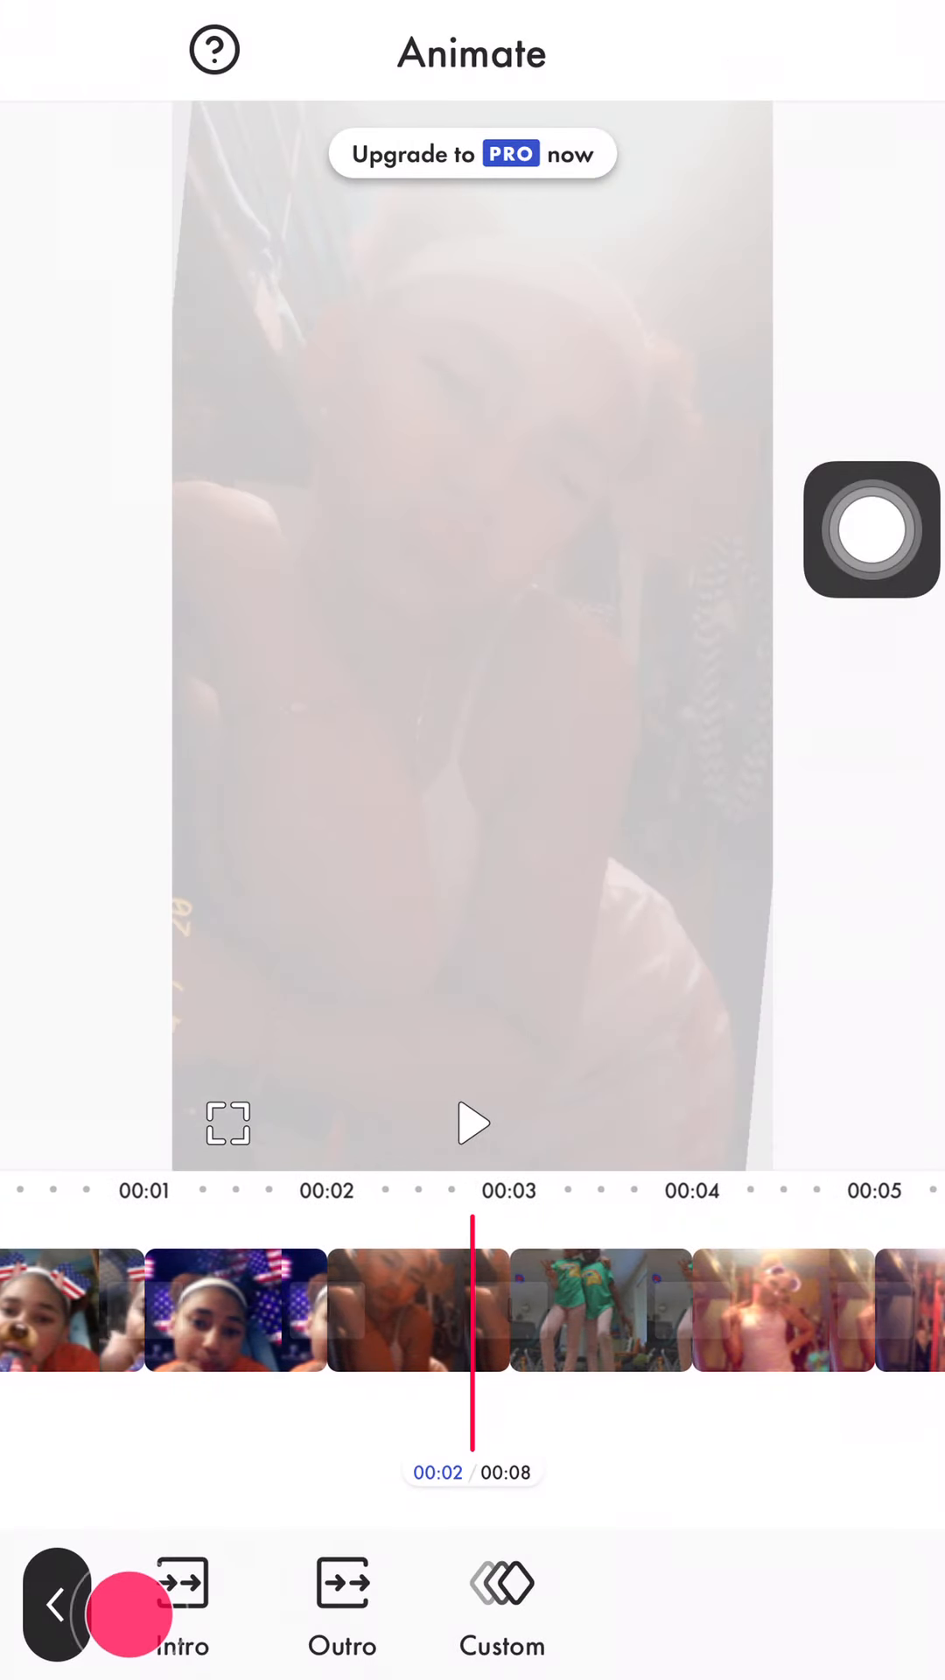
{"action": "left_click", "coordinate": [499, 1617]}
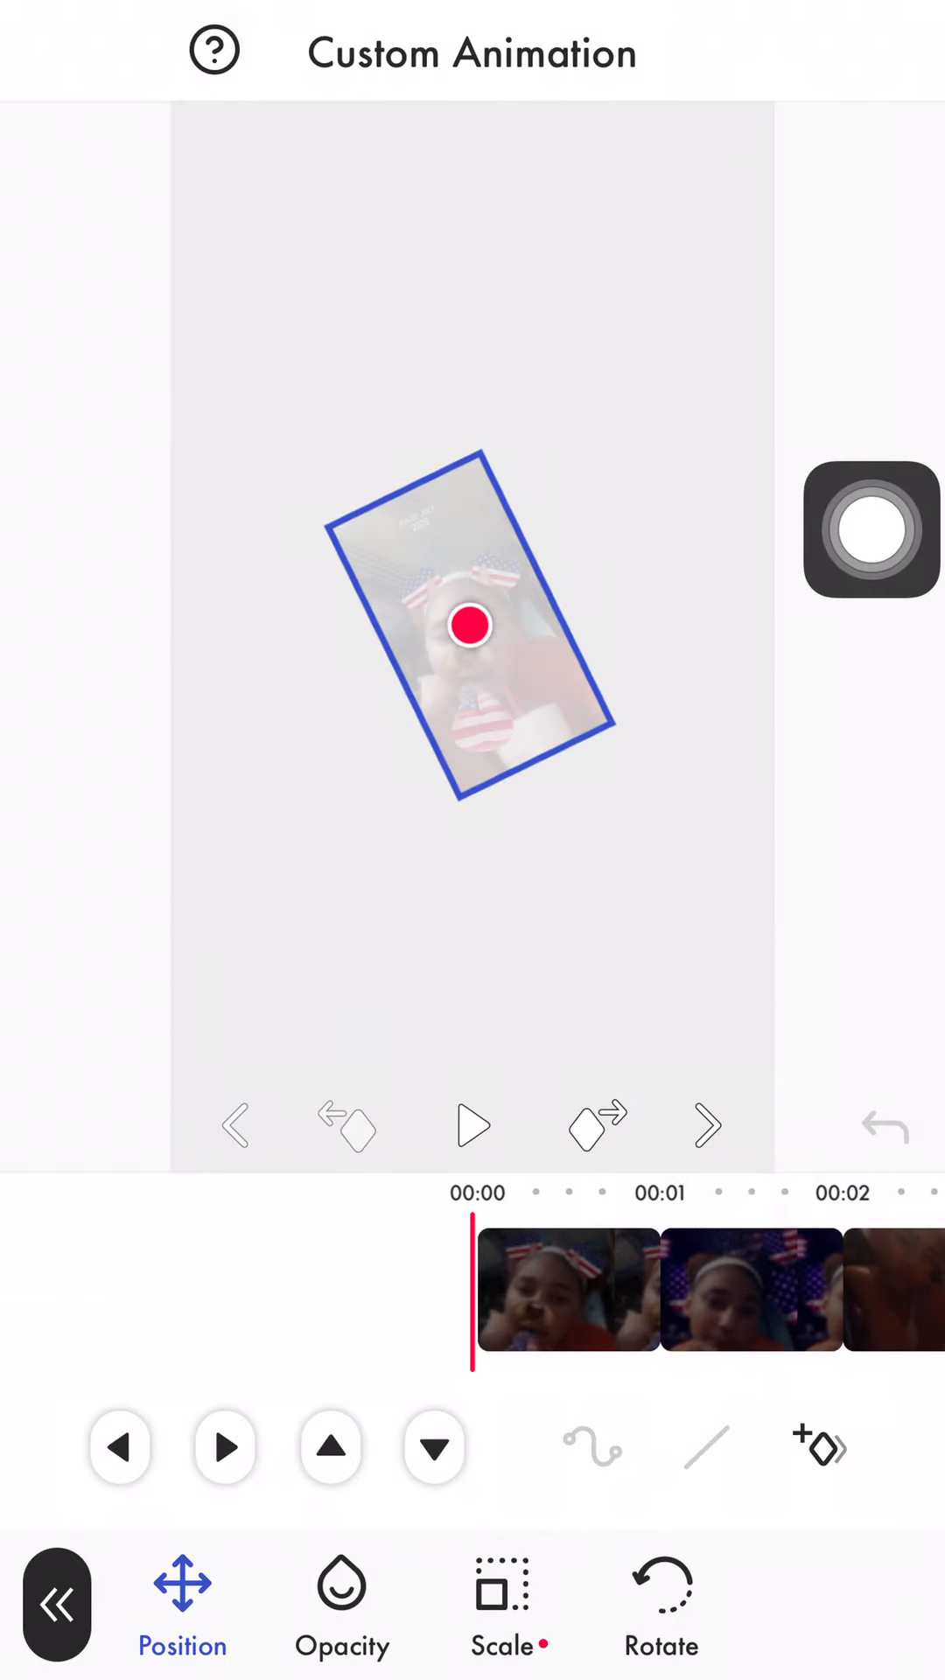
{"action": "left_click", "coordinate": [342, 1600]}
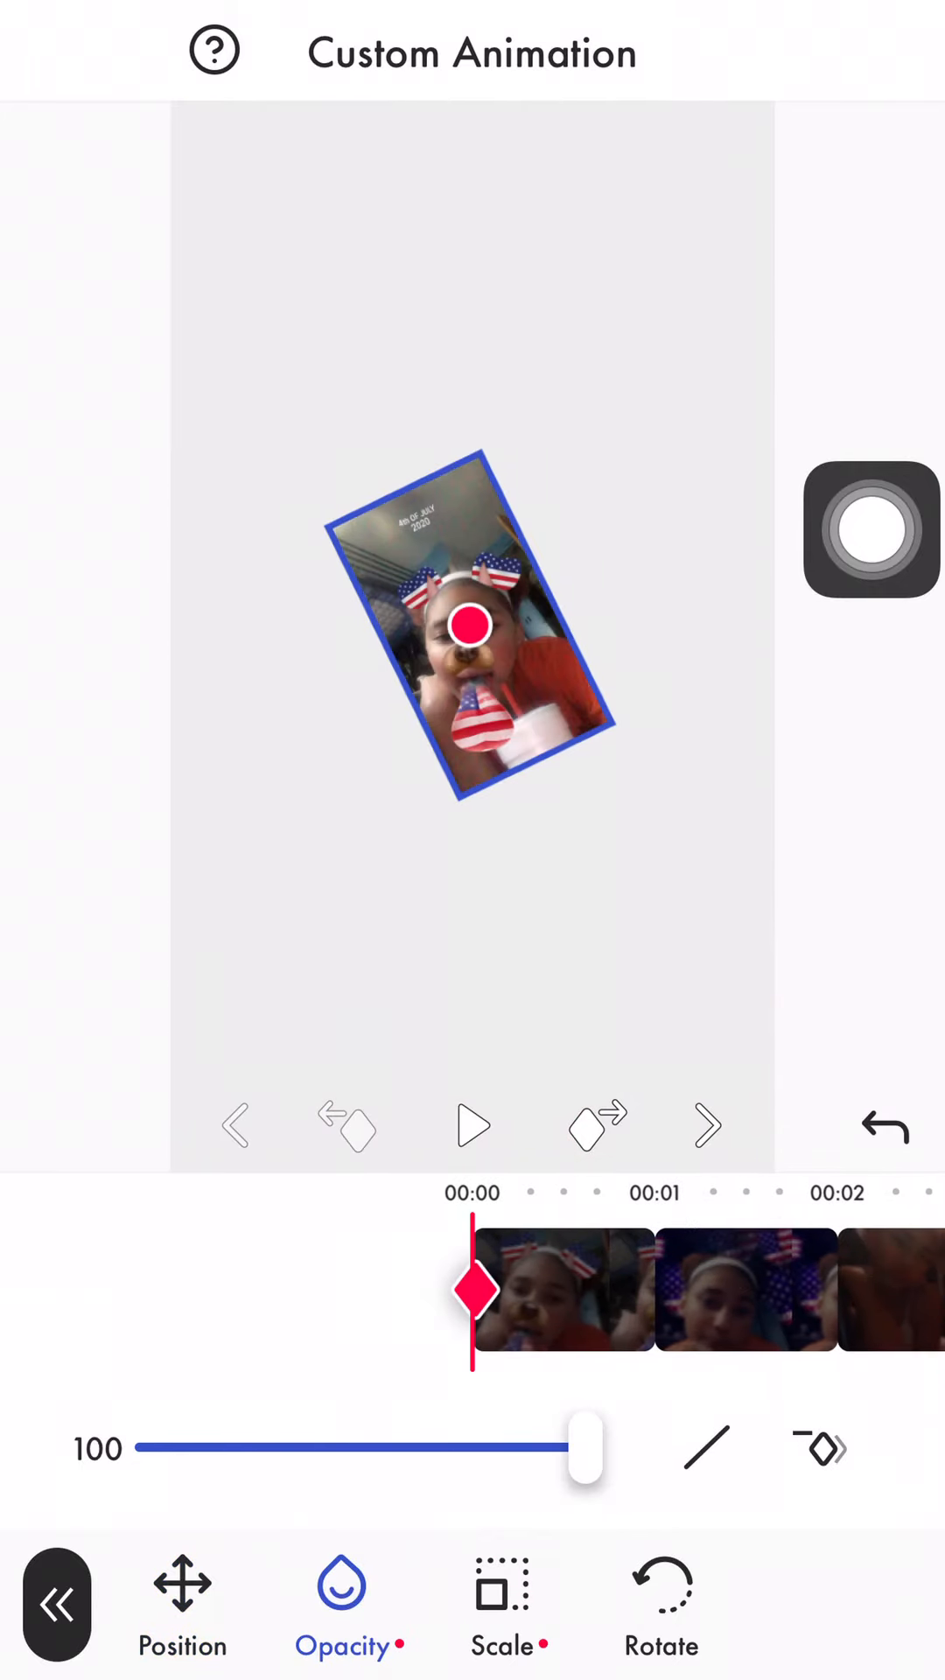
{"action": "left_click", "coordinate": [58, 1604]}
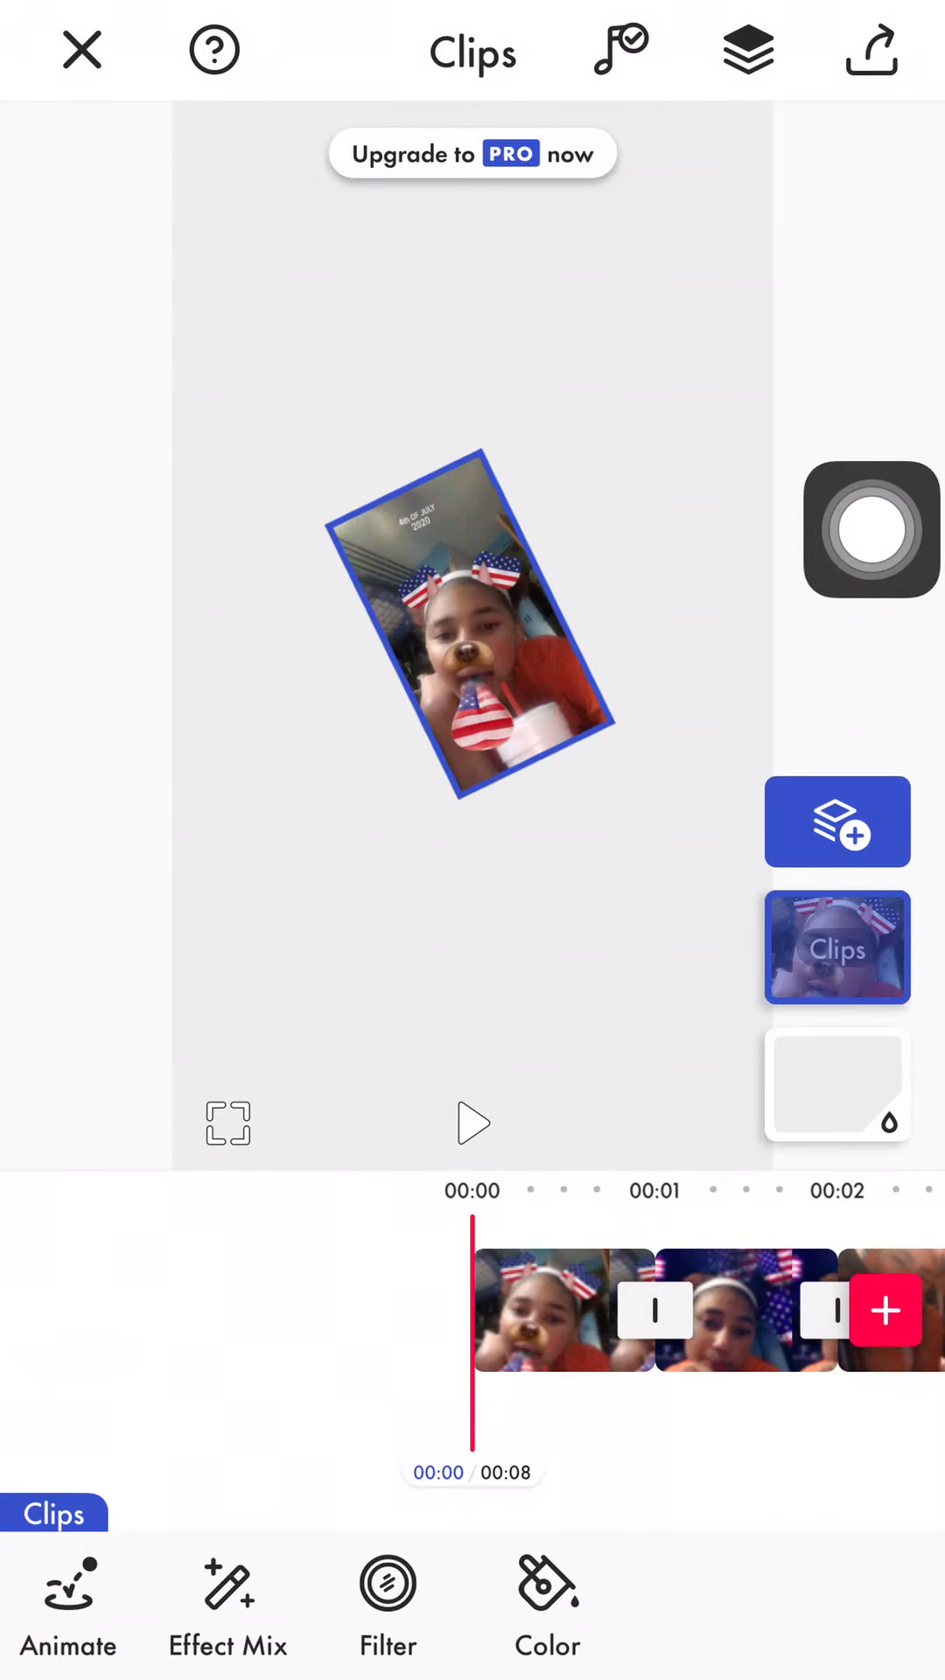
Add a text layer reading 'Add text'
{"action": "left_click", "coordinate": [836, 821]}
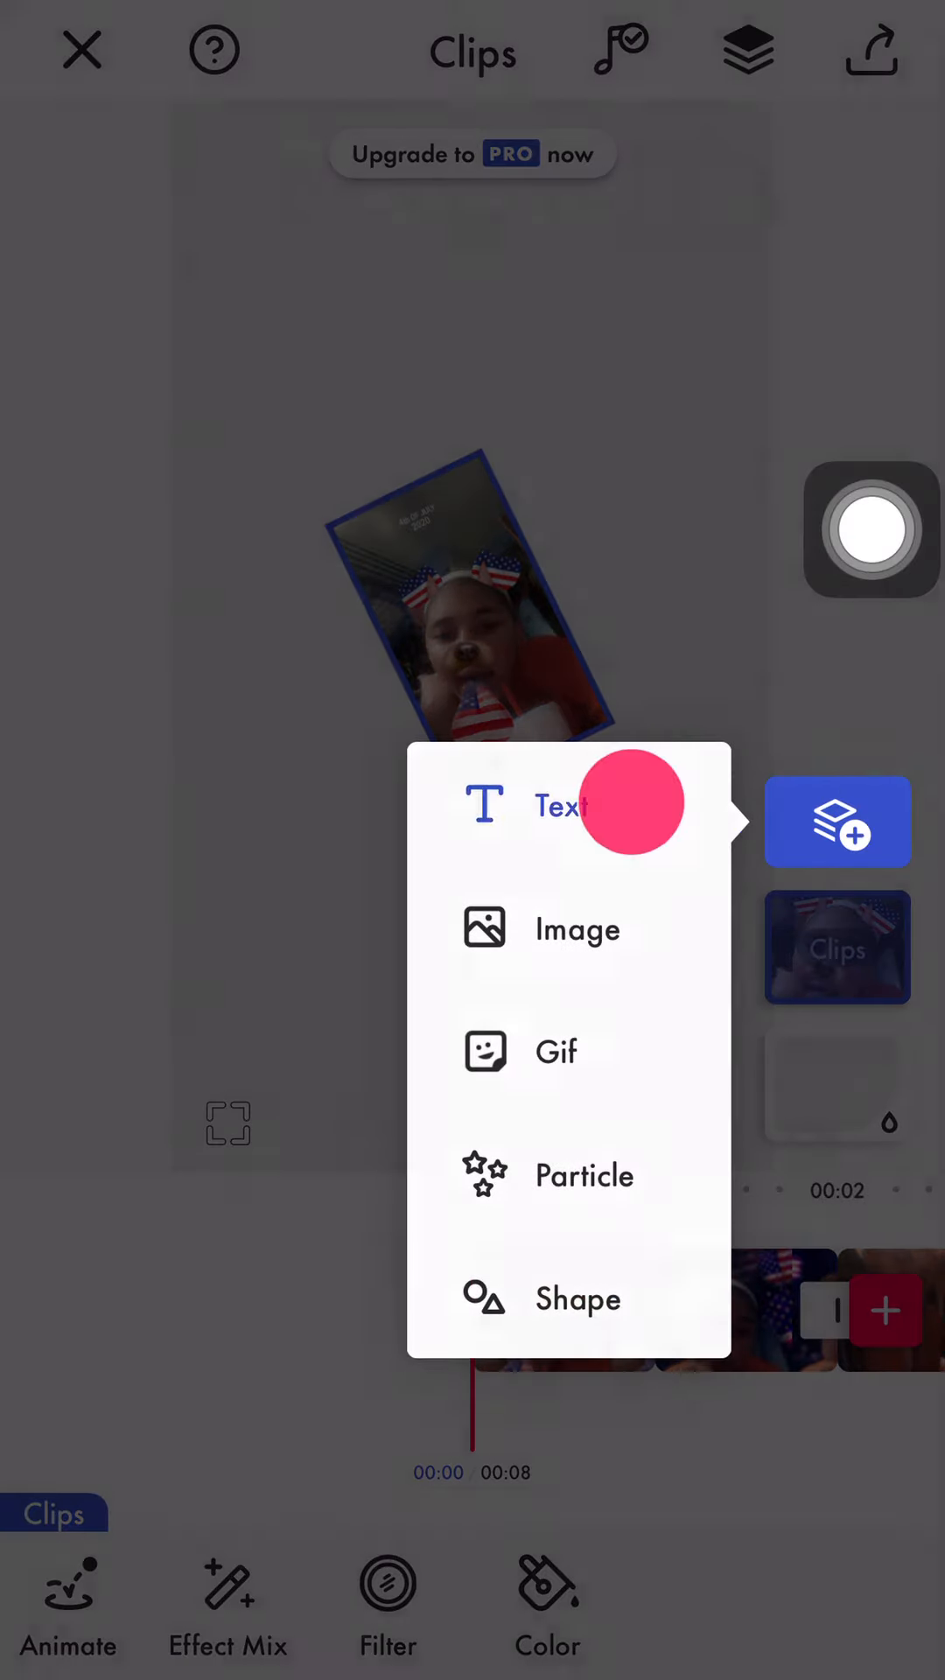
{"action": "left_click", "coordinate": [559, 806]}
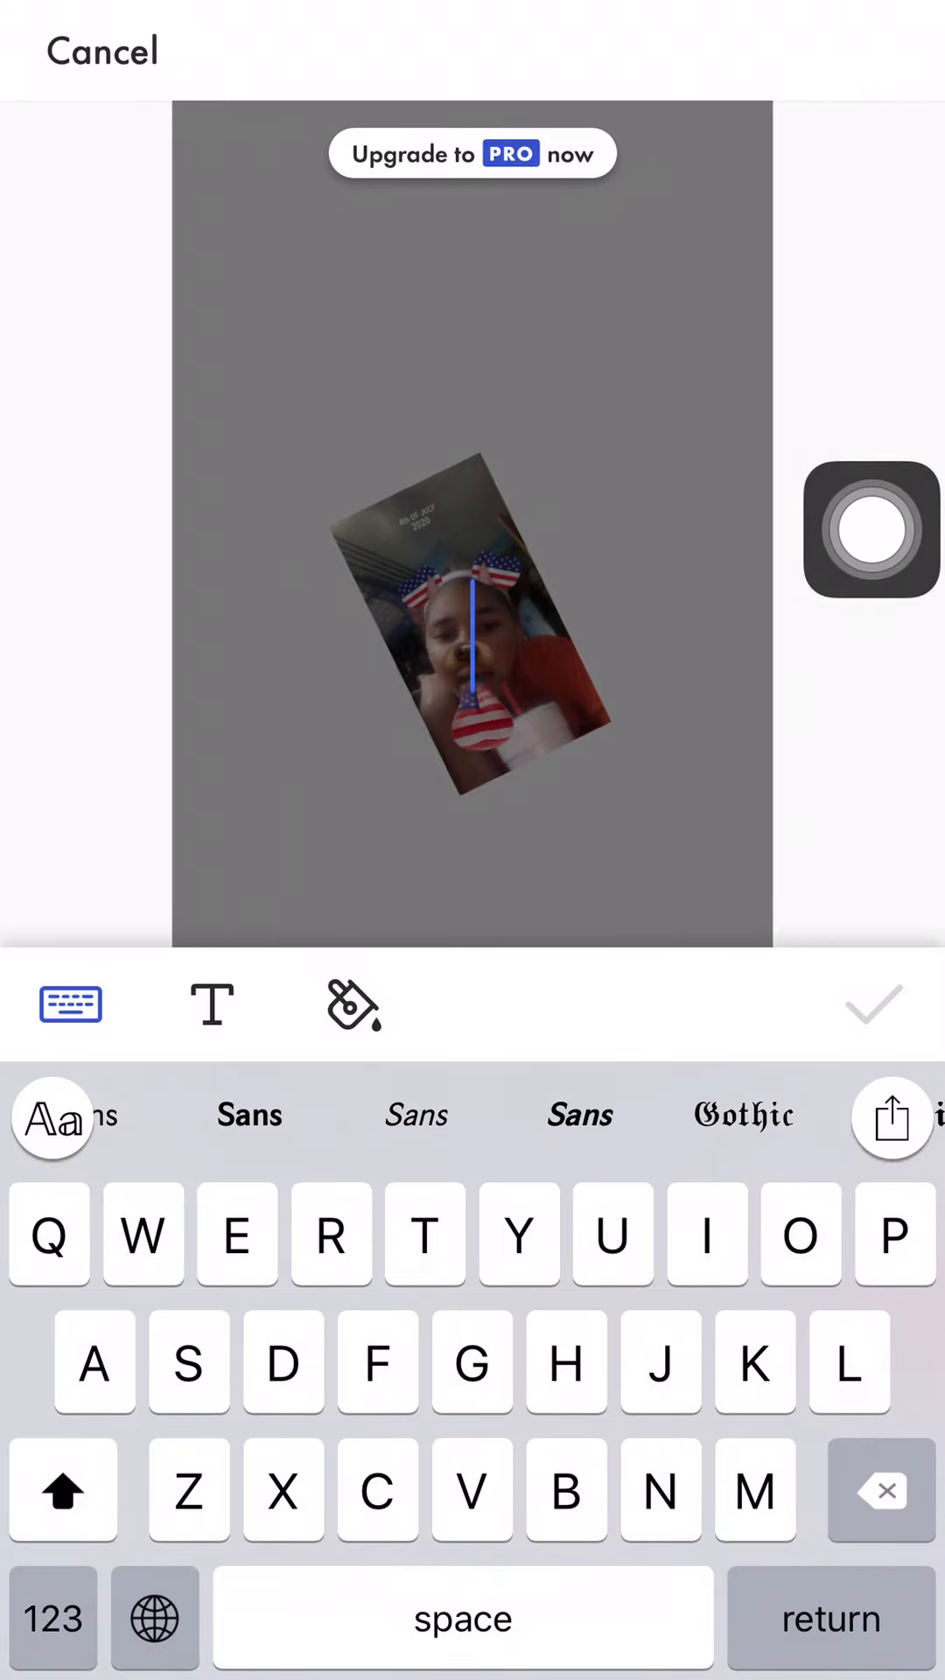
{"action": "type", "text": "Add t"}
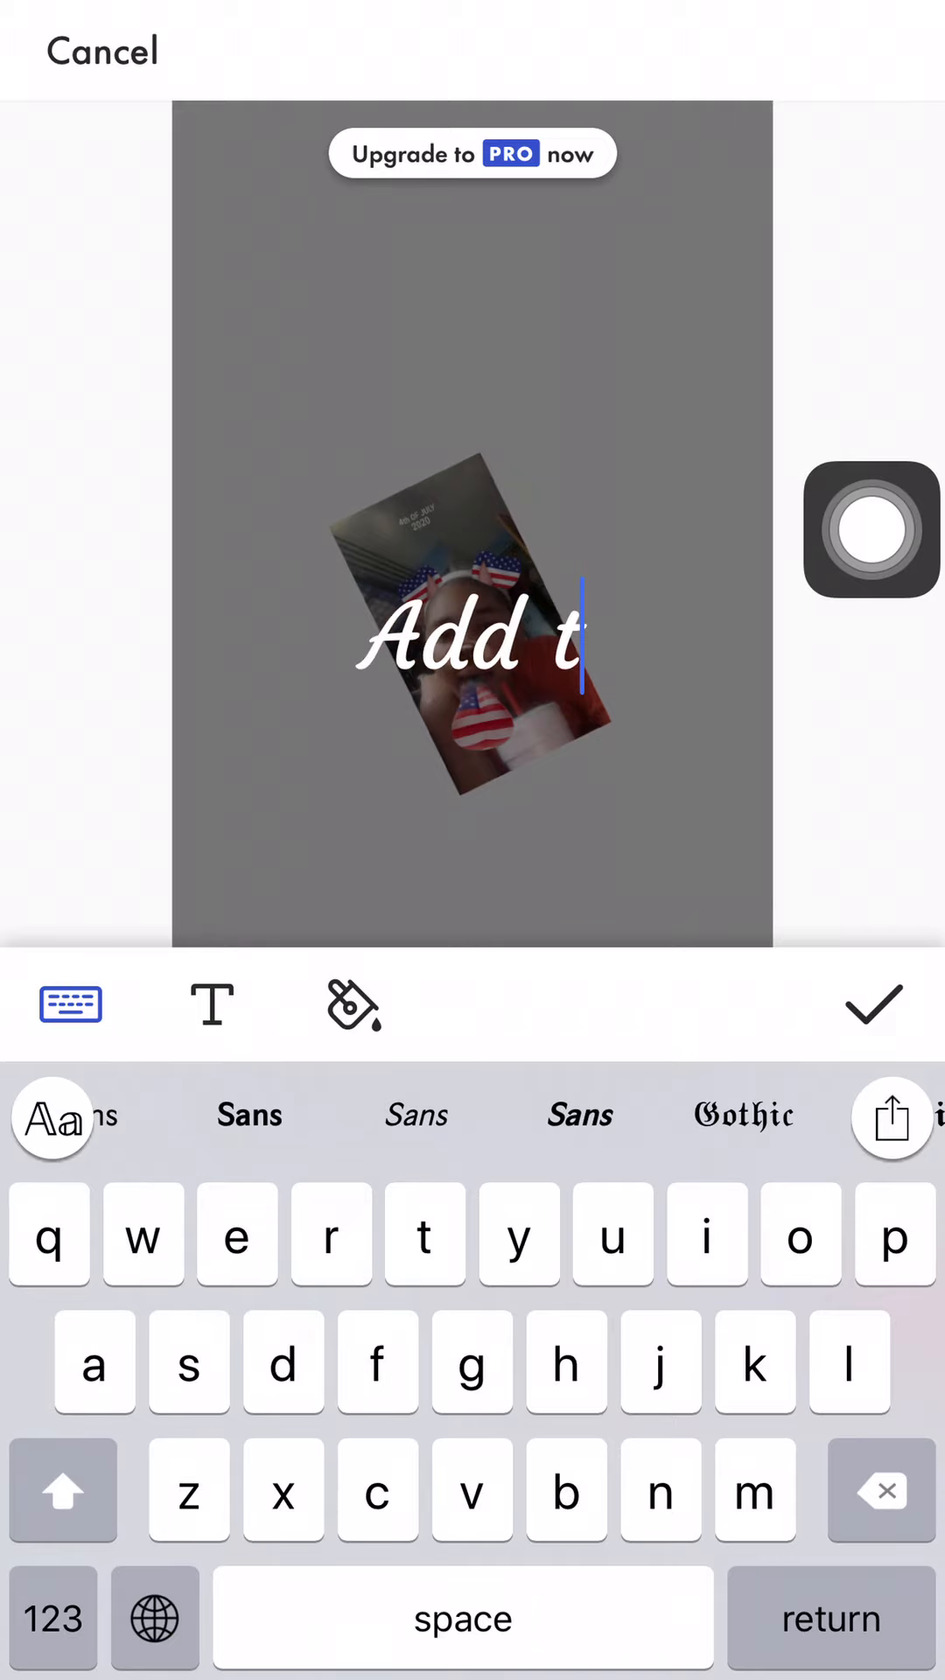
{"action": "left_click", "coordinate": [873, 1005]}
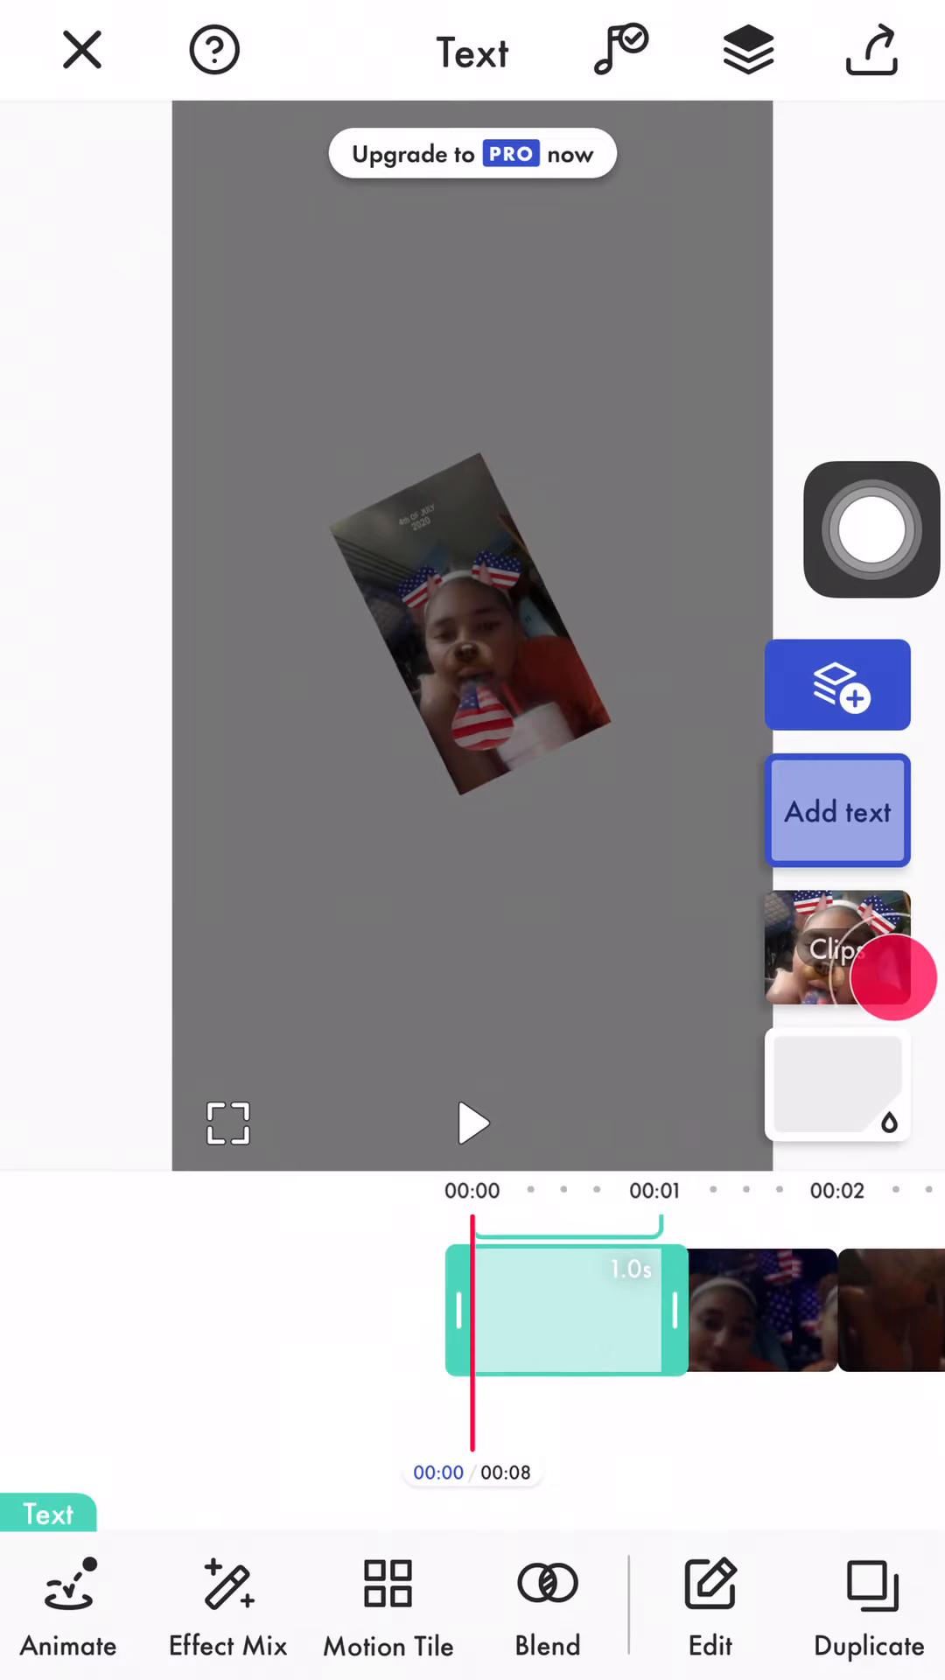
Style the text with Concert One font, a coloured shadow glow and outline
{"action": "left_click", "coordinate": [836, 811]}
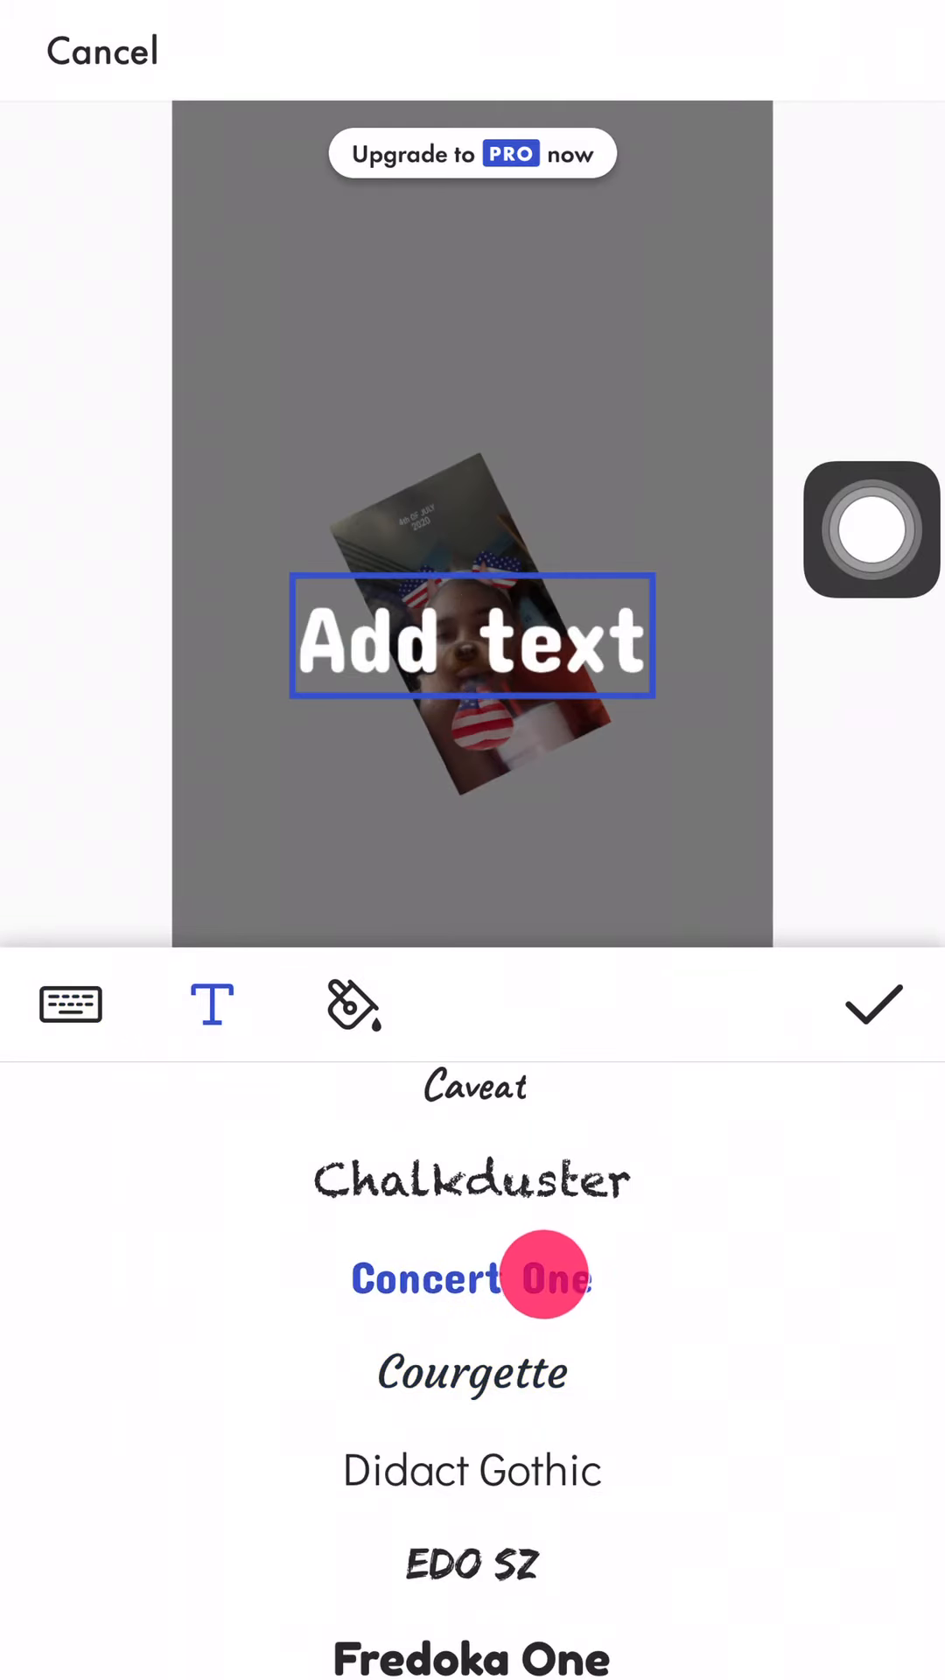
{"action": "left_click", "coordinate": [354, 1003]}
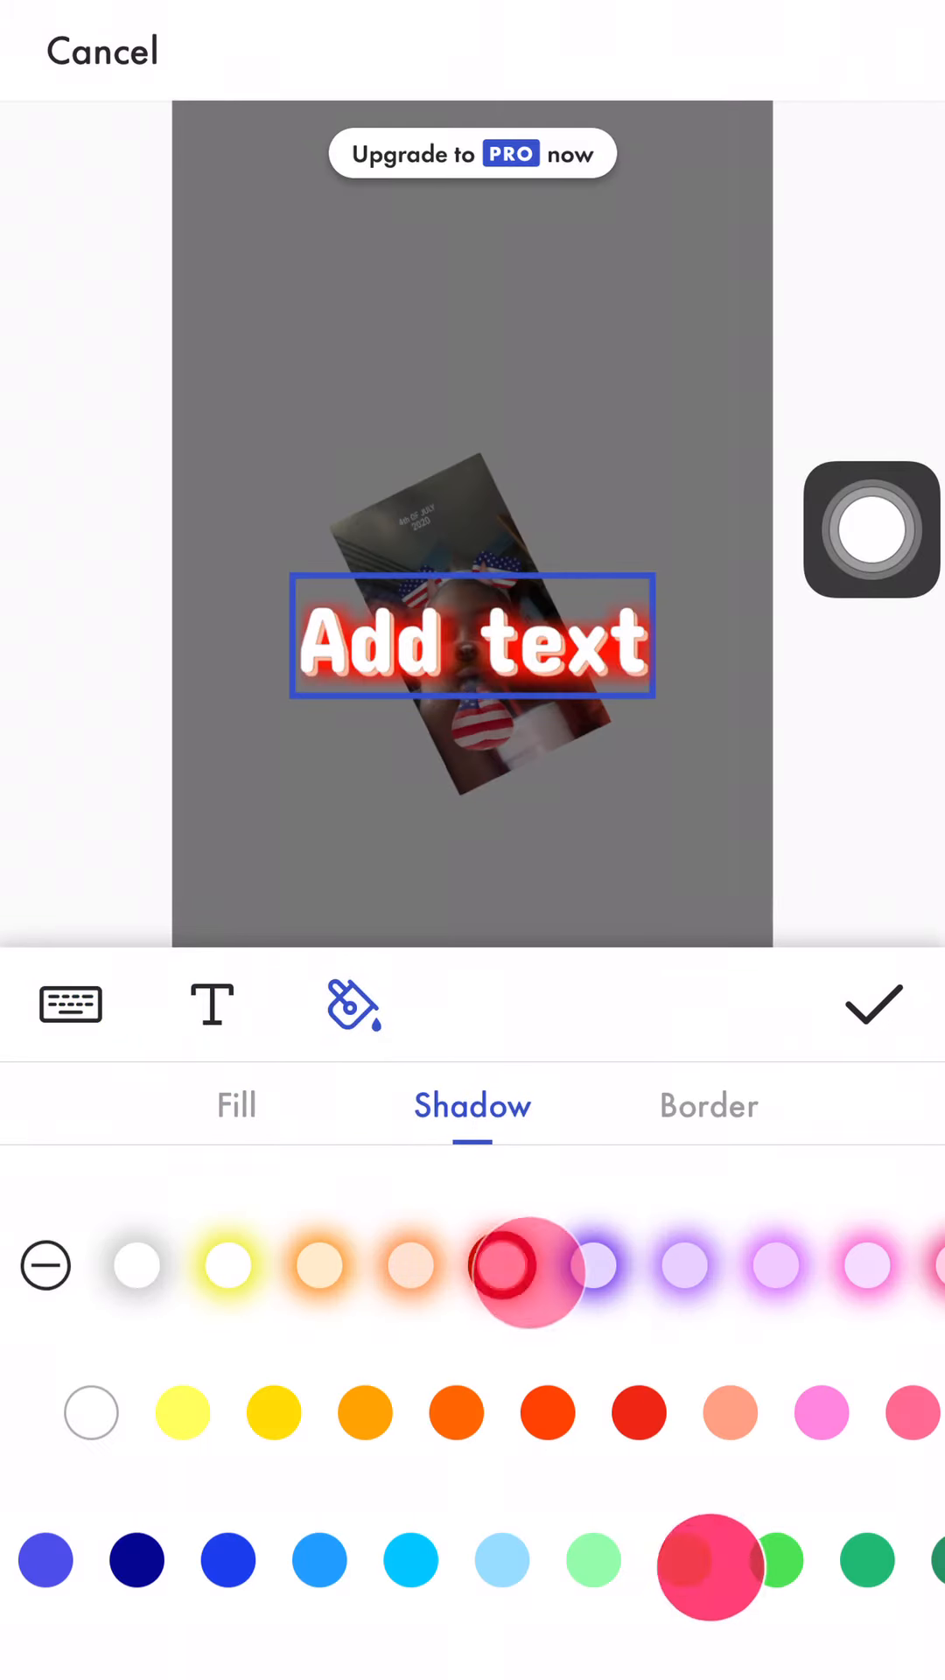
{"action": "left_click", "coordinate": [708, 1104]}
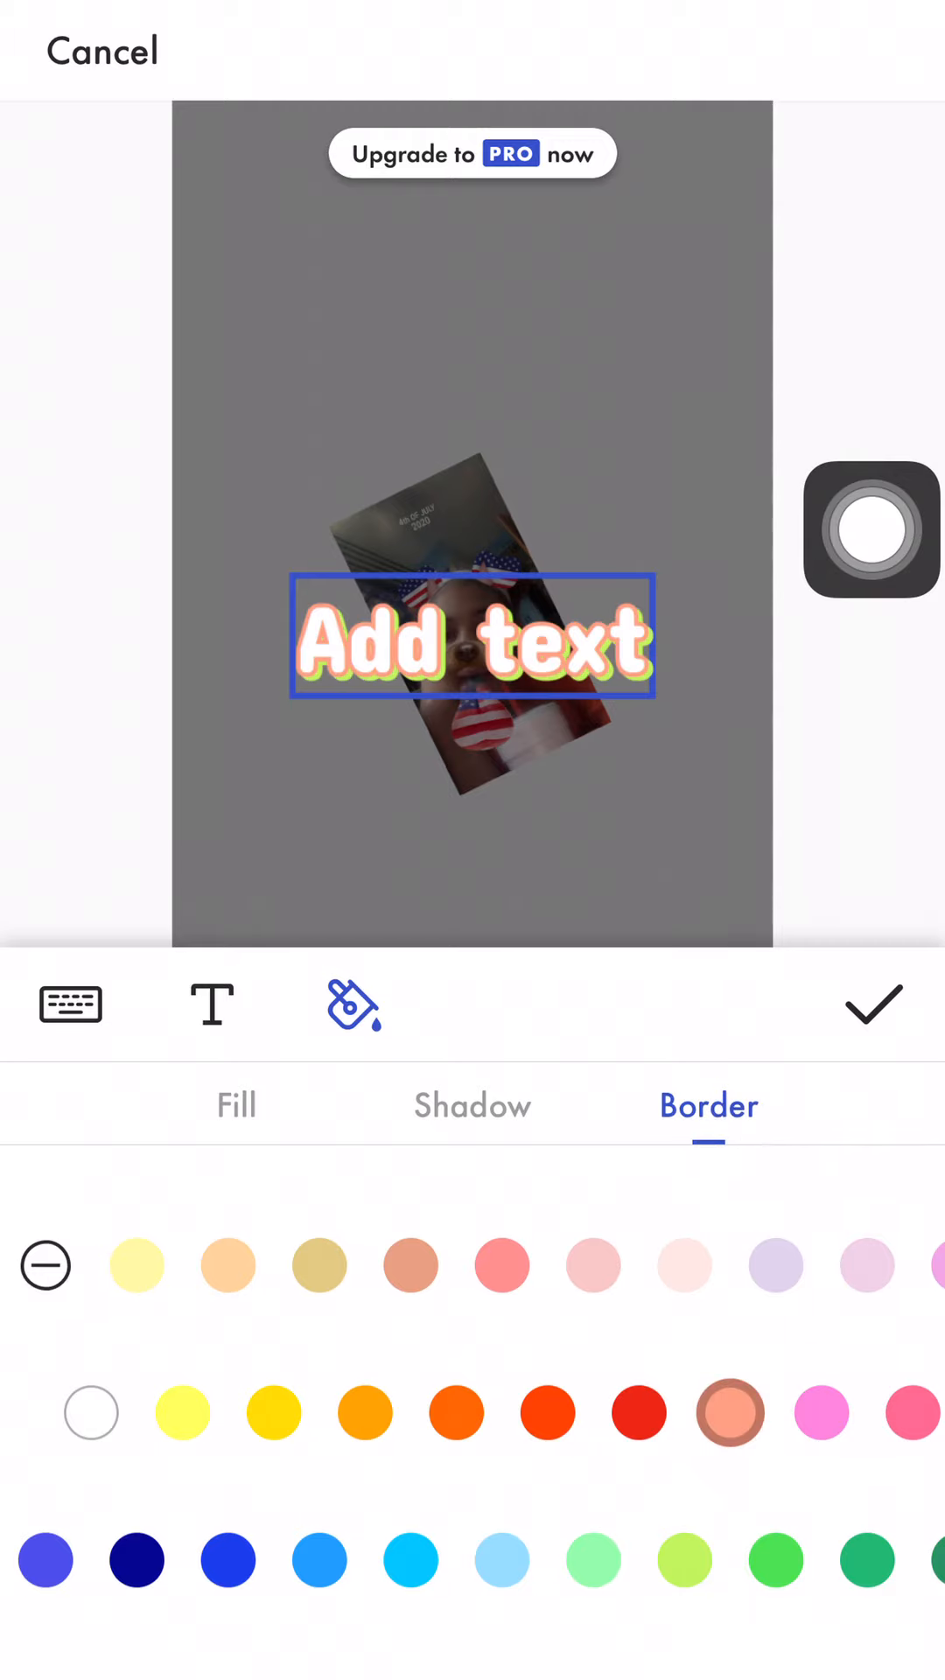
{"action": "left_click", "coordinate": [471, 1104]}
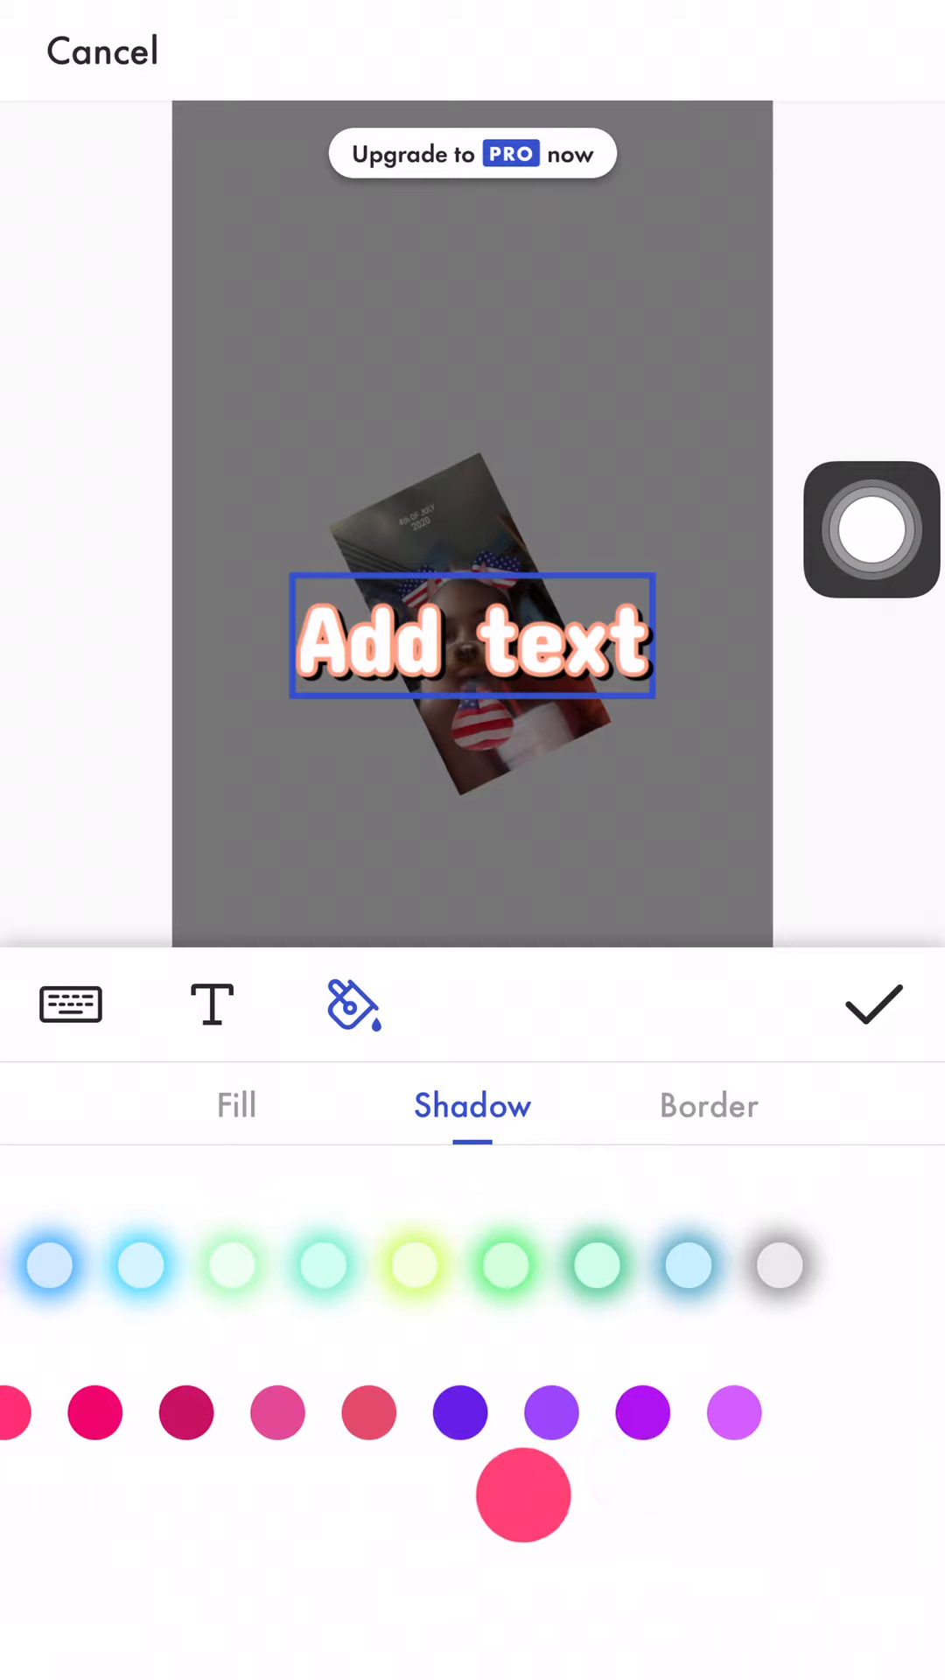
{"action": "left_click", "coordinate": [708, 1104]}
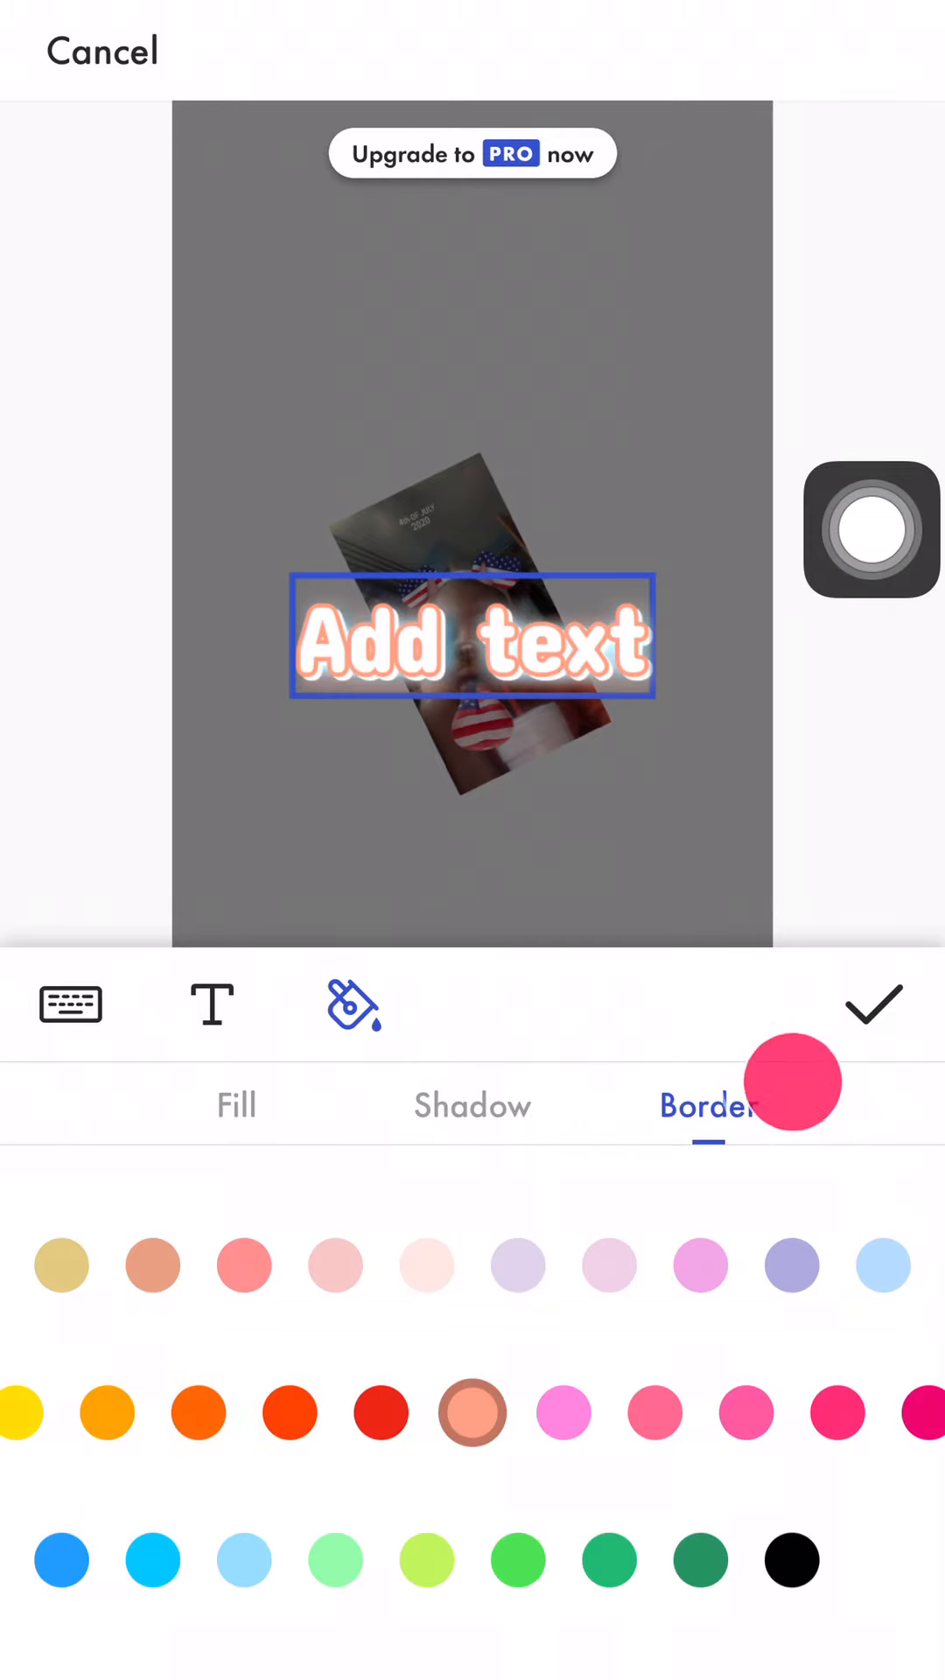
{"action": "left_click", "coordinate": [873, 1005]}
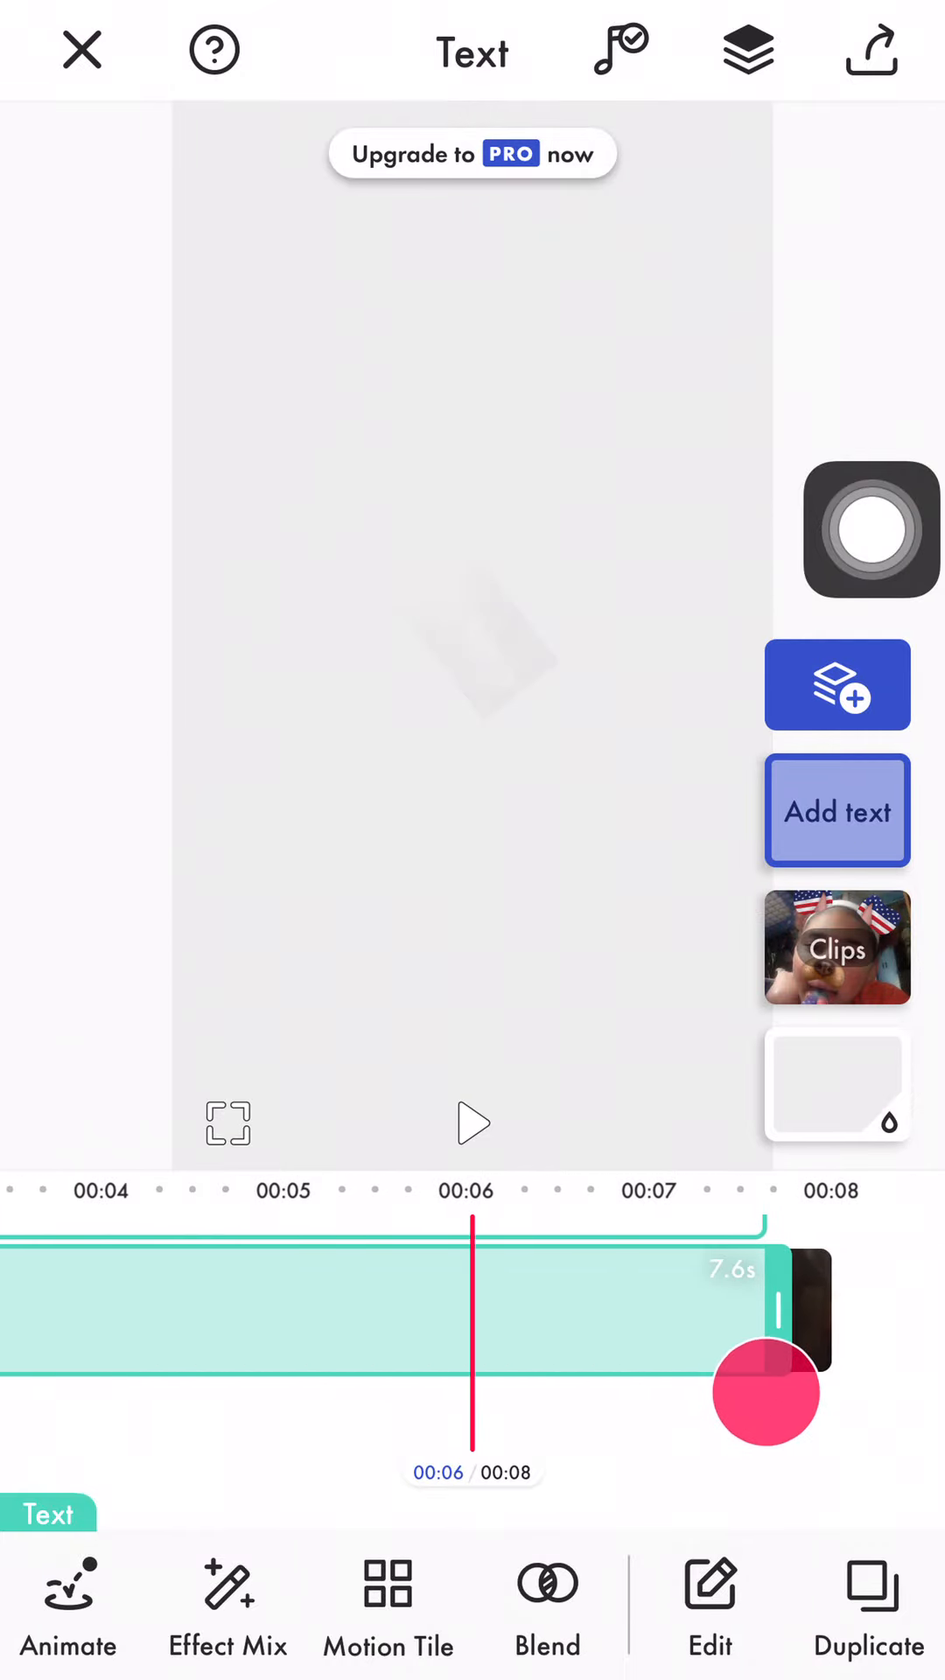
Reselect the text layer and preview Add, Subtract and Soft Light blend modes
{"action": "left_click", "coordinate": [838, 947]}
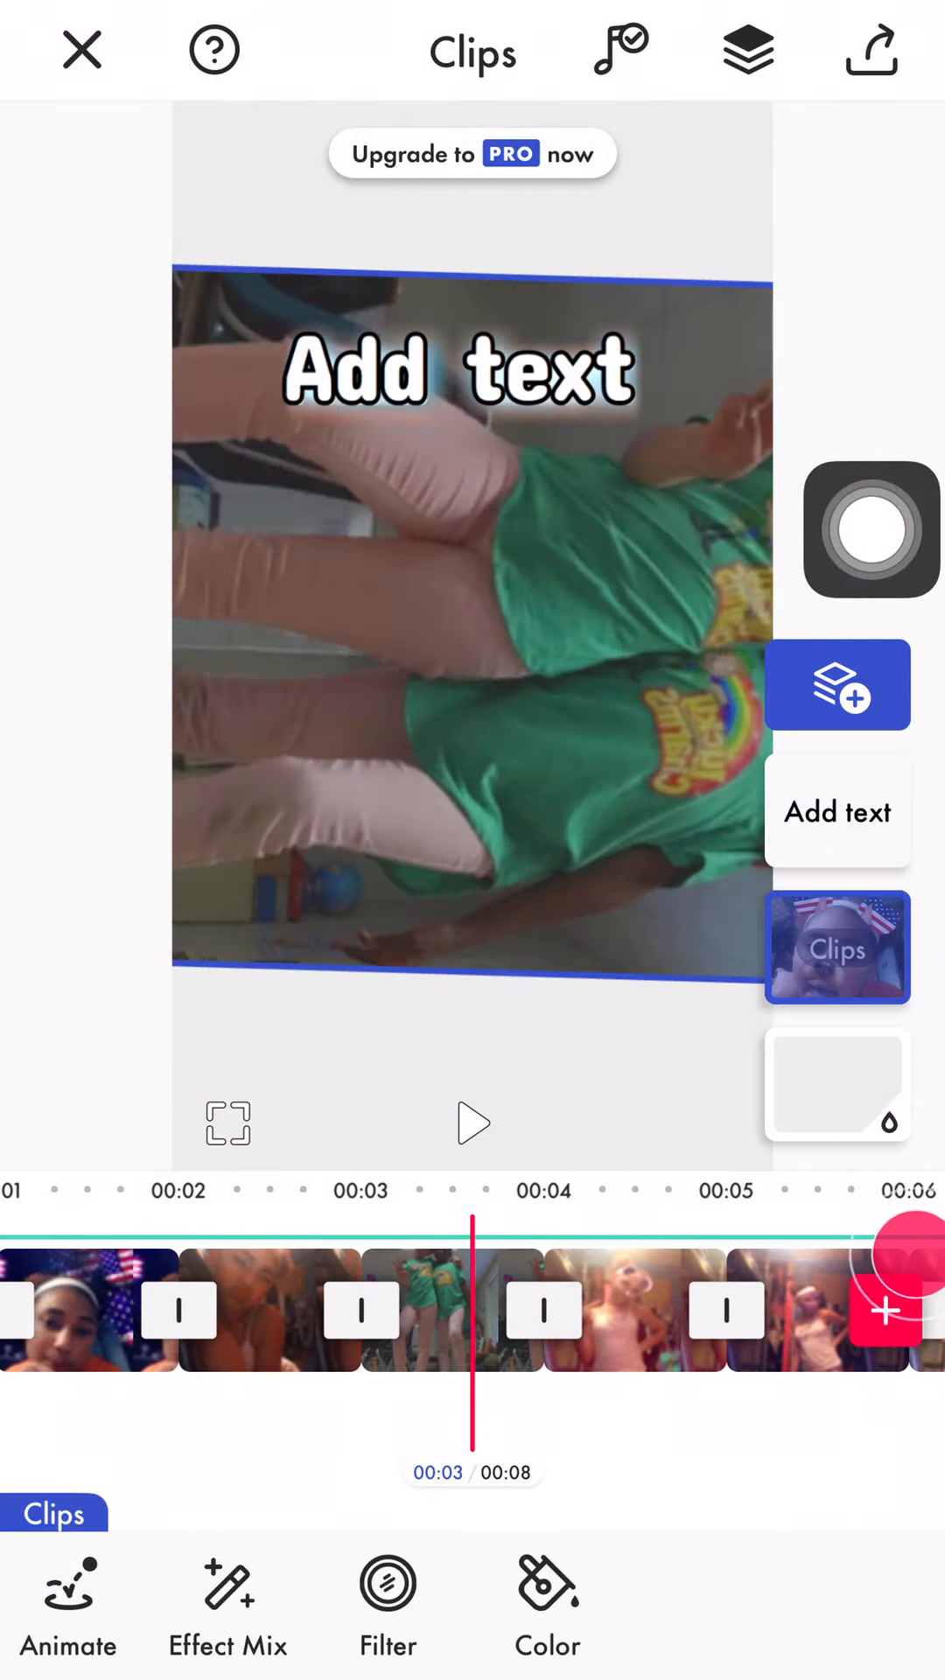
{"action": "left_click", "coordinate": [836, 811]}
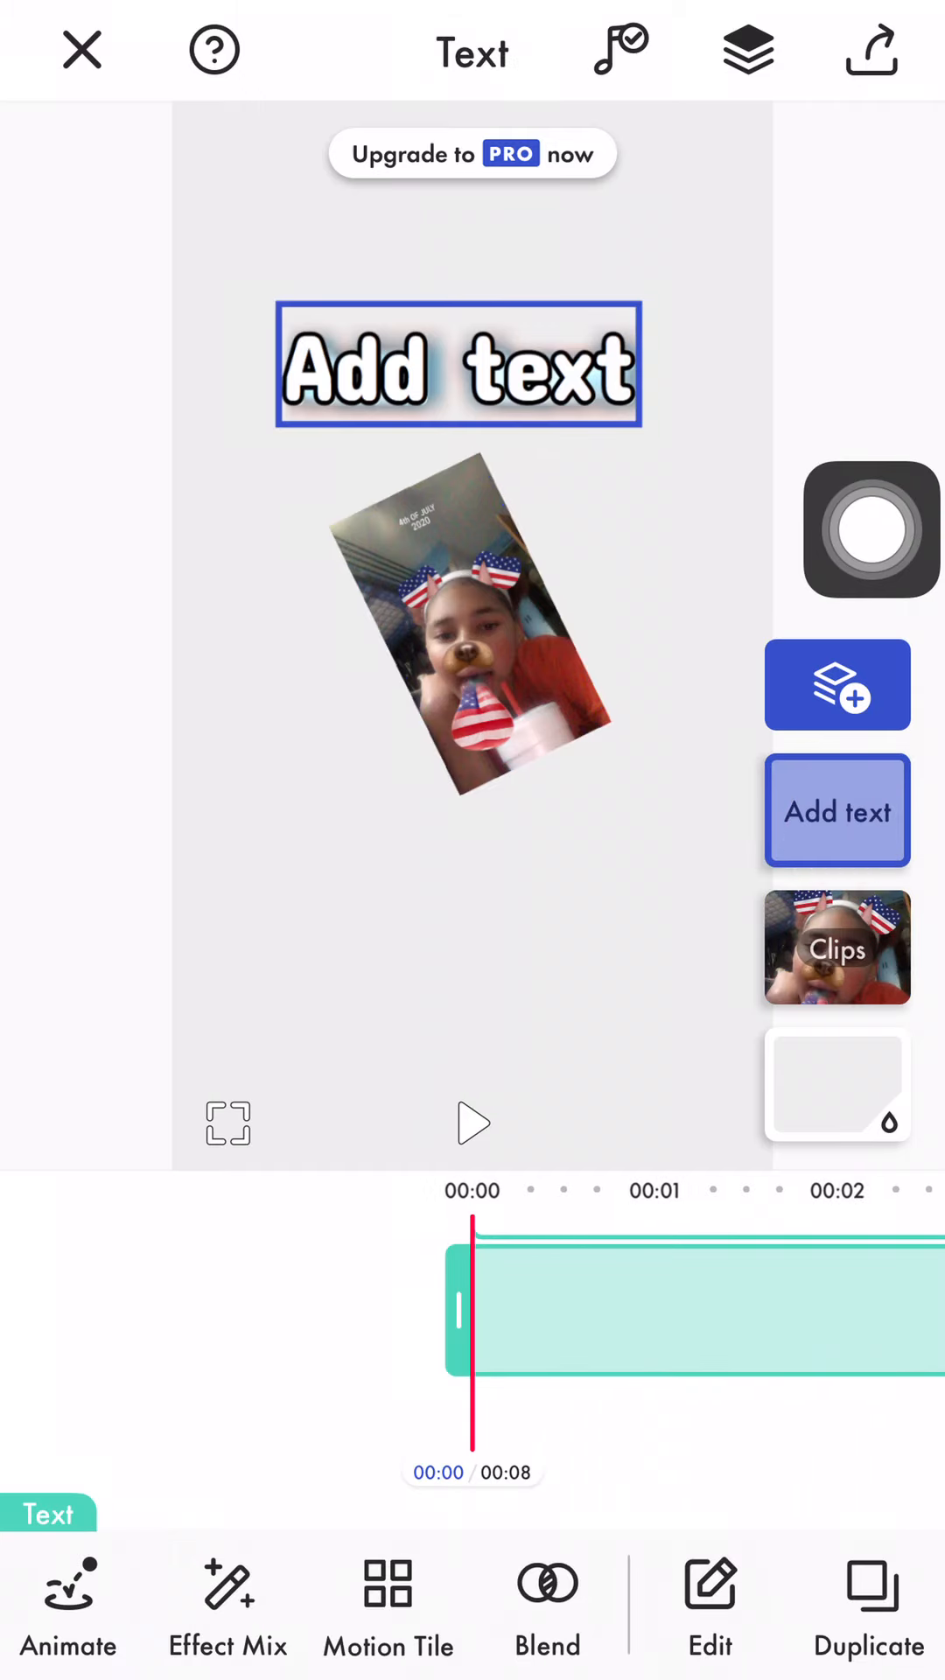
{"action": "left_click", "coordinate": [548, 1607]}
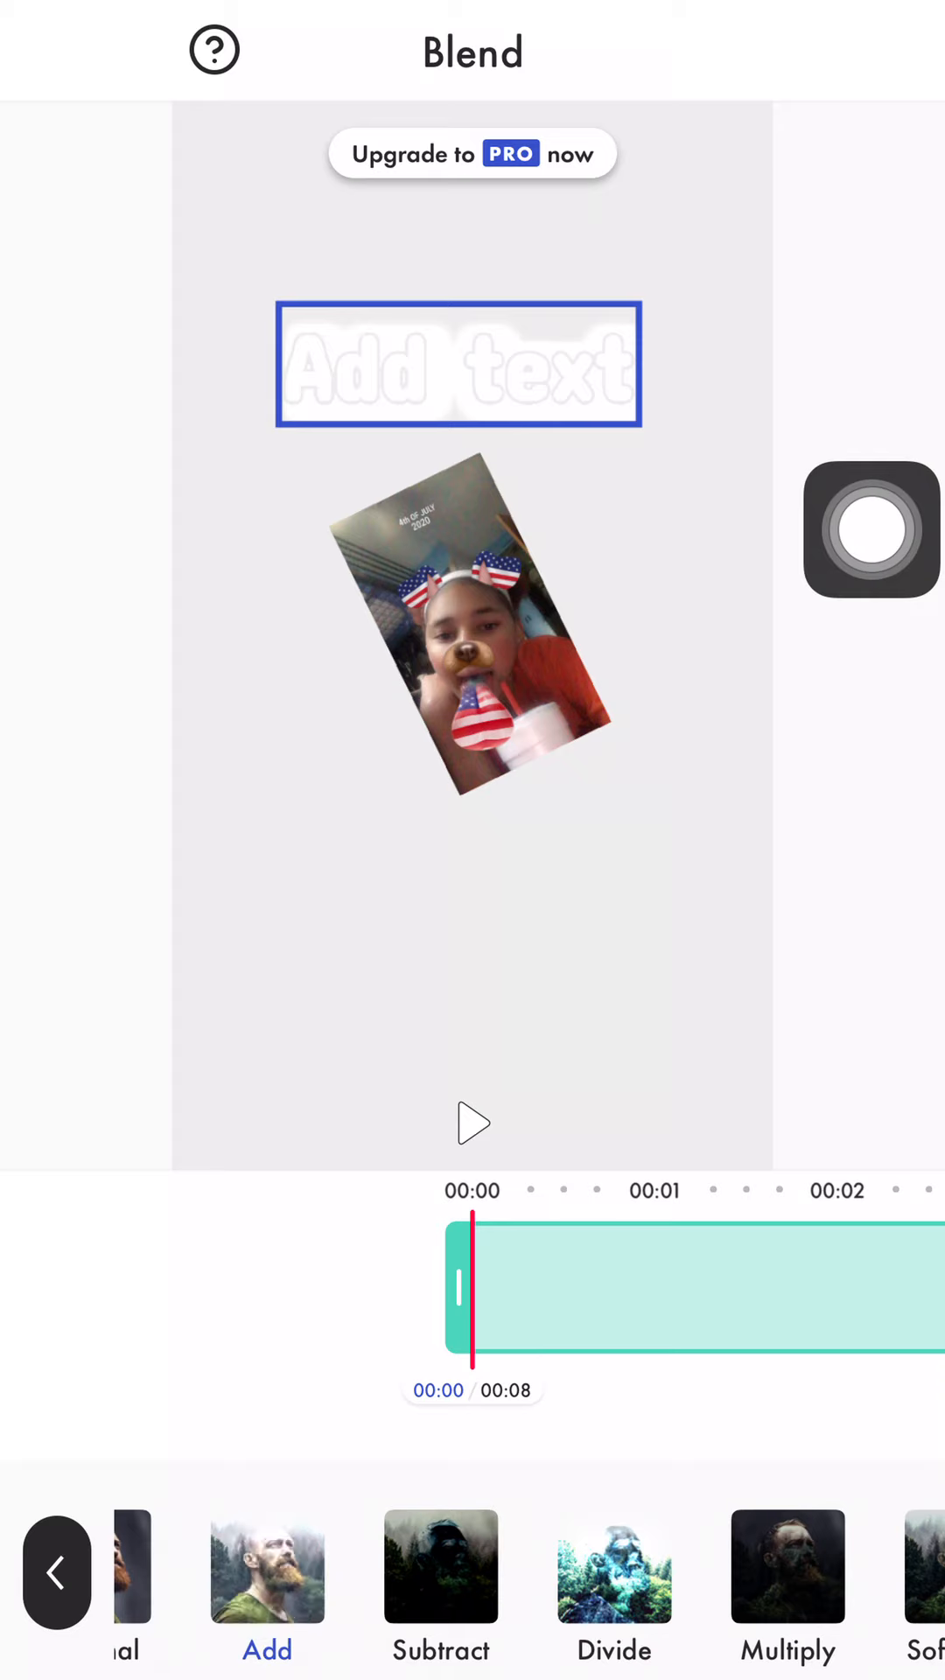
{"action": "scroll", "scroll_direction": "left", "scroll_amount": 3}
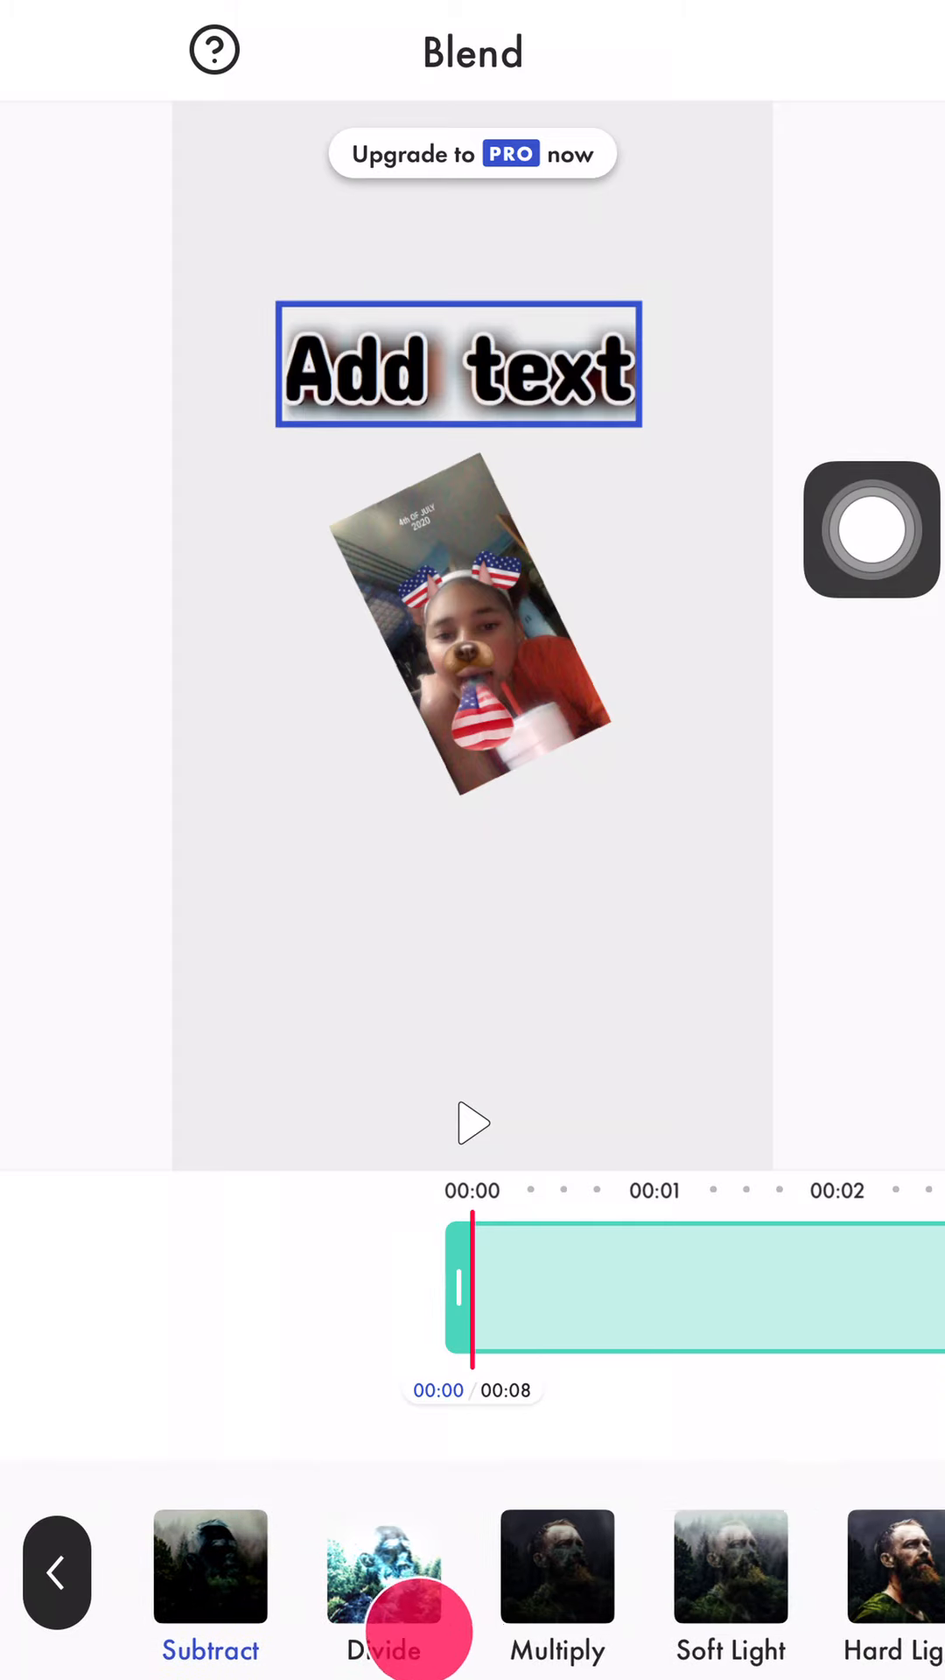
{"action": "scroll", "scroll_direction": "left", "scroll_amount": 3}
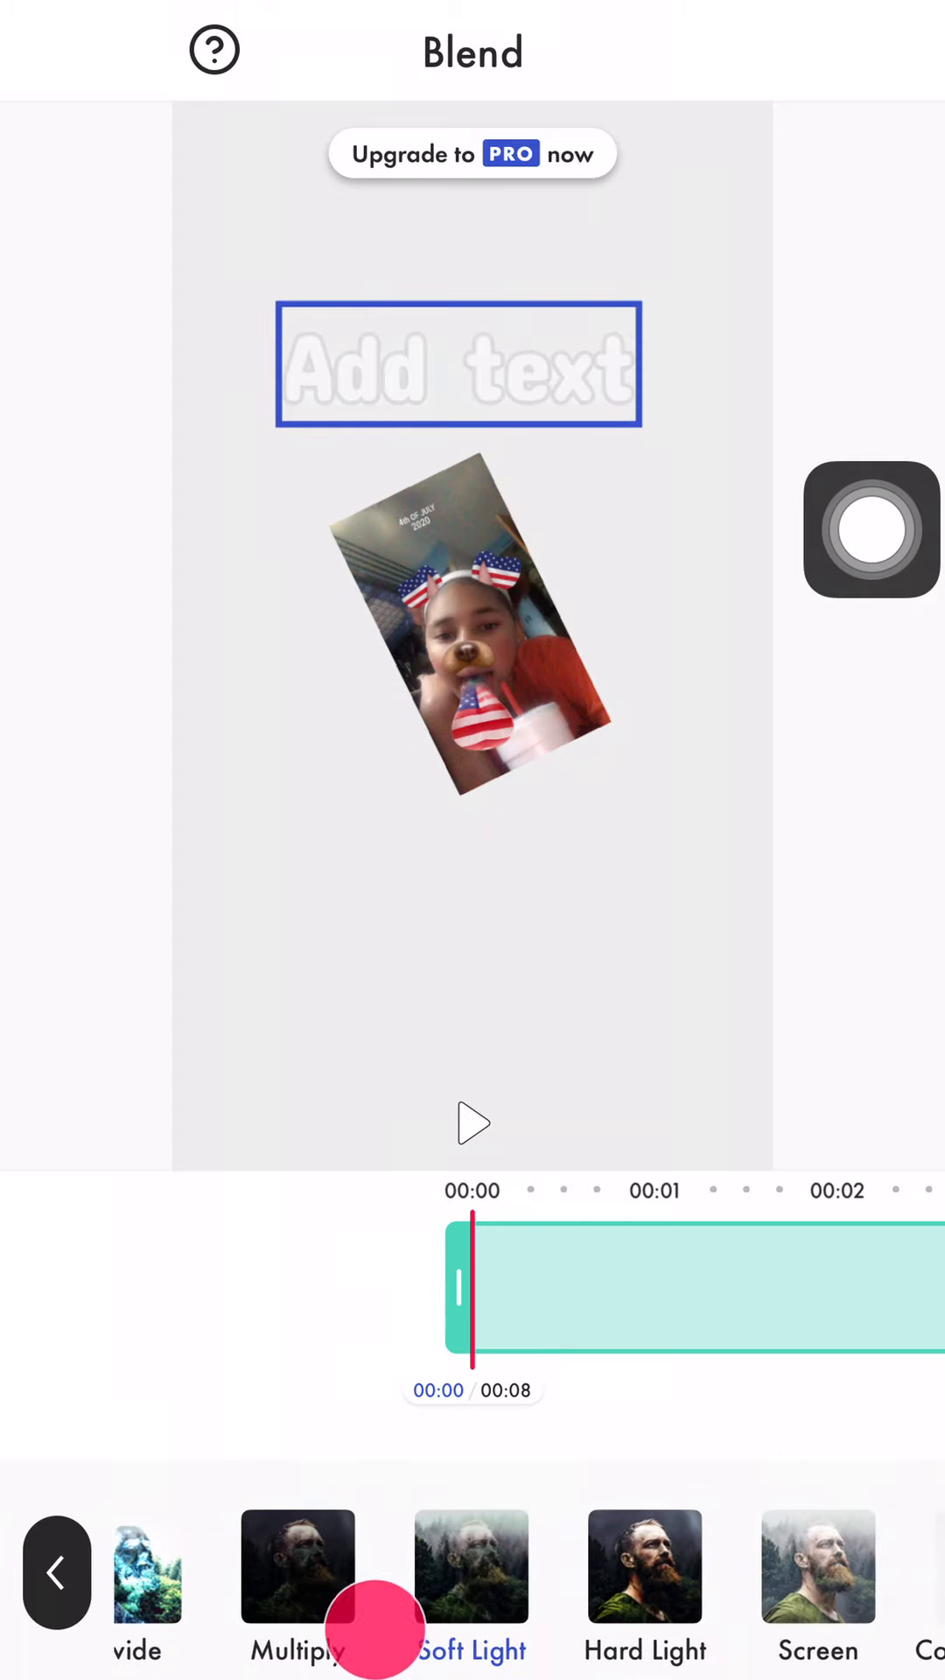
{"action": "scroll", "scroll_direction": "left", "scroll_amount": 3}
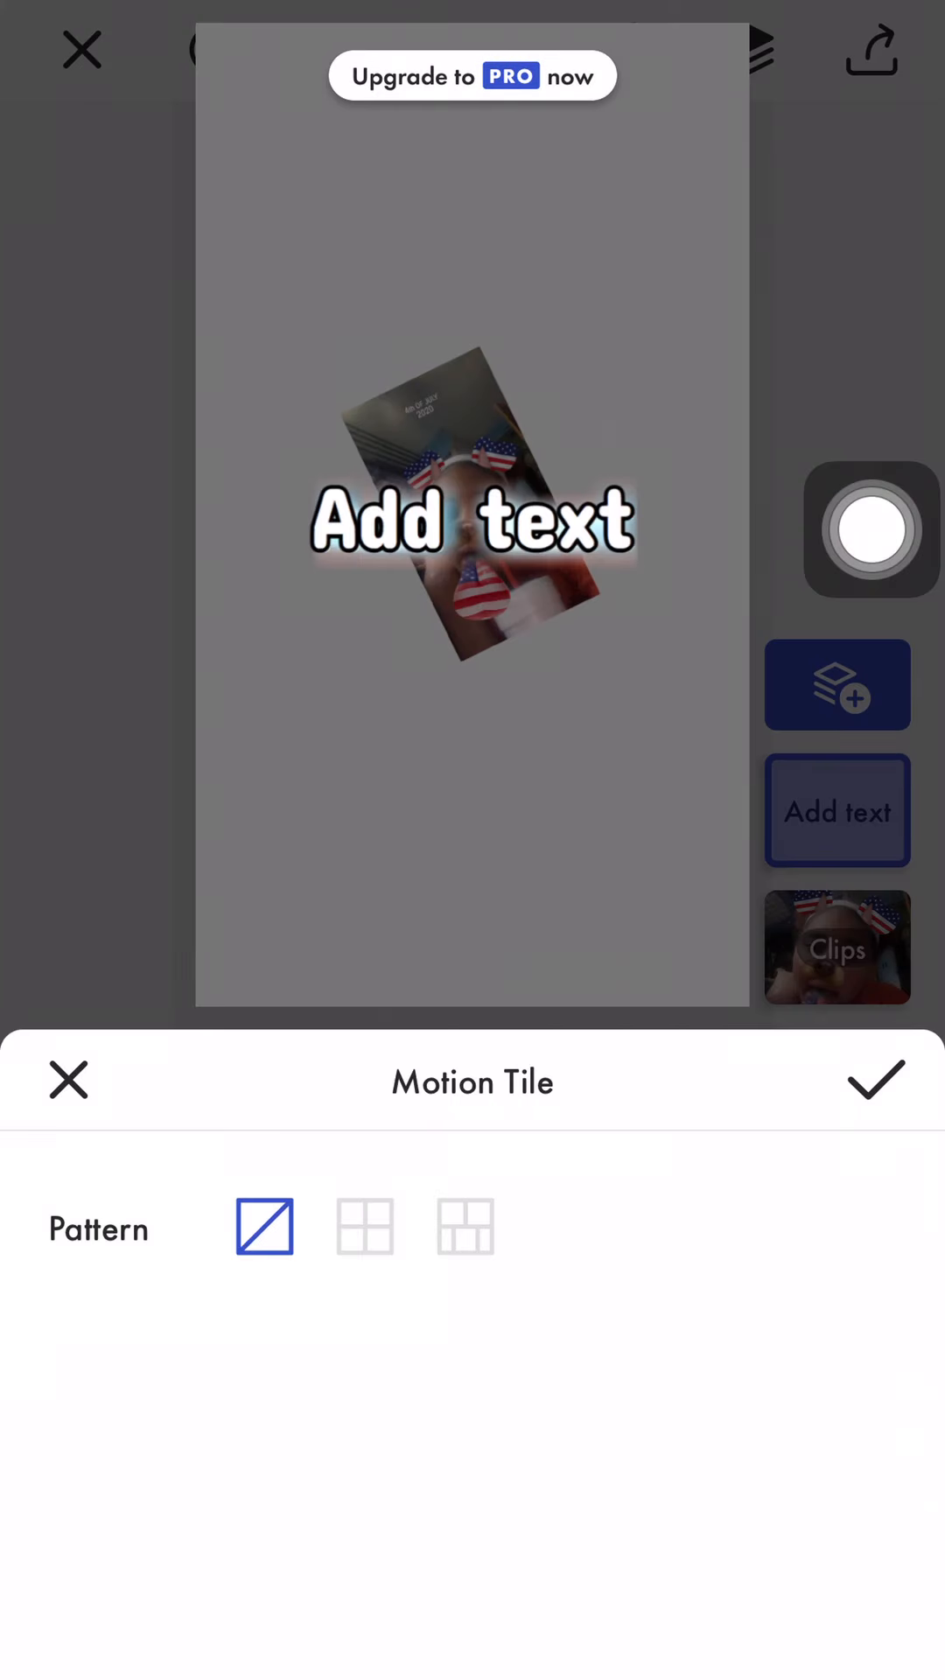
Apply a rightward grid Motion Tile: speed 2.2x, X spacing 44, Y spacing 6
{"action": "left_click", "coordinate": [464, 1226]}
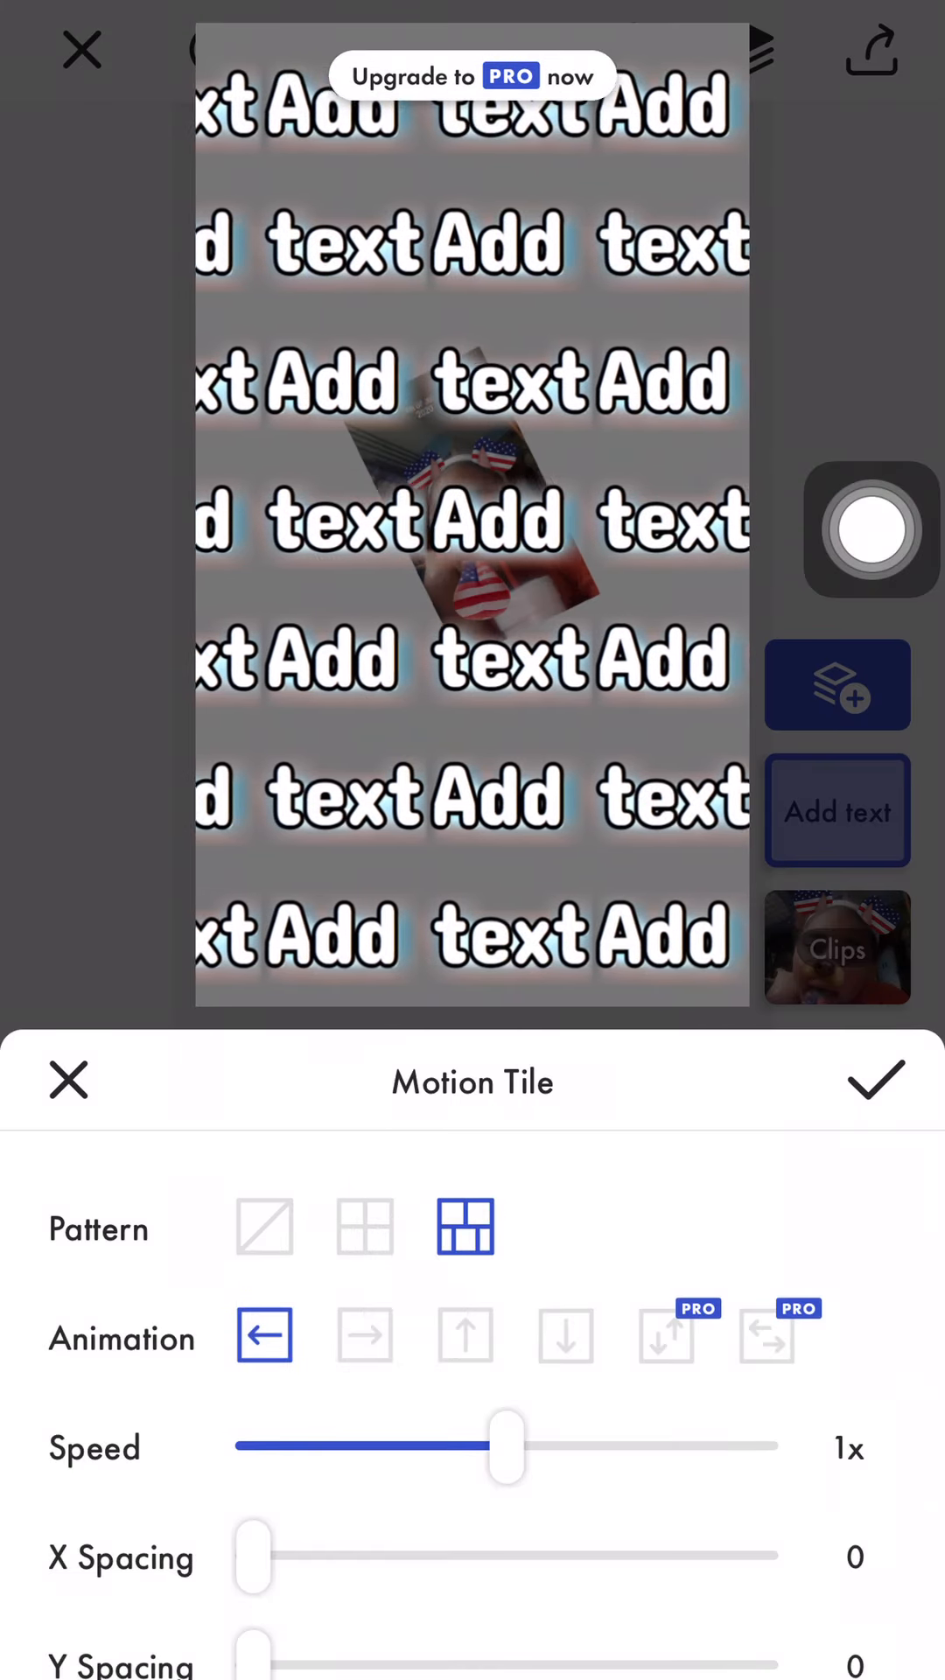
{"action": "left_click", "coordinate": [365, 1227]}
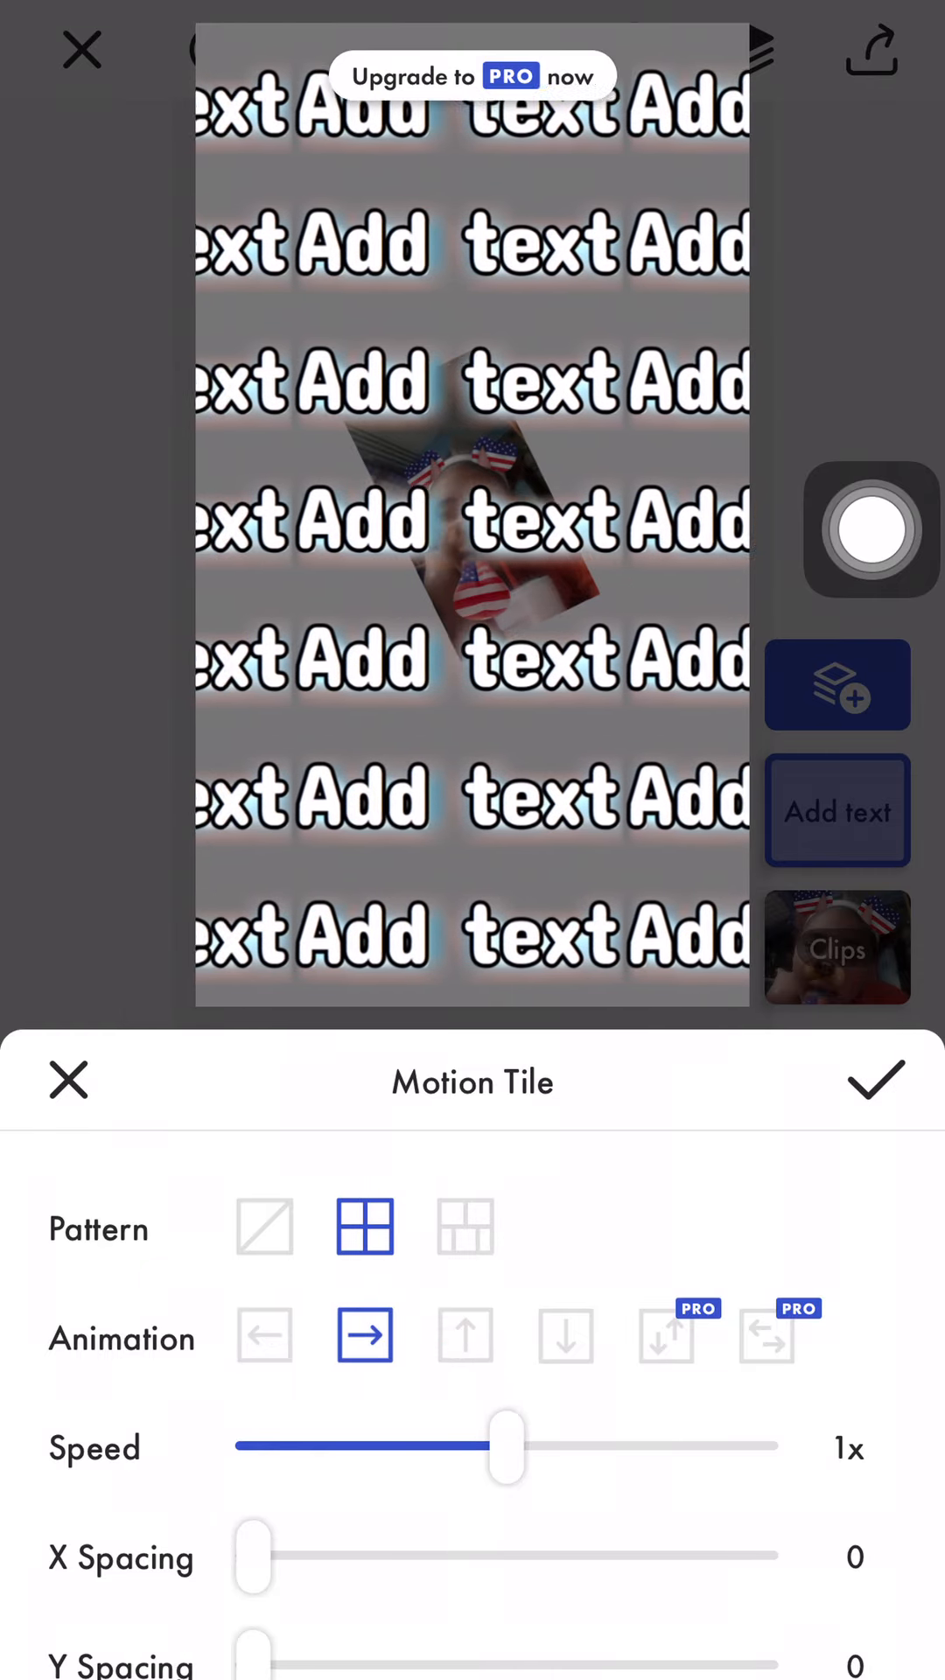
{"action": "left_click", "coordinate": [464, 1334]}
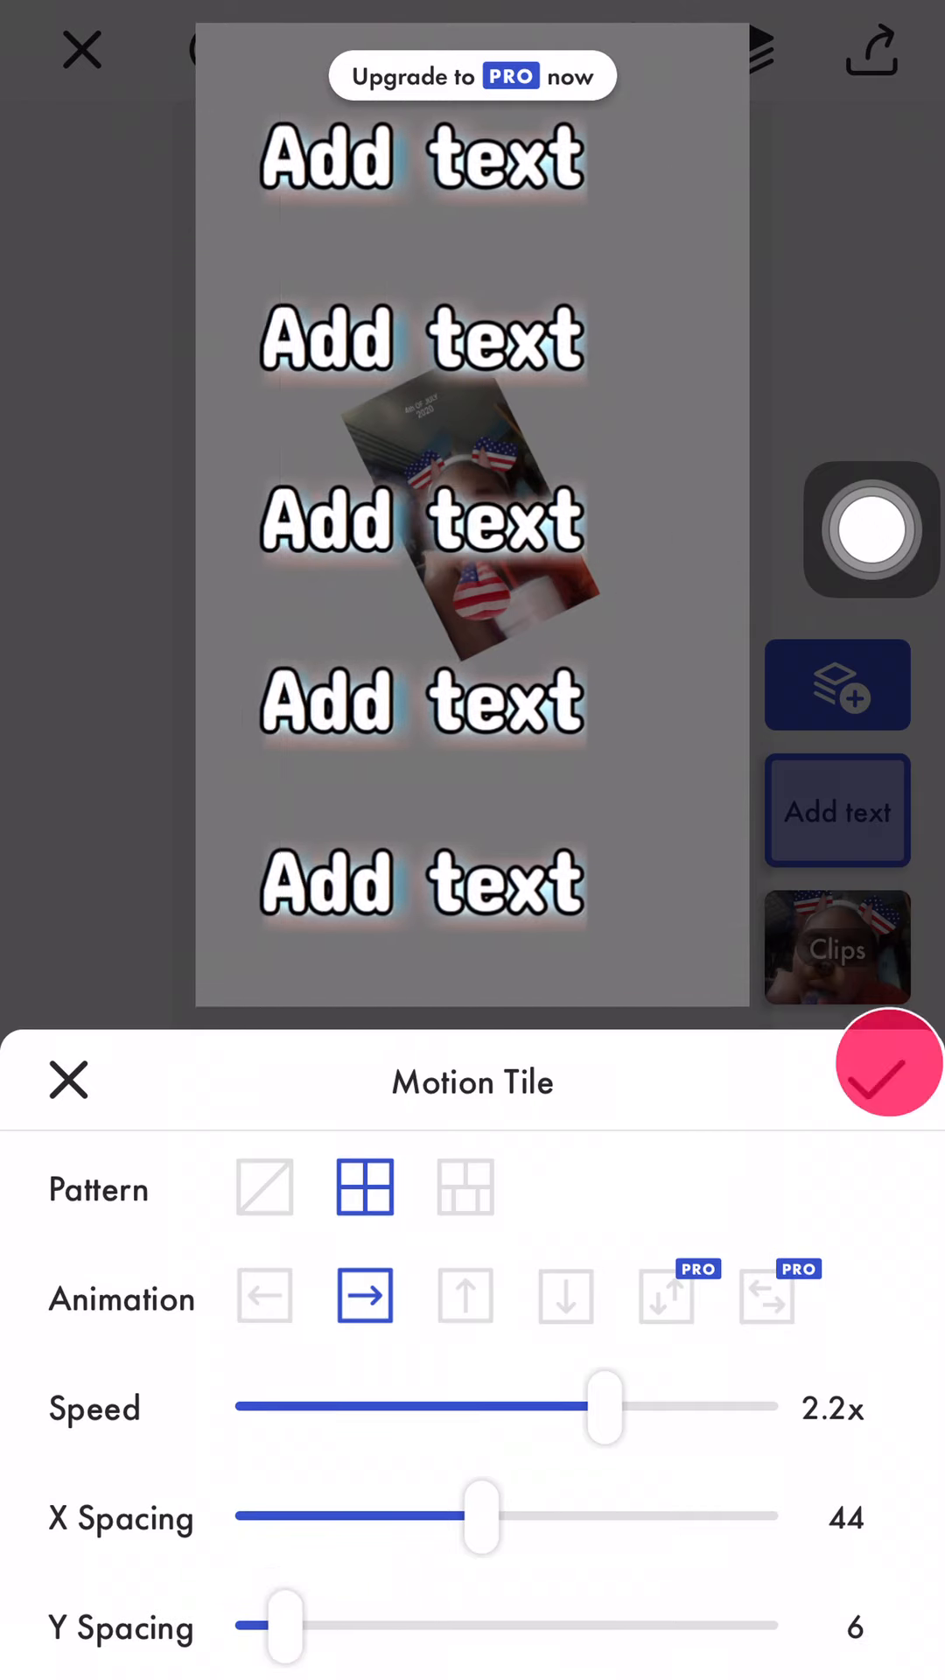
{"action": "left_click", "coordinate": [887, 1064]}
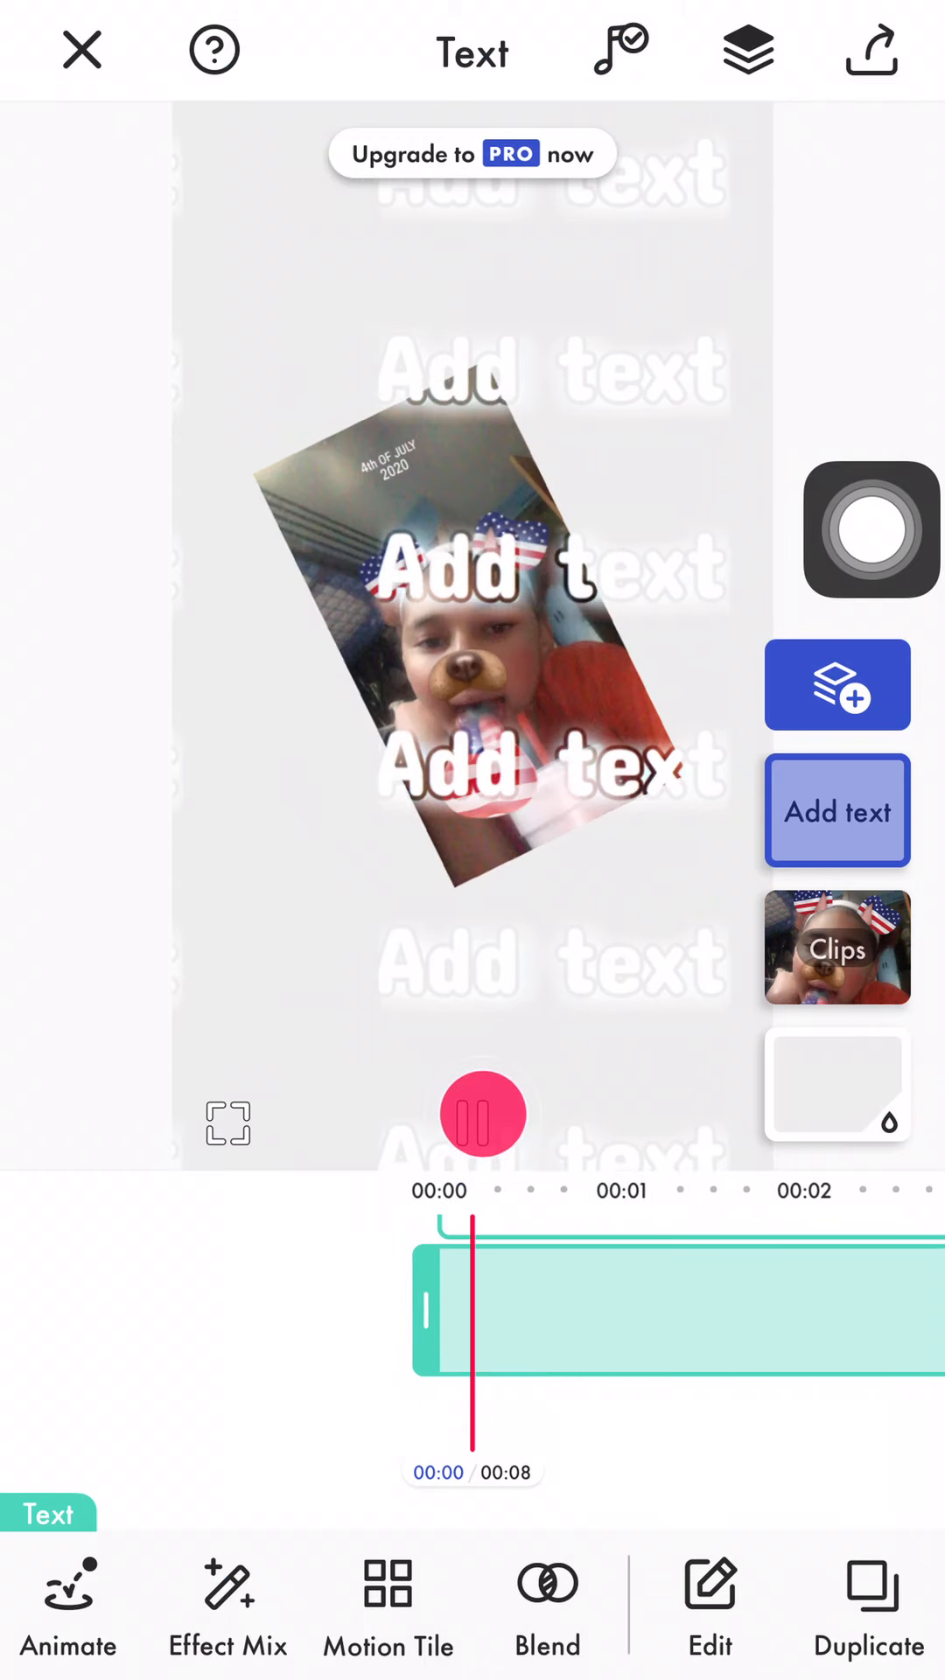
Preview the moving tiles, give the text a yellow glow, and open its blend modes
{"action": "left_click", "coordinate": [482, 1112]}
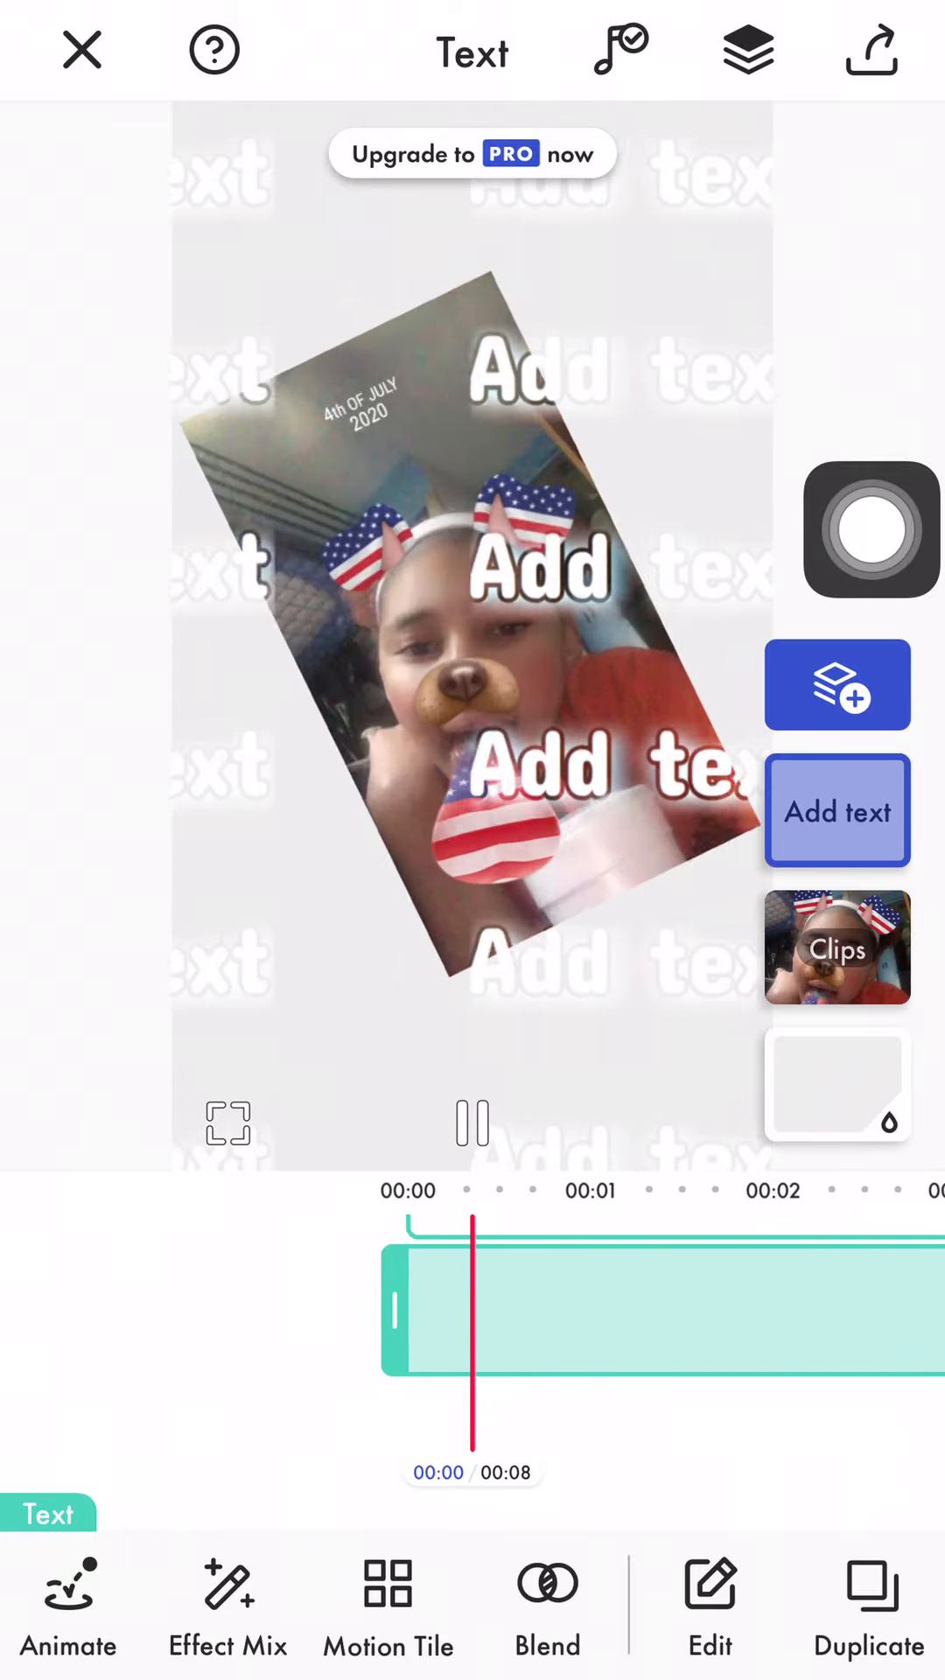
{"action": "left_click", "coordinate": [472, 1122]}
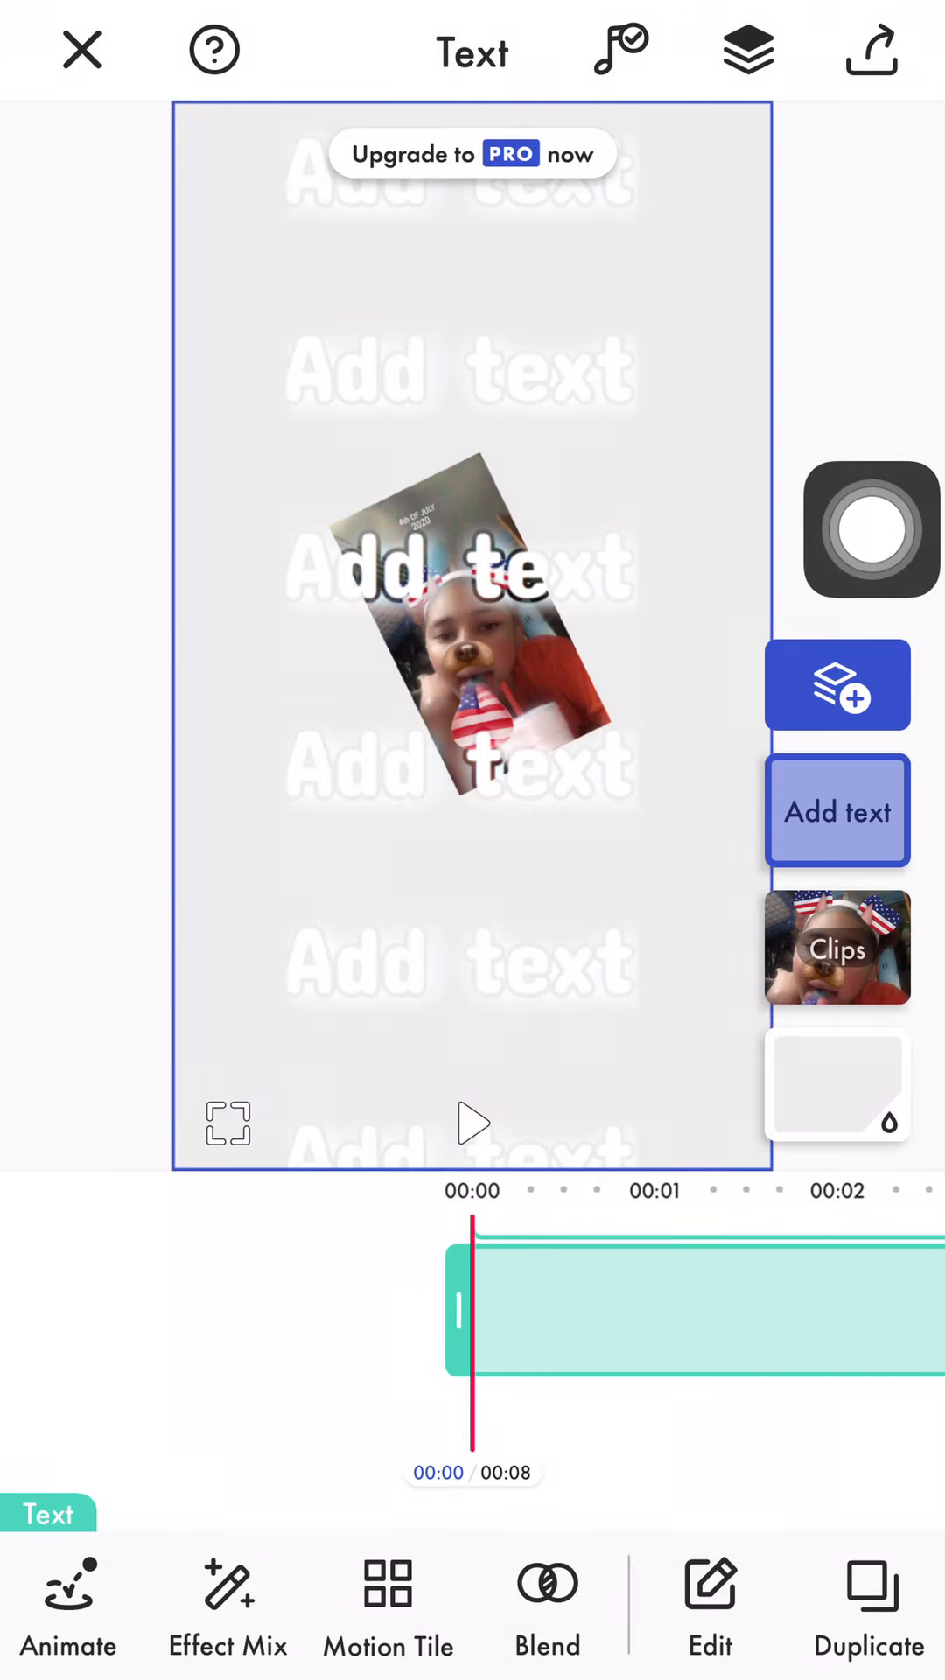
{"action": "left_click", "coordinate": [546, 1607]}
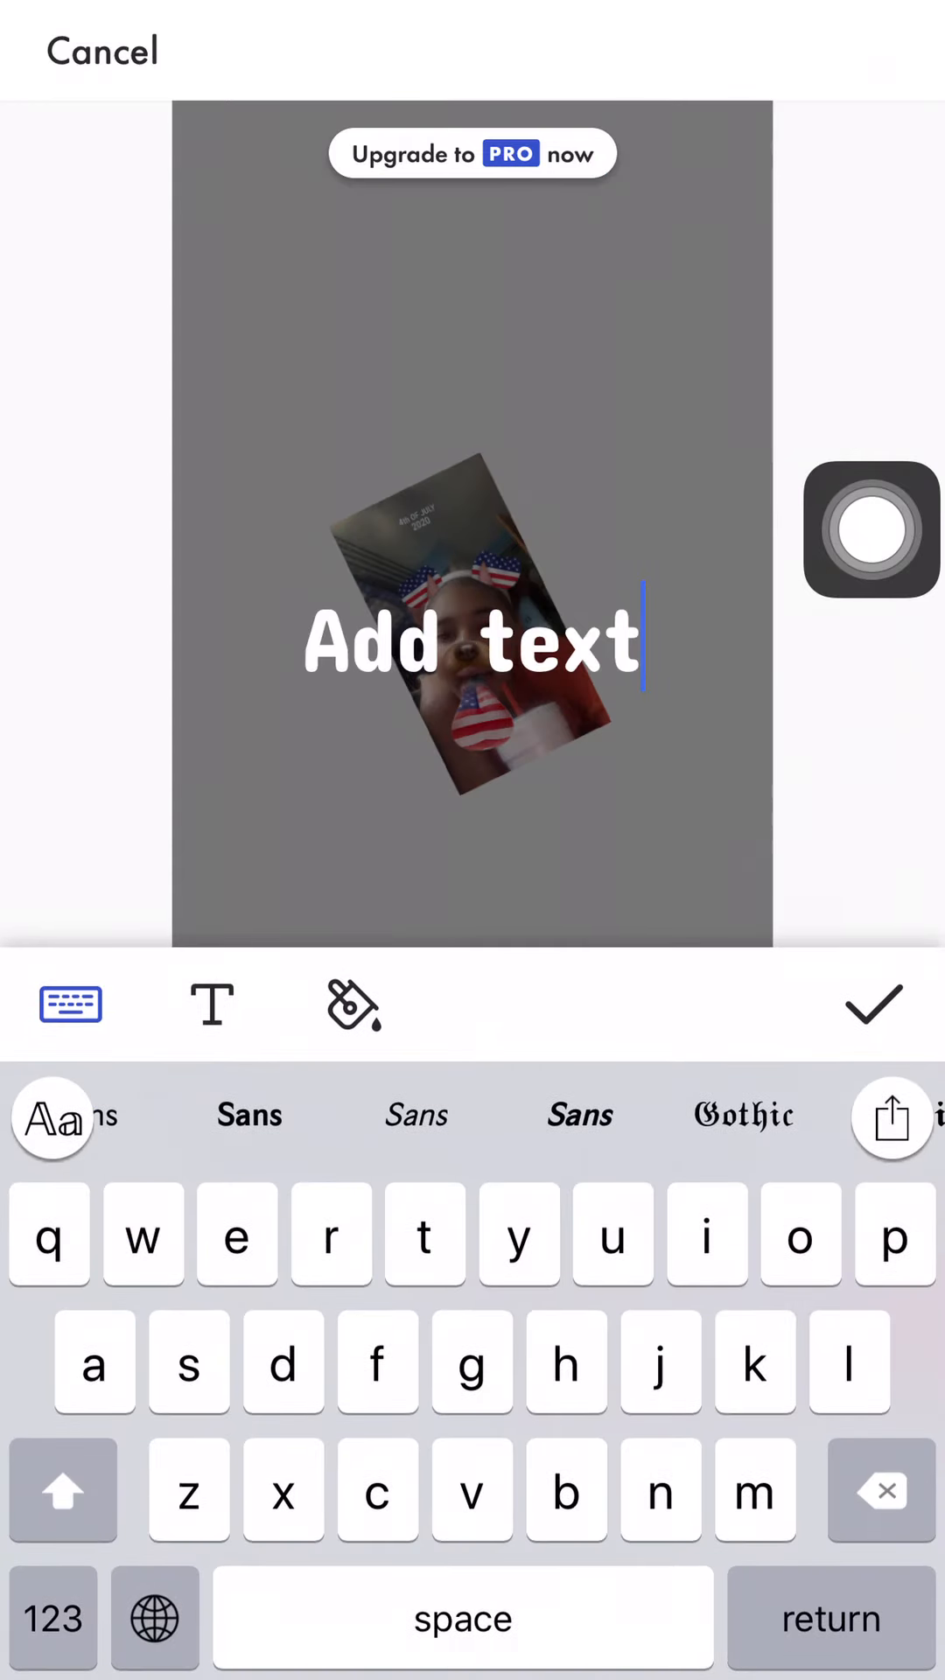
{"action": "left_click", "coordinate": [350, 1005]}
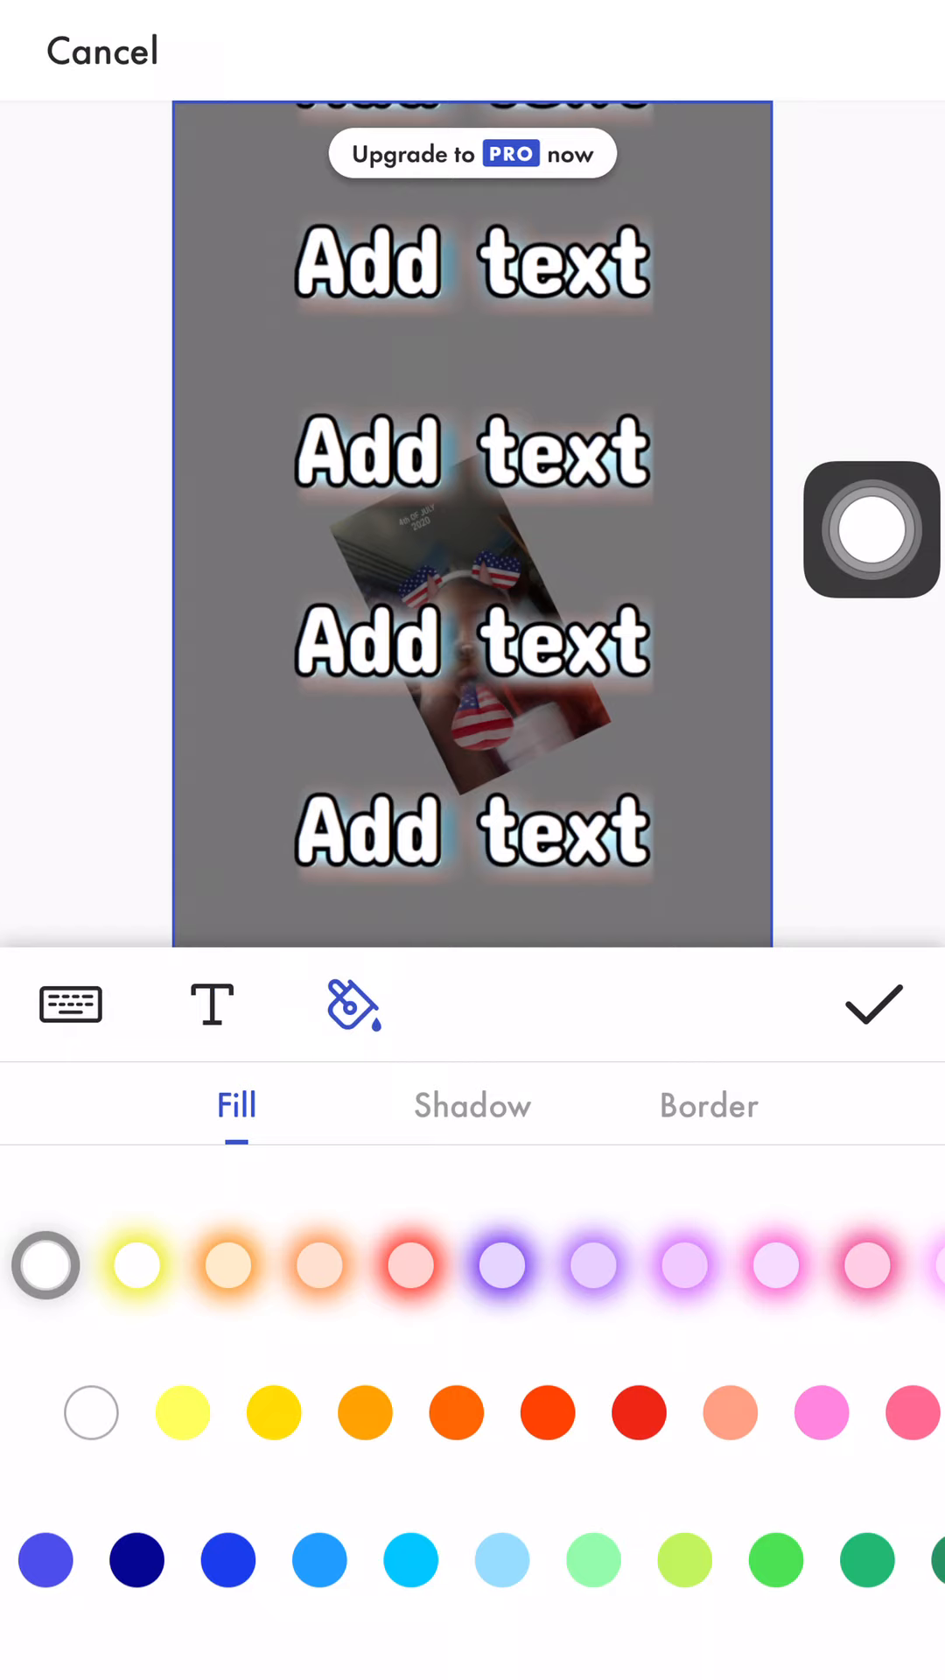
{"action": "left_click", "coordinate": [873, 1005]}
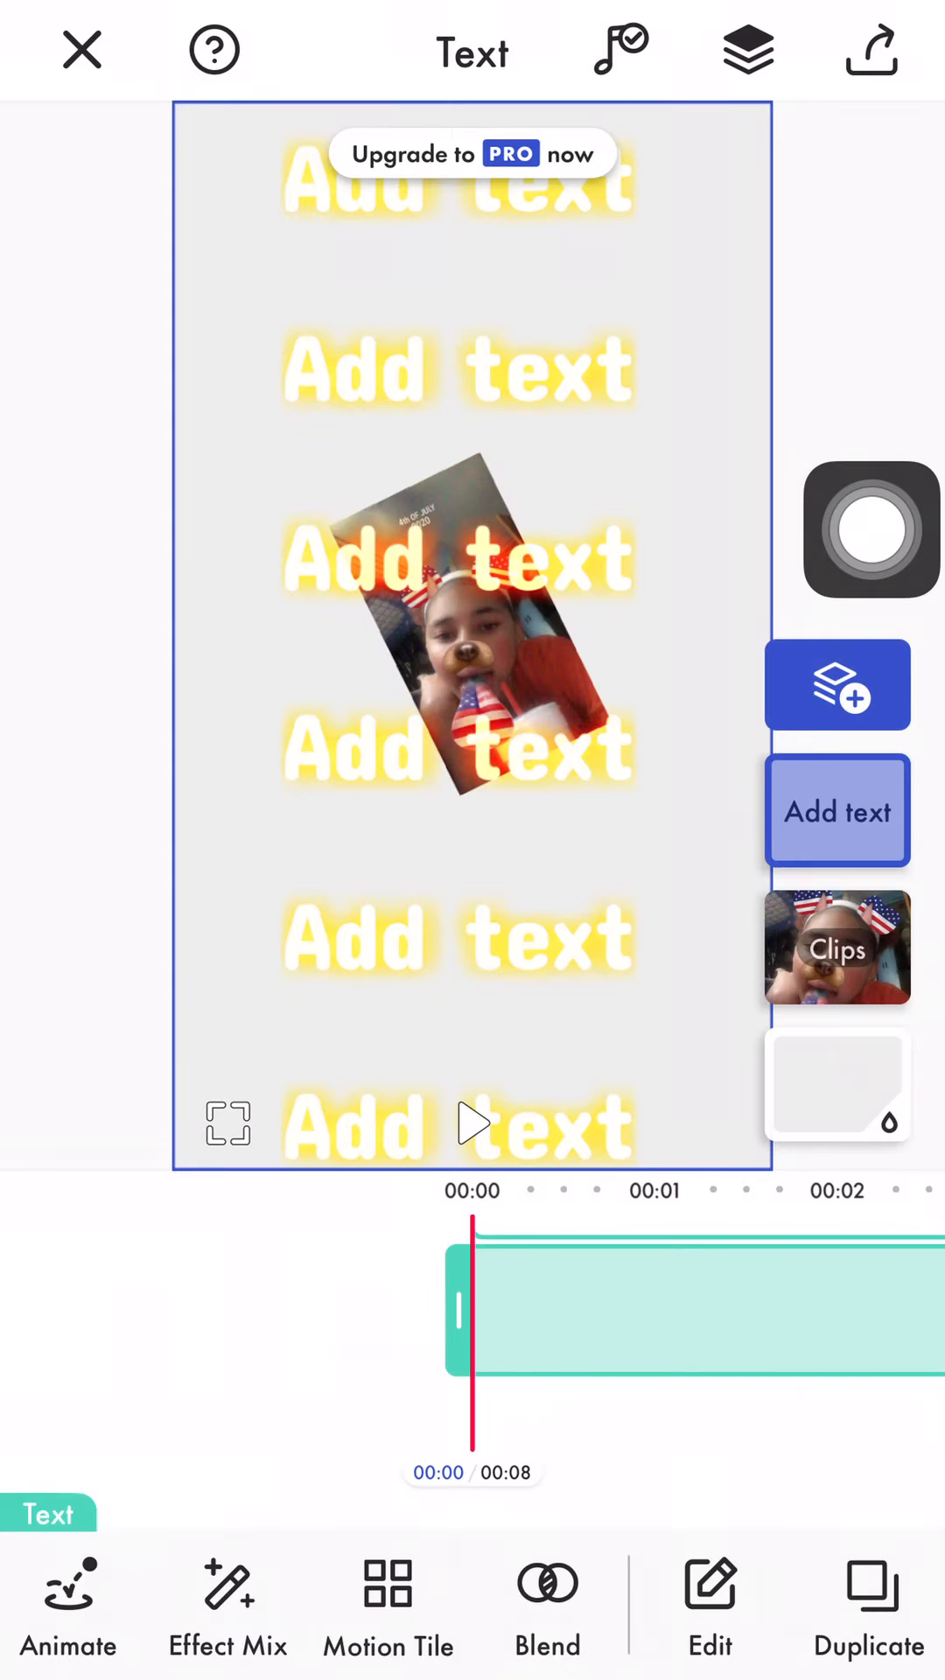
{"action": "left_click", "coordinate": [548, 1603]}
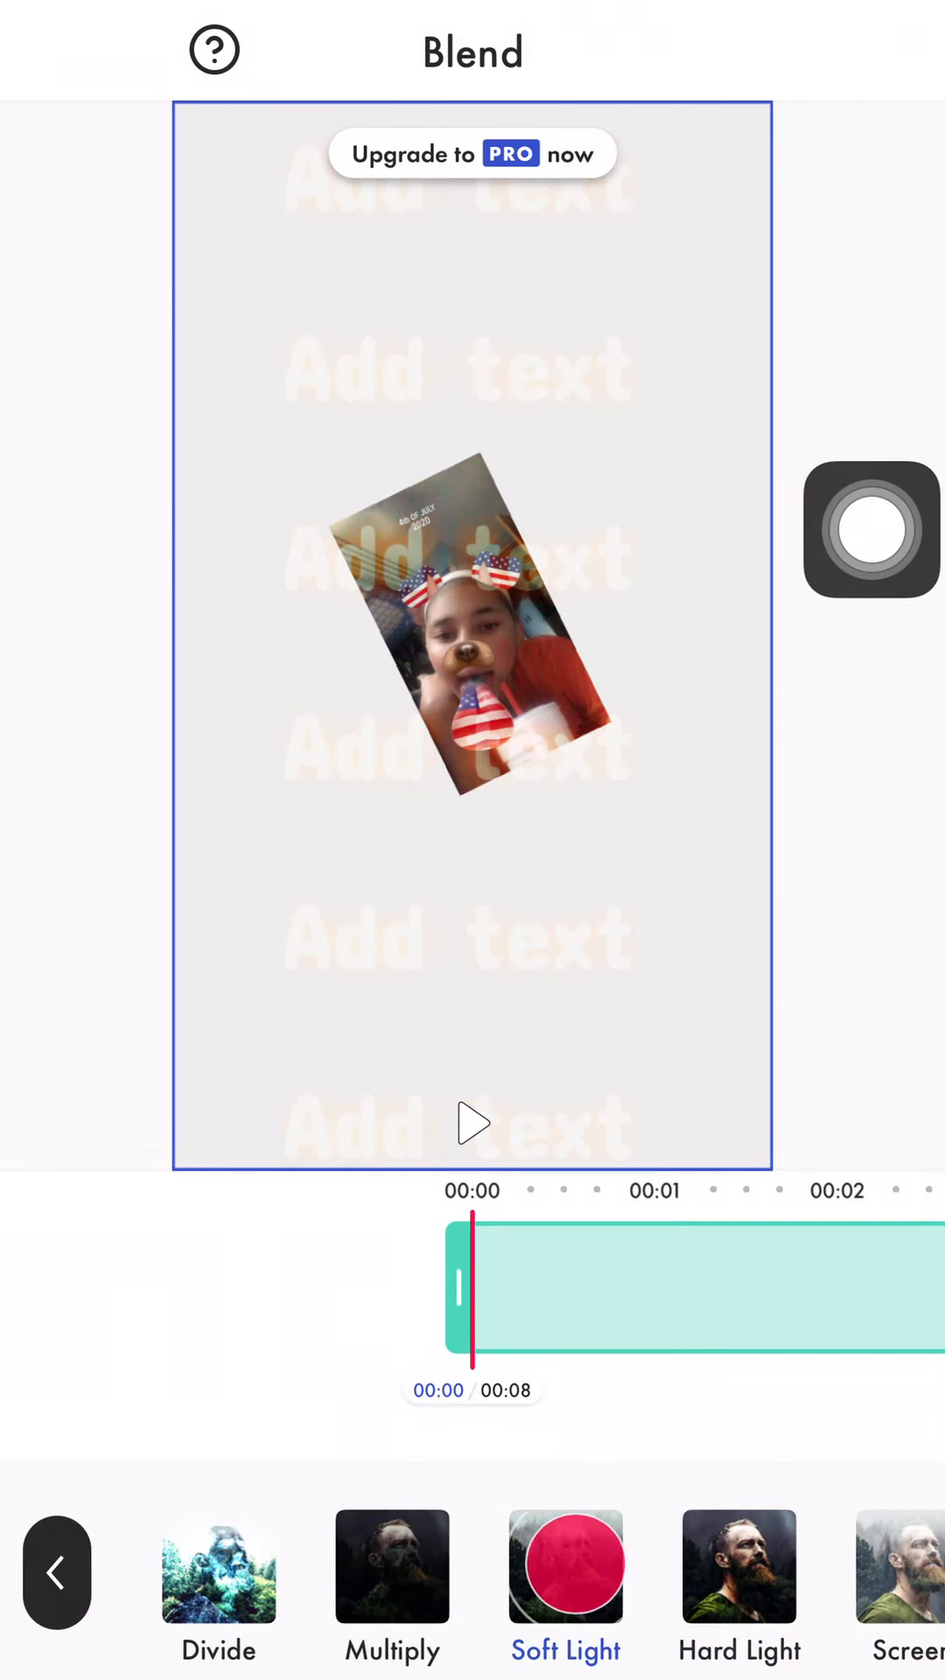
Try the Add blend, preview it, then settle on Color Dodge for the text
{"action": "left_click", "coordinate": [473, 1122]}
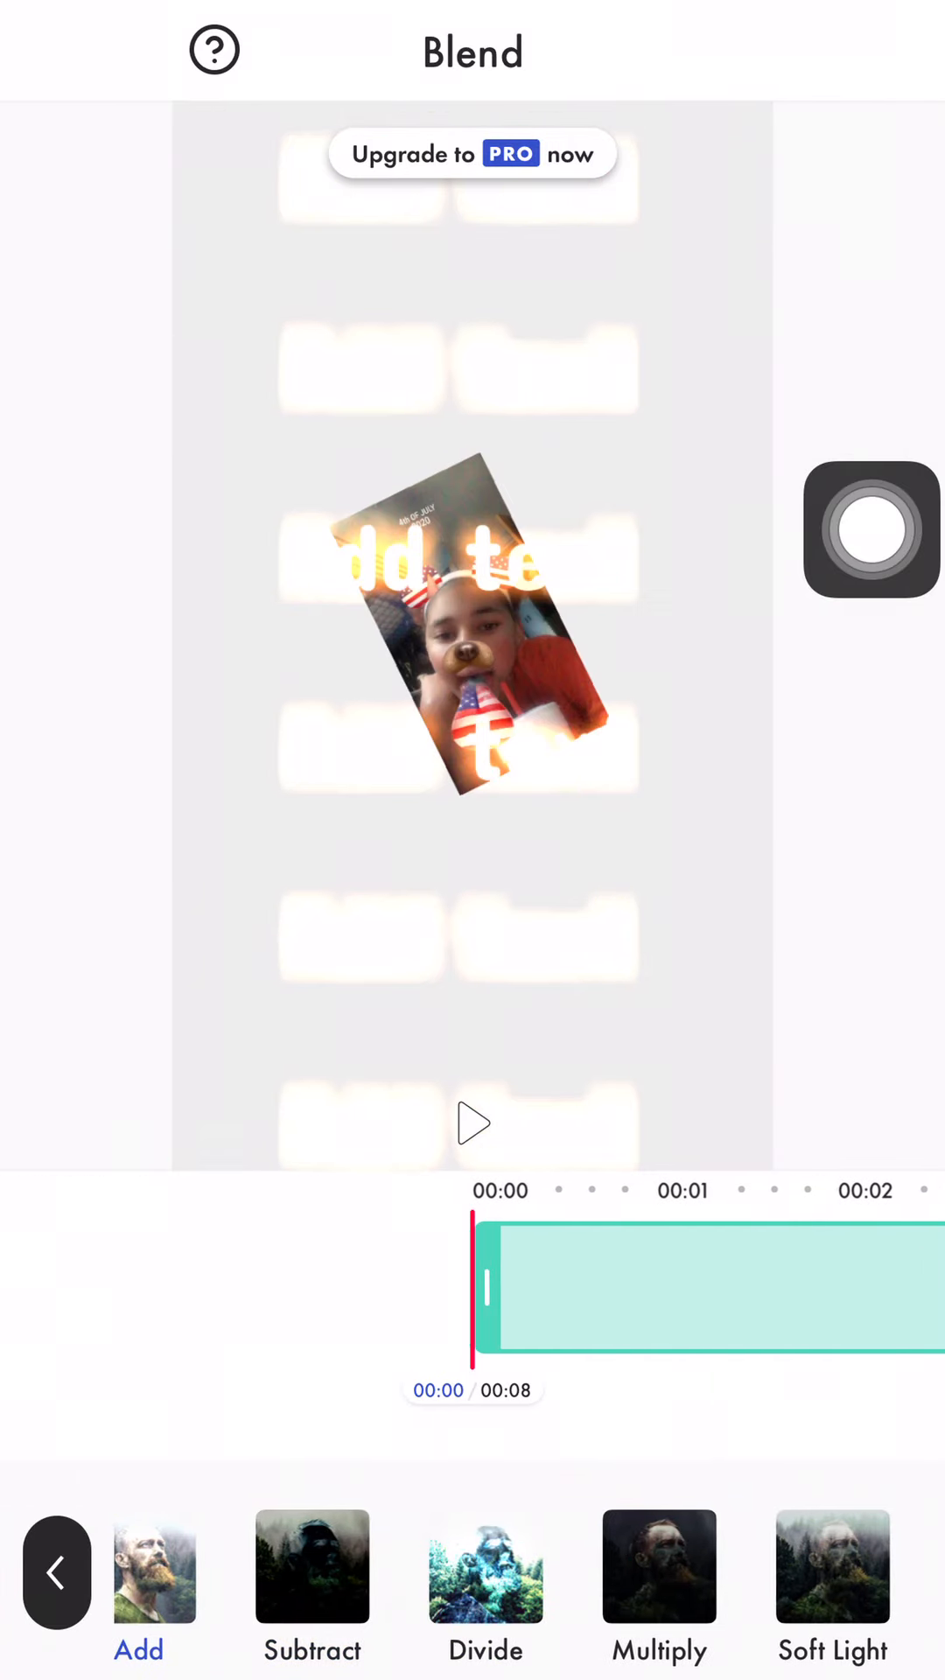
{"action": "left_click", "coordinate": [472, 1122]}
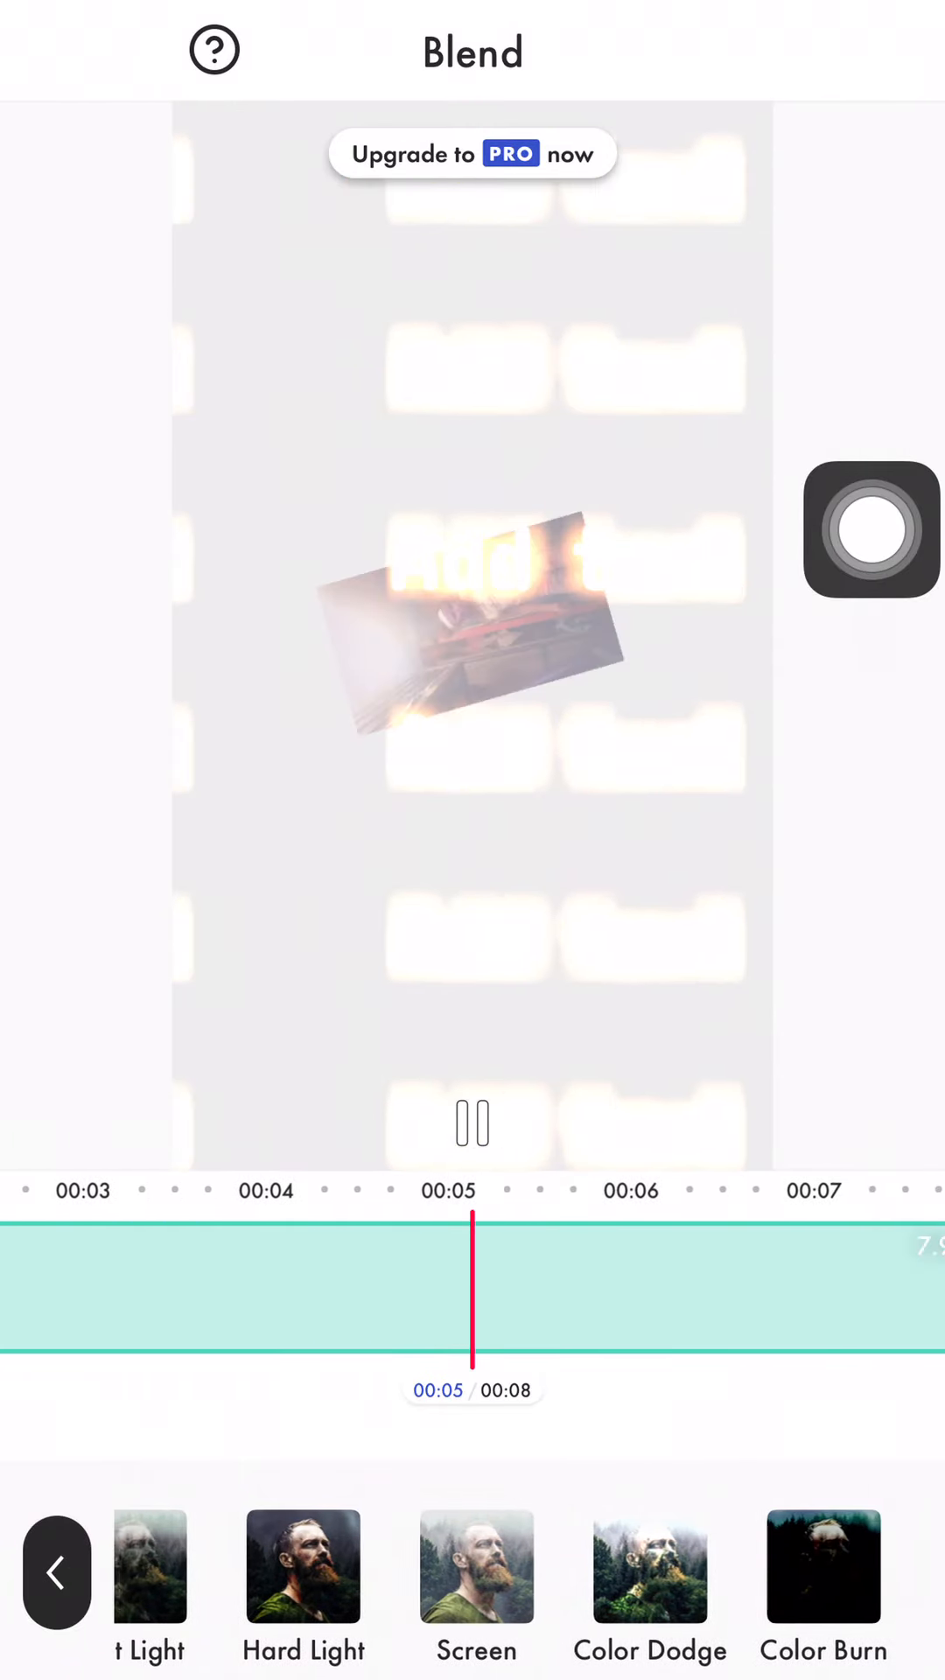
{"action": "left_click", "coordinate": [823, 1565]}
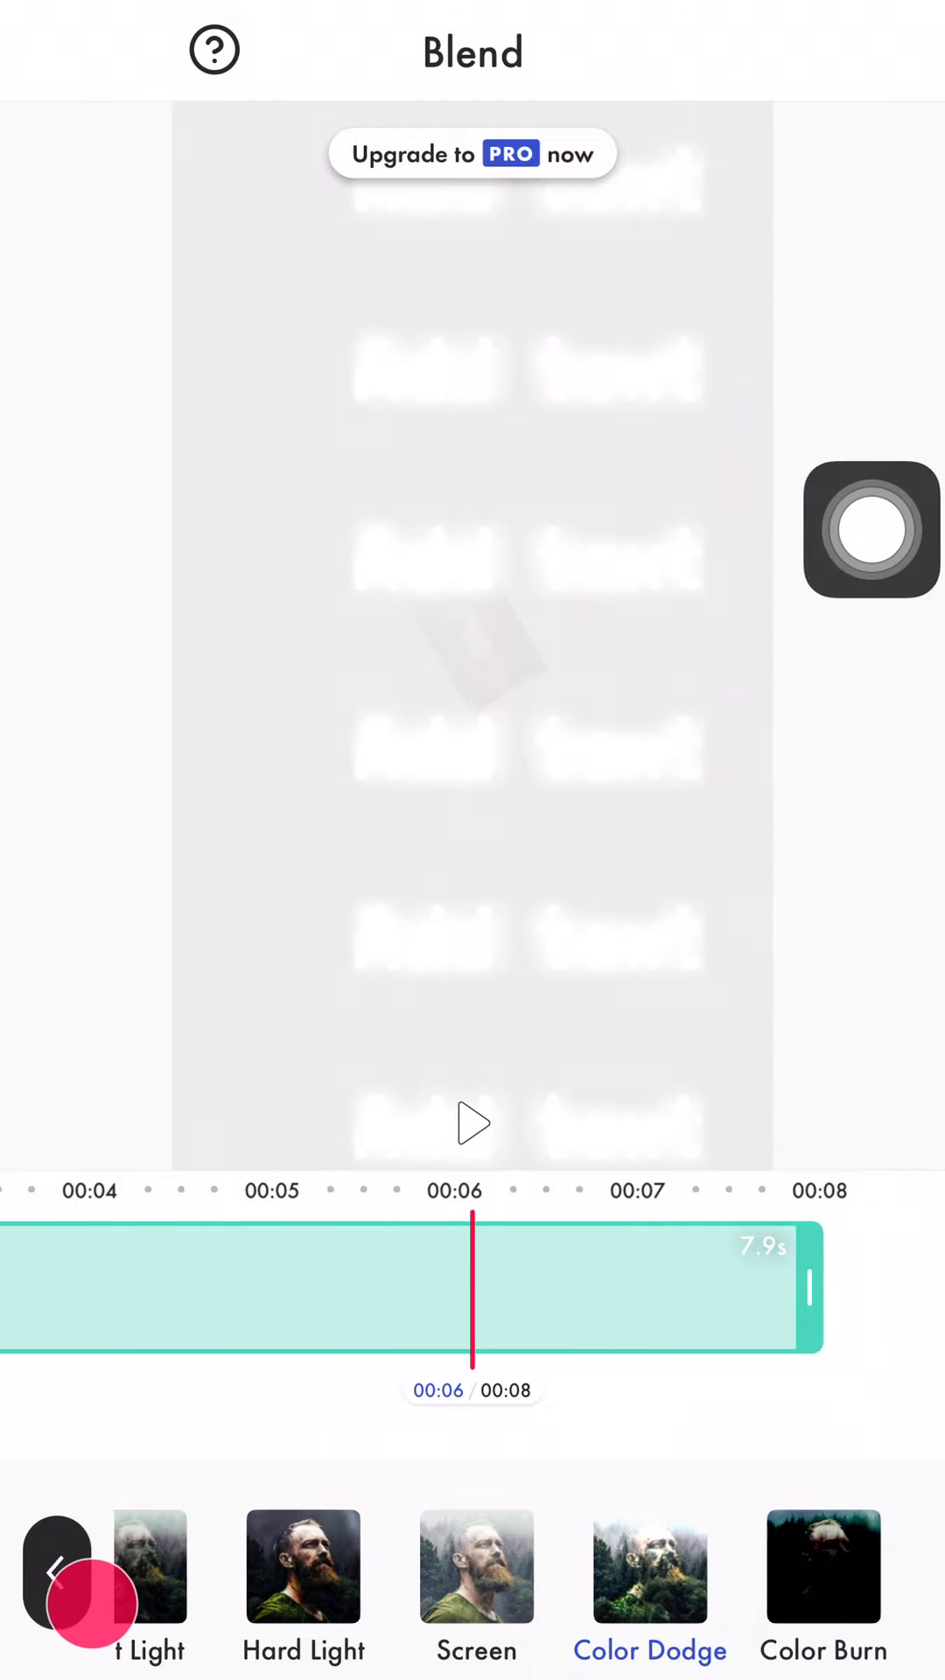
{"action": "left_click", "coordinate": [471, 1121]}
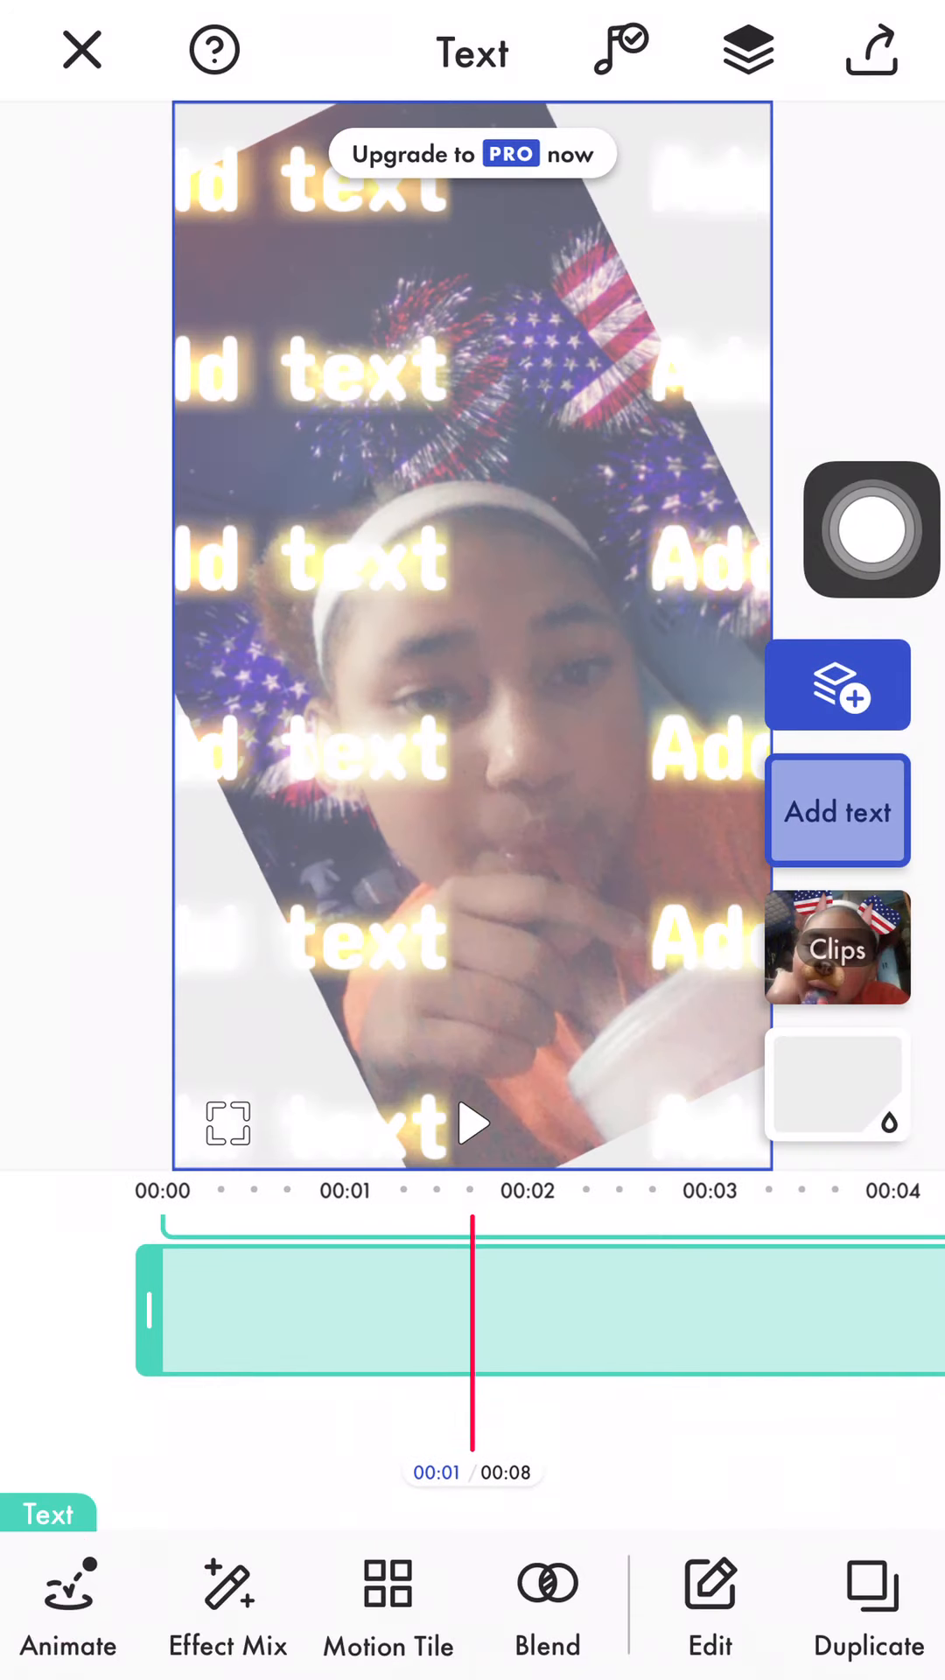
Play the text overlay preview, then switch to the photo Clips layer
{"action": "left_click", "coordinate": [472, 1122]}
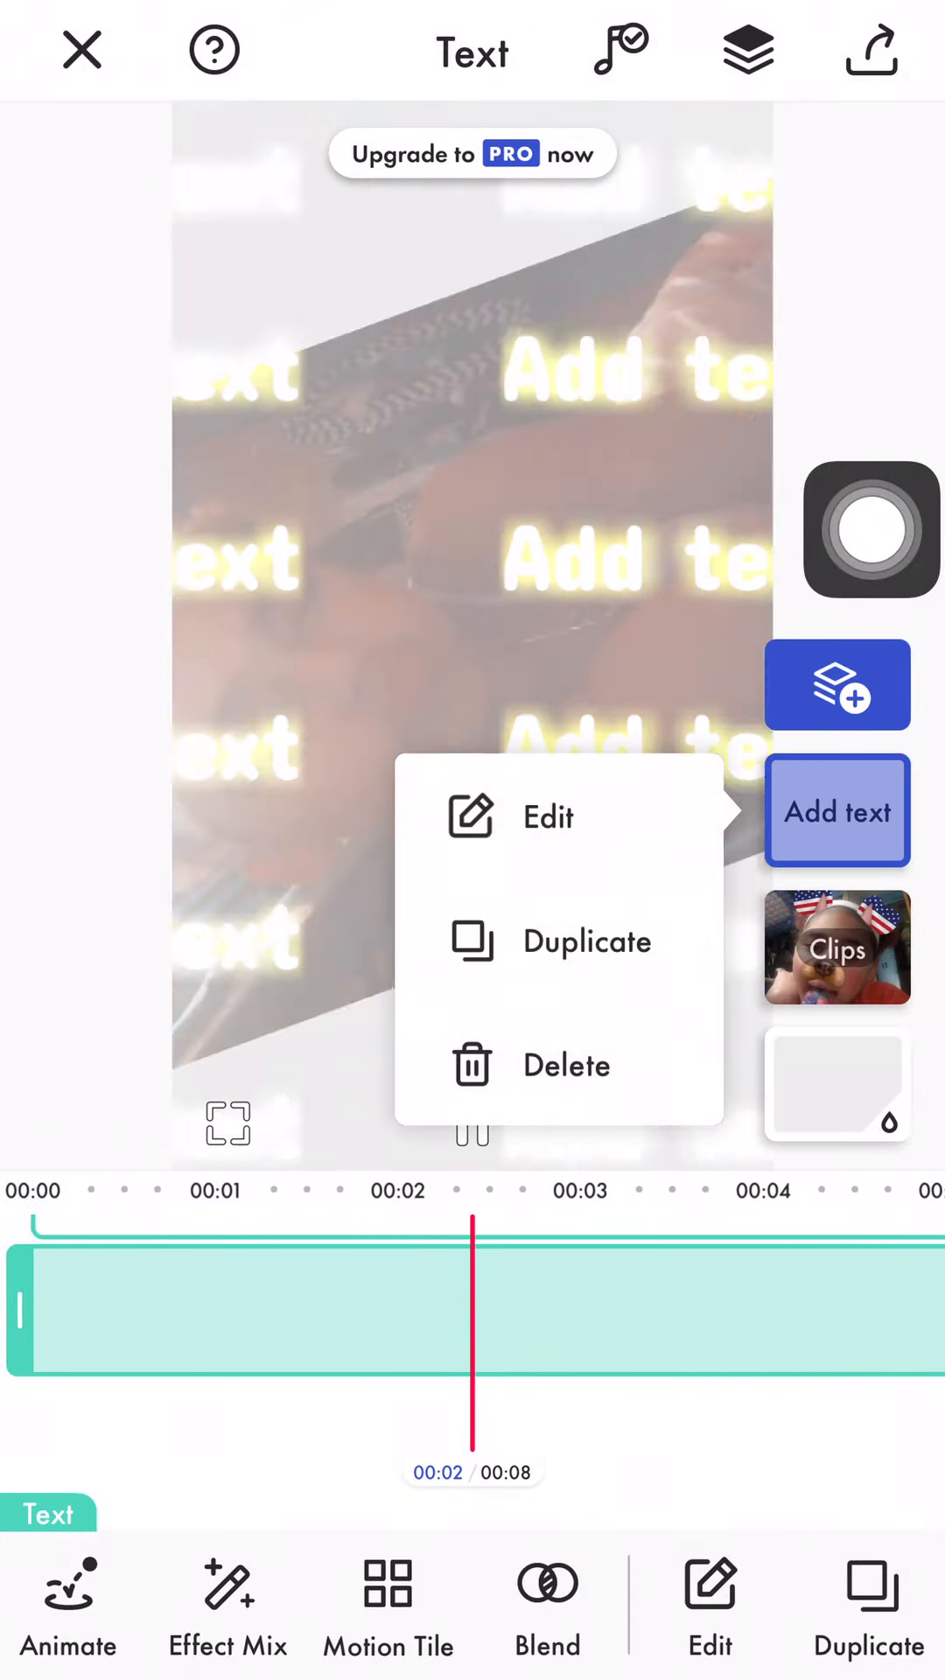
{"action": "left_click", "coordinate": [839, 947]}
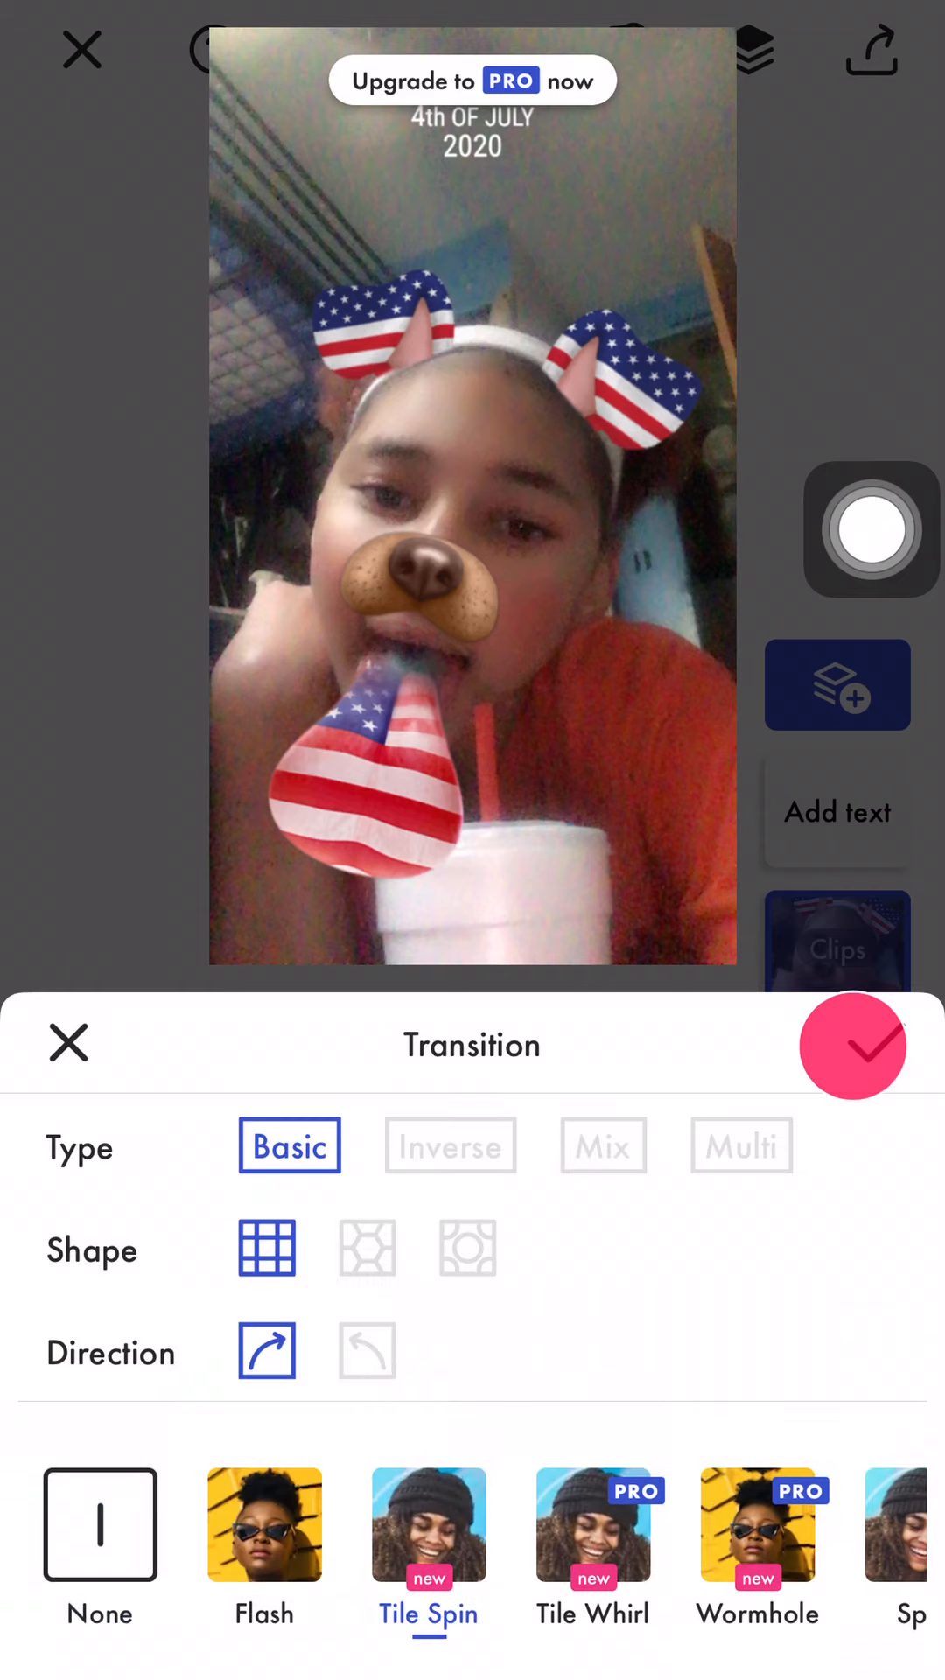
Apply the Flash transition between clips and scroll through the transition list
{"action": "left_click", "coordinate": [851, 1046]}
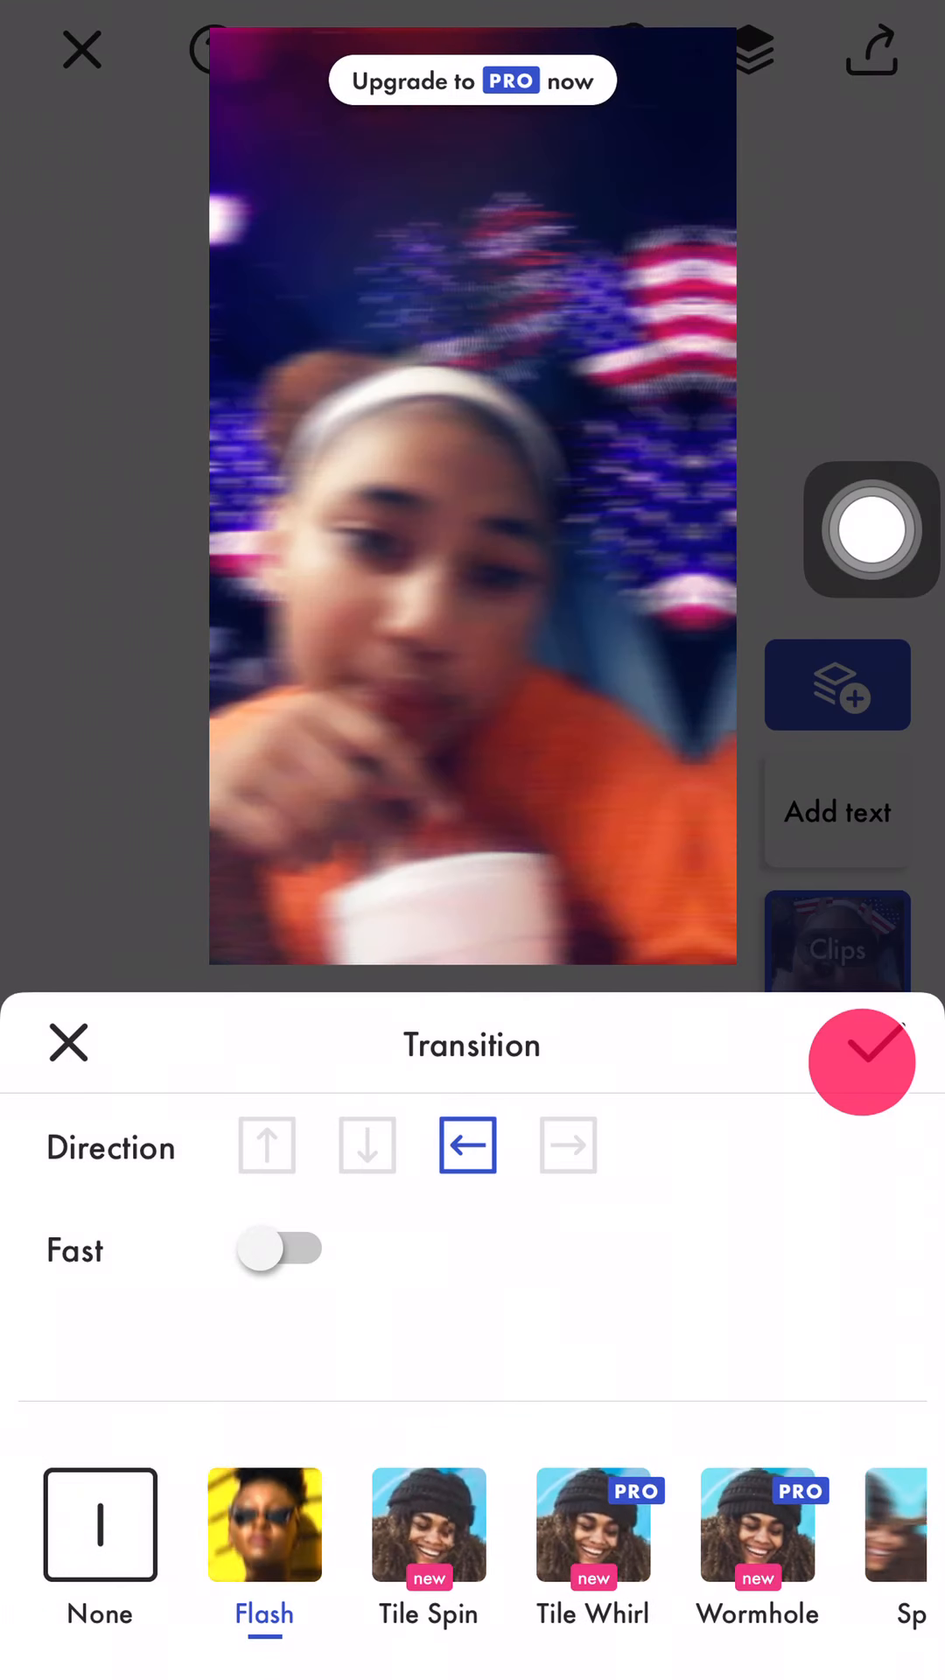
{"action": "left_click", "coordinate": [99, 1523]}
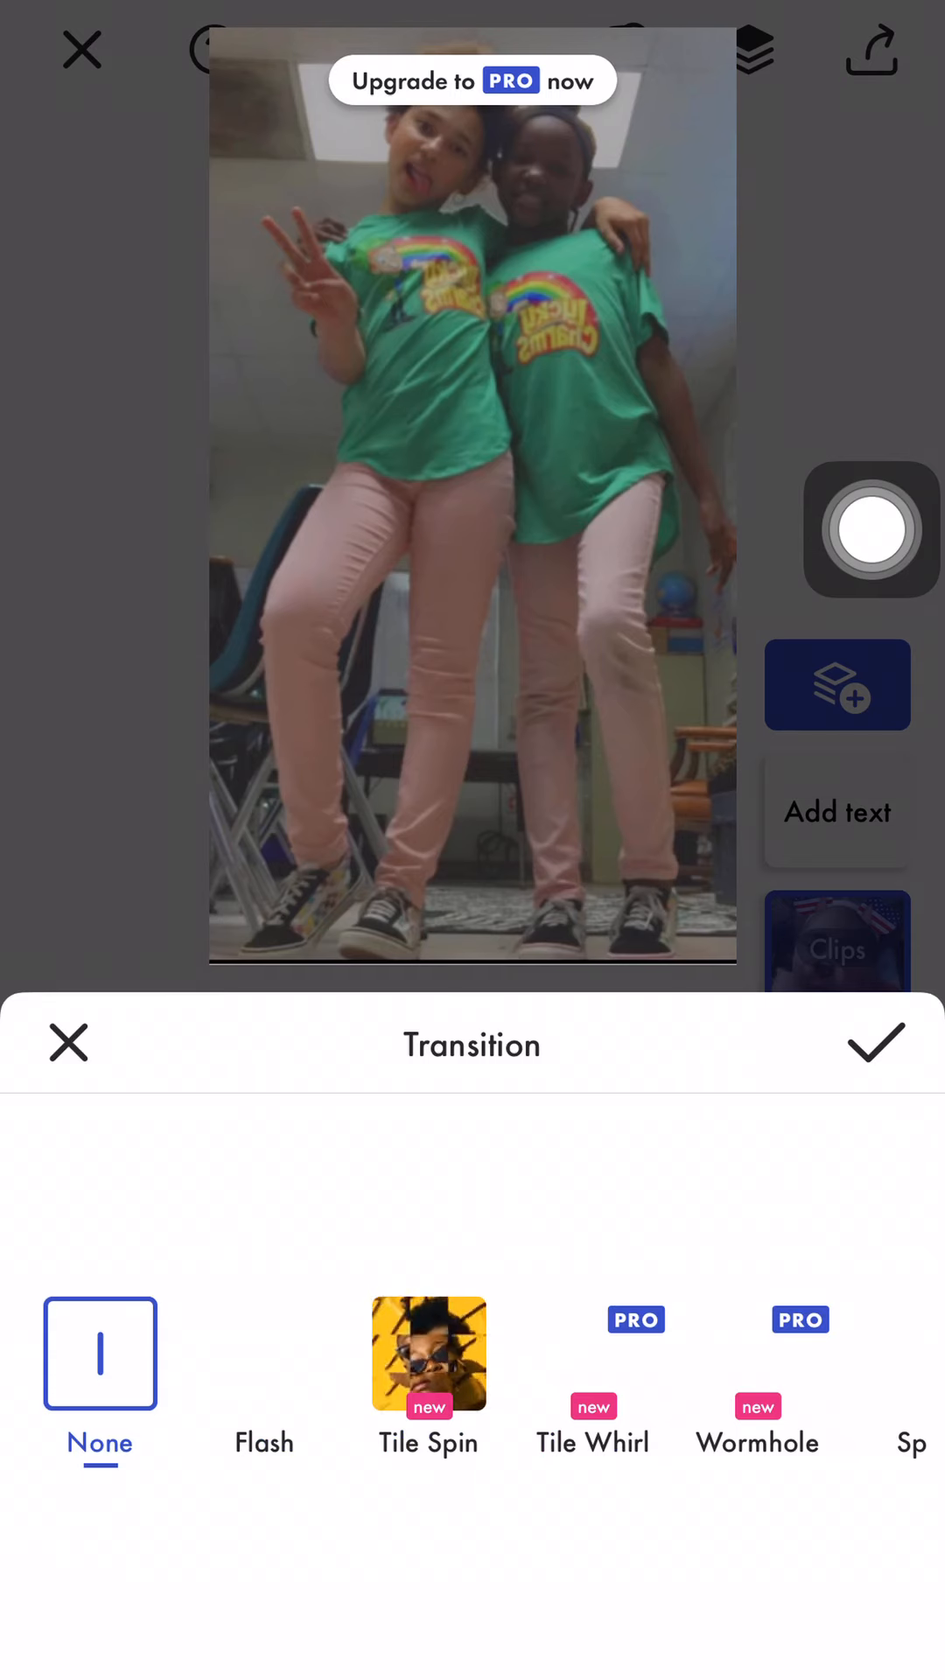
{"action": "scroll", "scroll_direction": "left", "scroll_amount": 3}
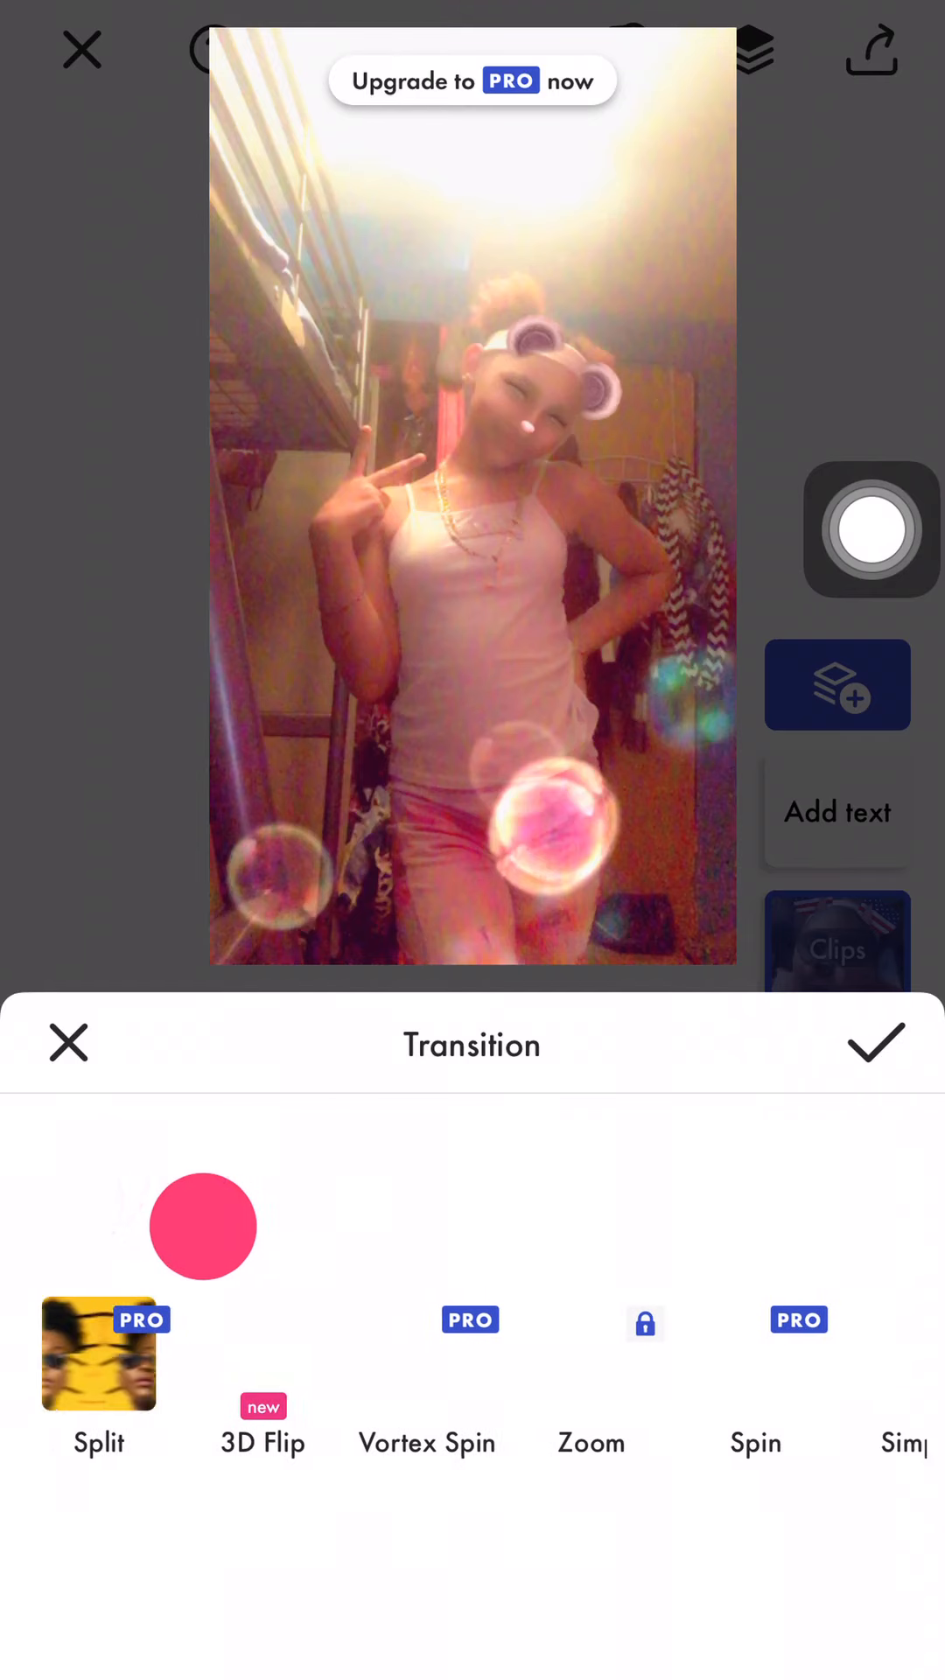
{"action": "scroll", "scroll_direction": "left", "scroll_amount": 3}
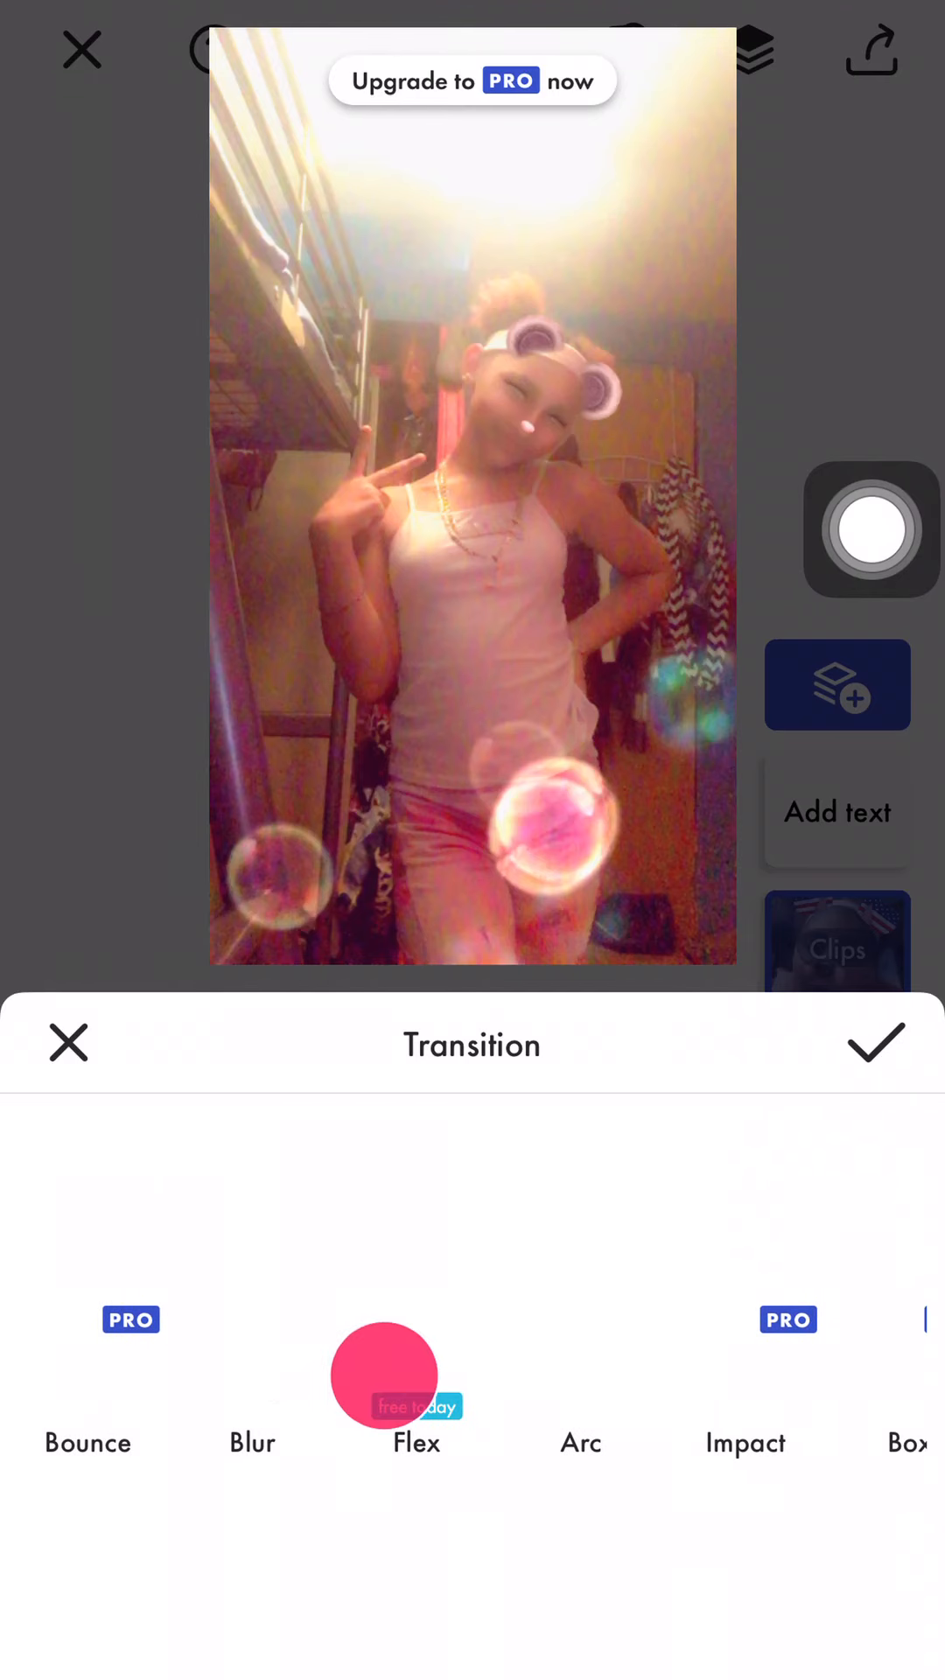
Apply the Blur transition, then choose Skew for the next clip join
{"action": "left_click", "coordinate": [877, 1041]}
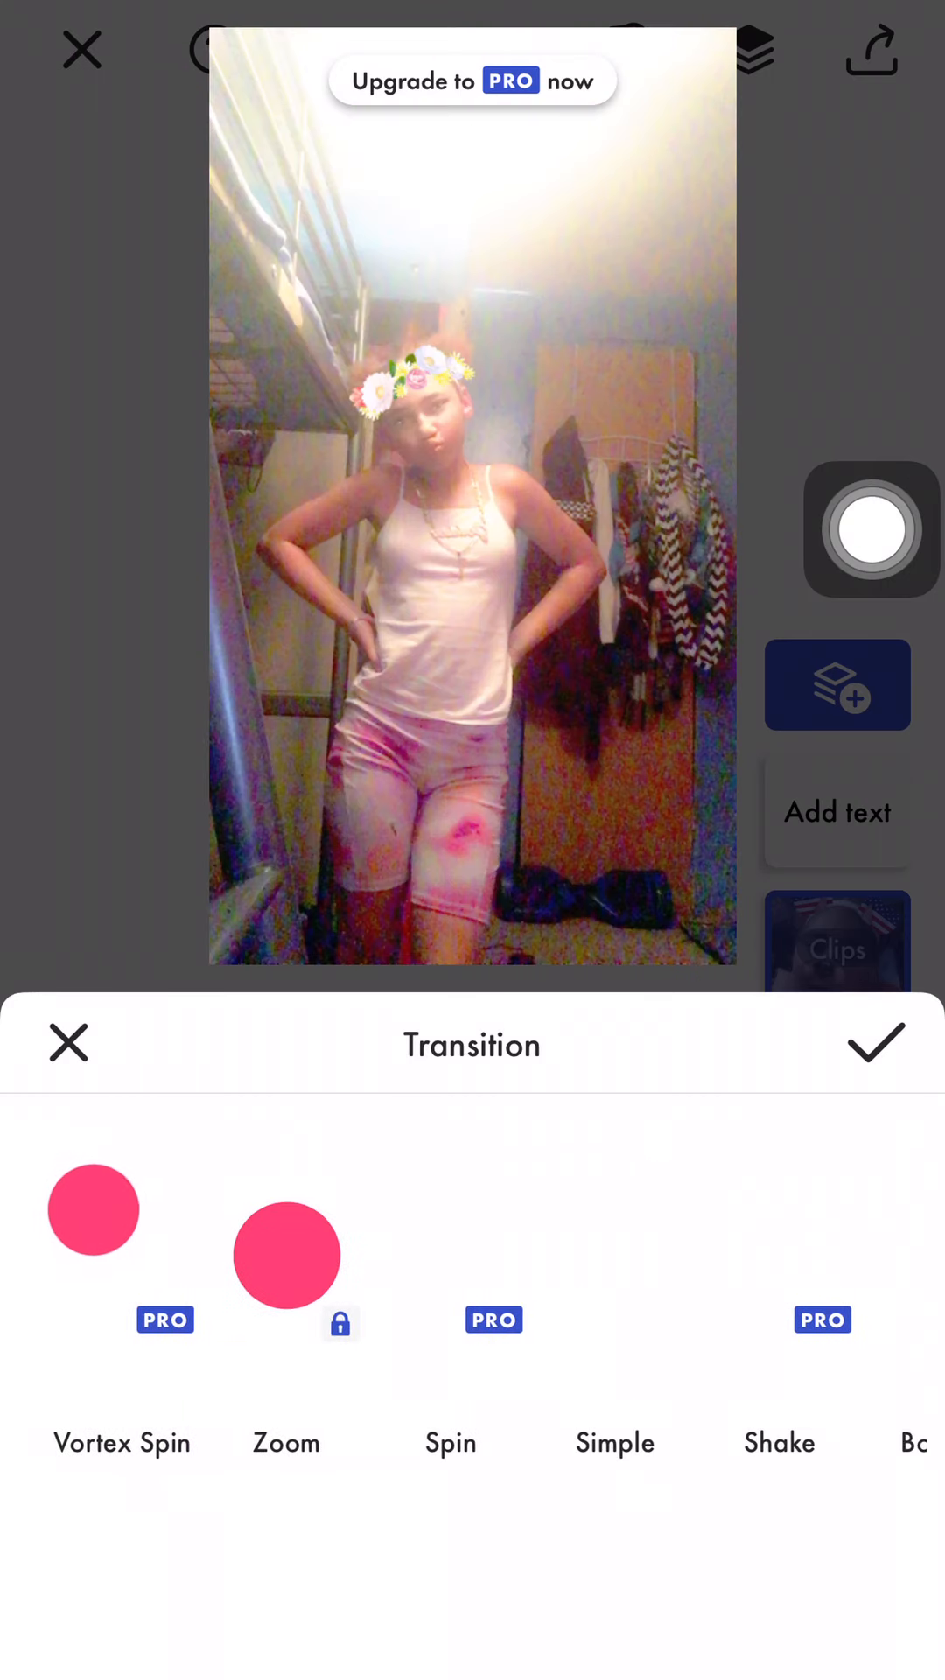
{"action": "left_click", "coordinate": [471, 1523]}
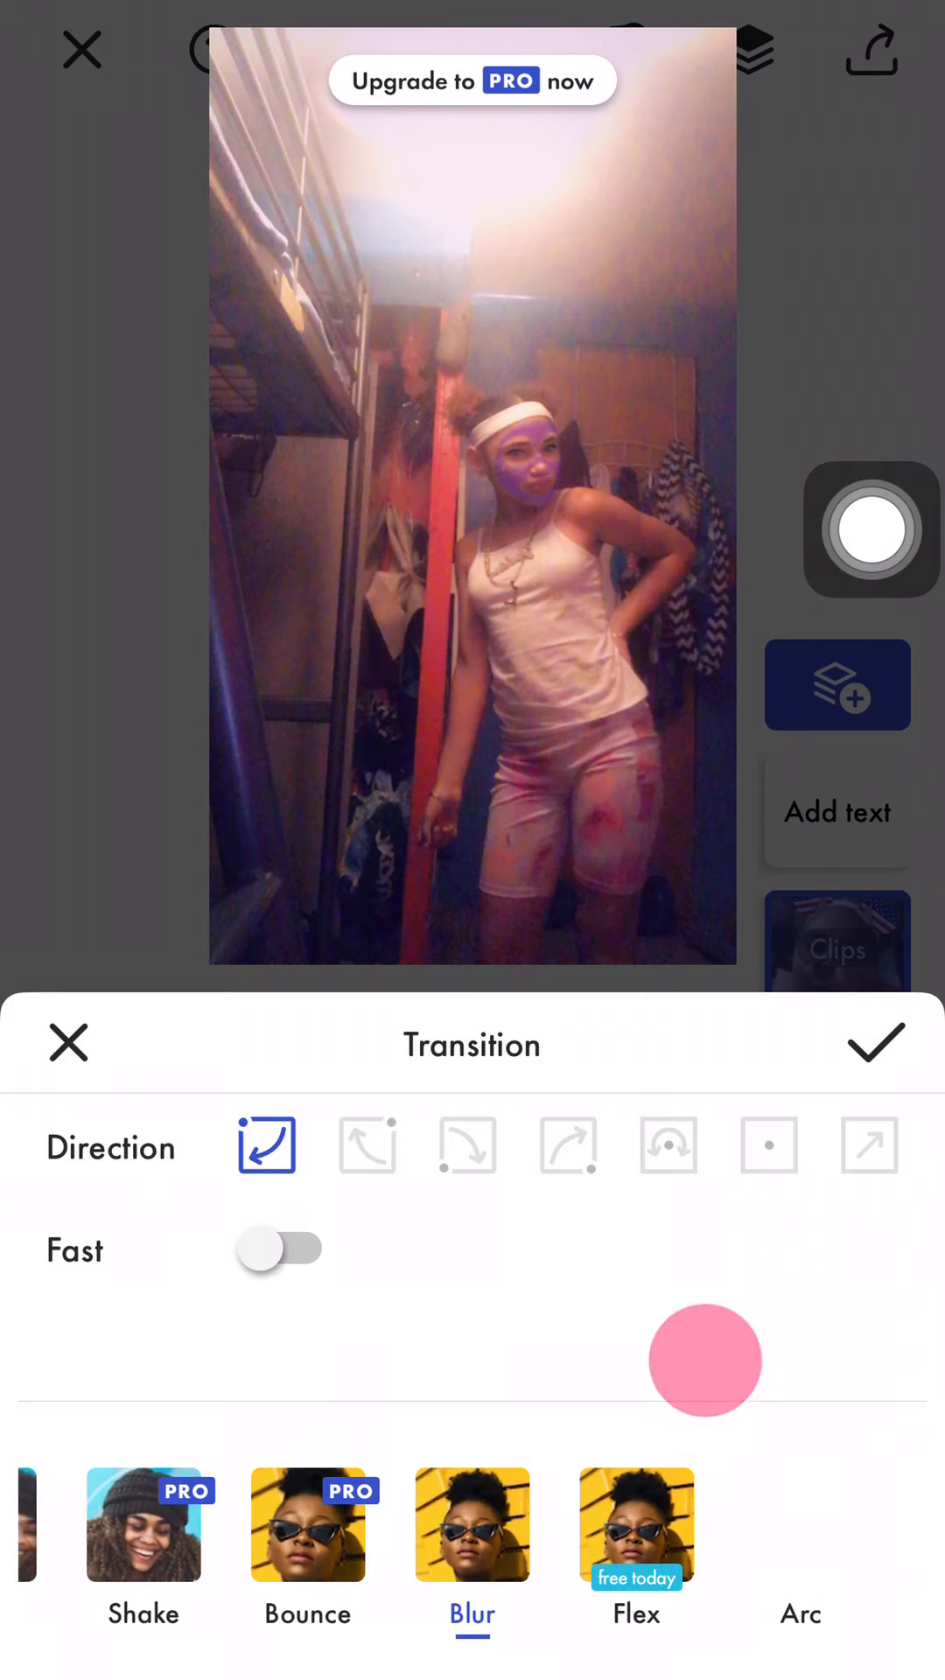
{"action": "left_click", "coordinate": [67, 1042]}
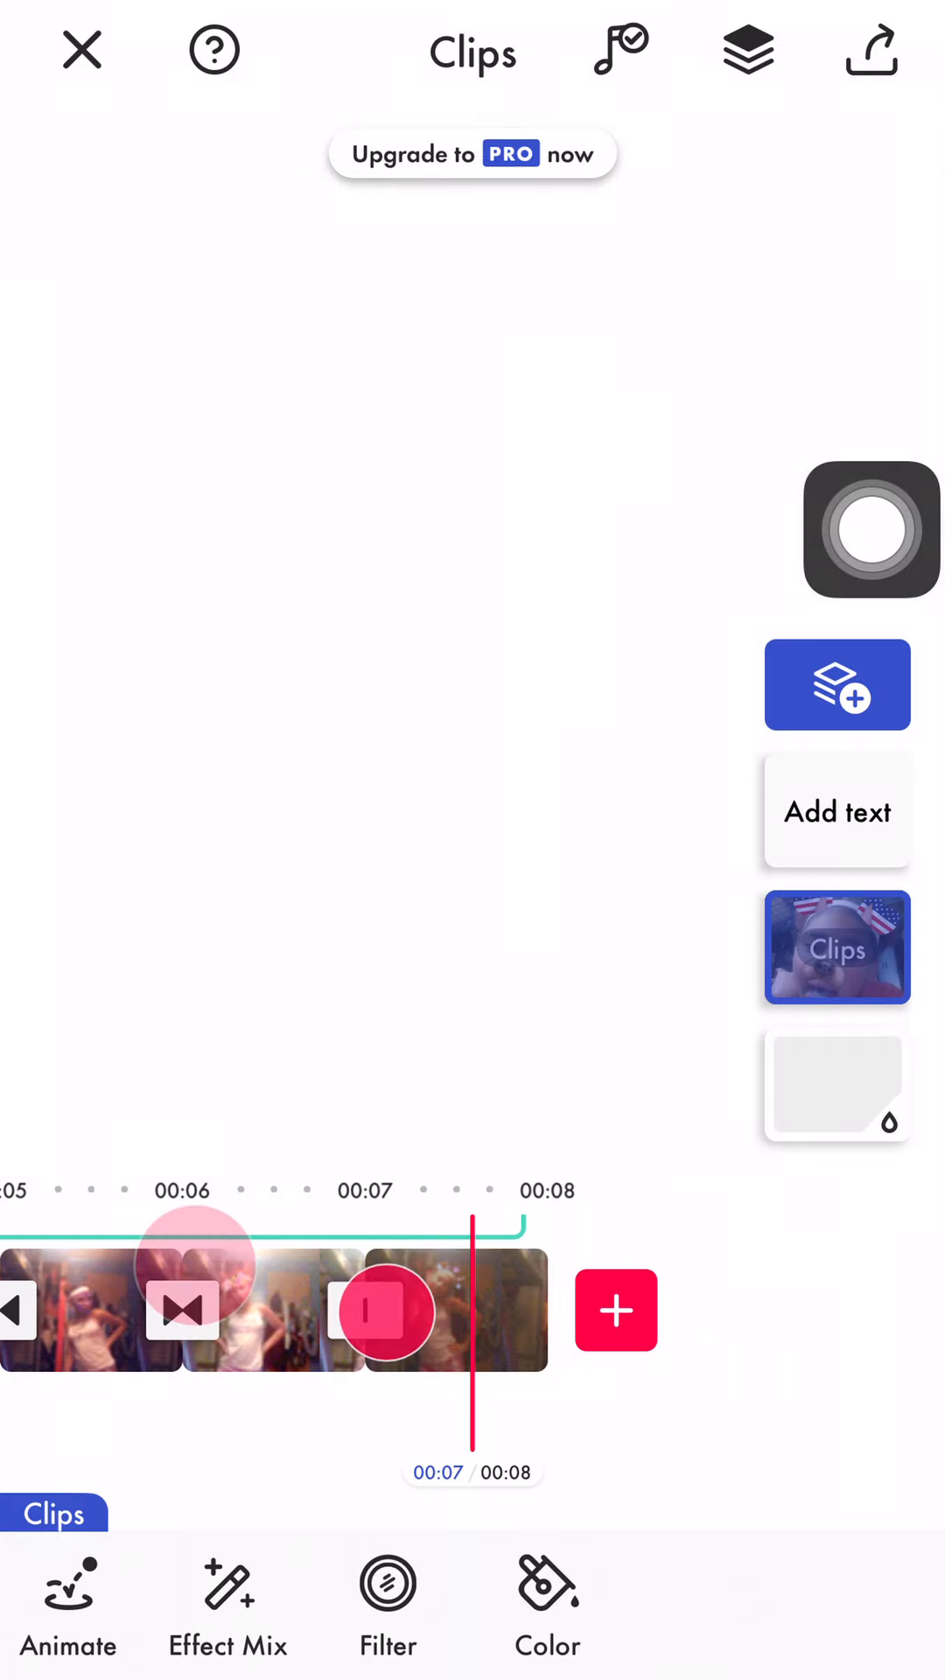
{"action": "left_click", "coordinate": [182, 1309]}
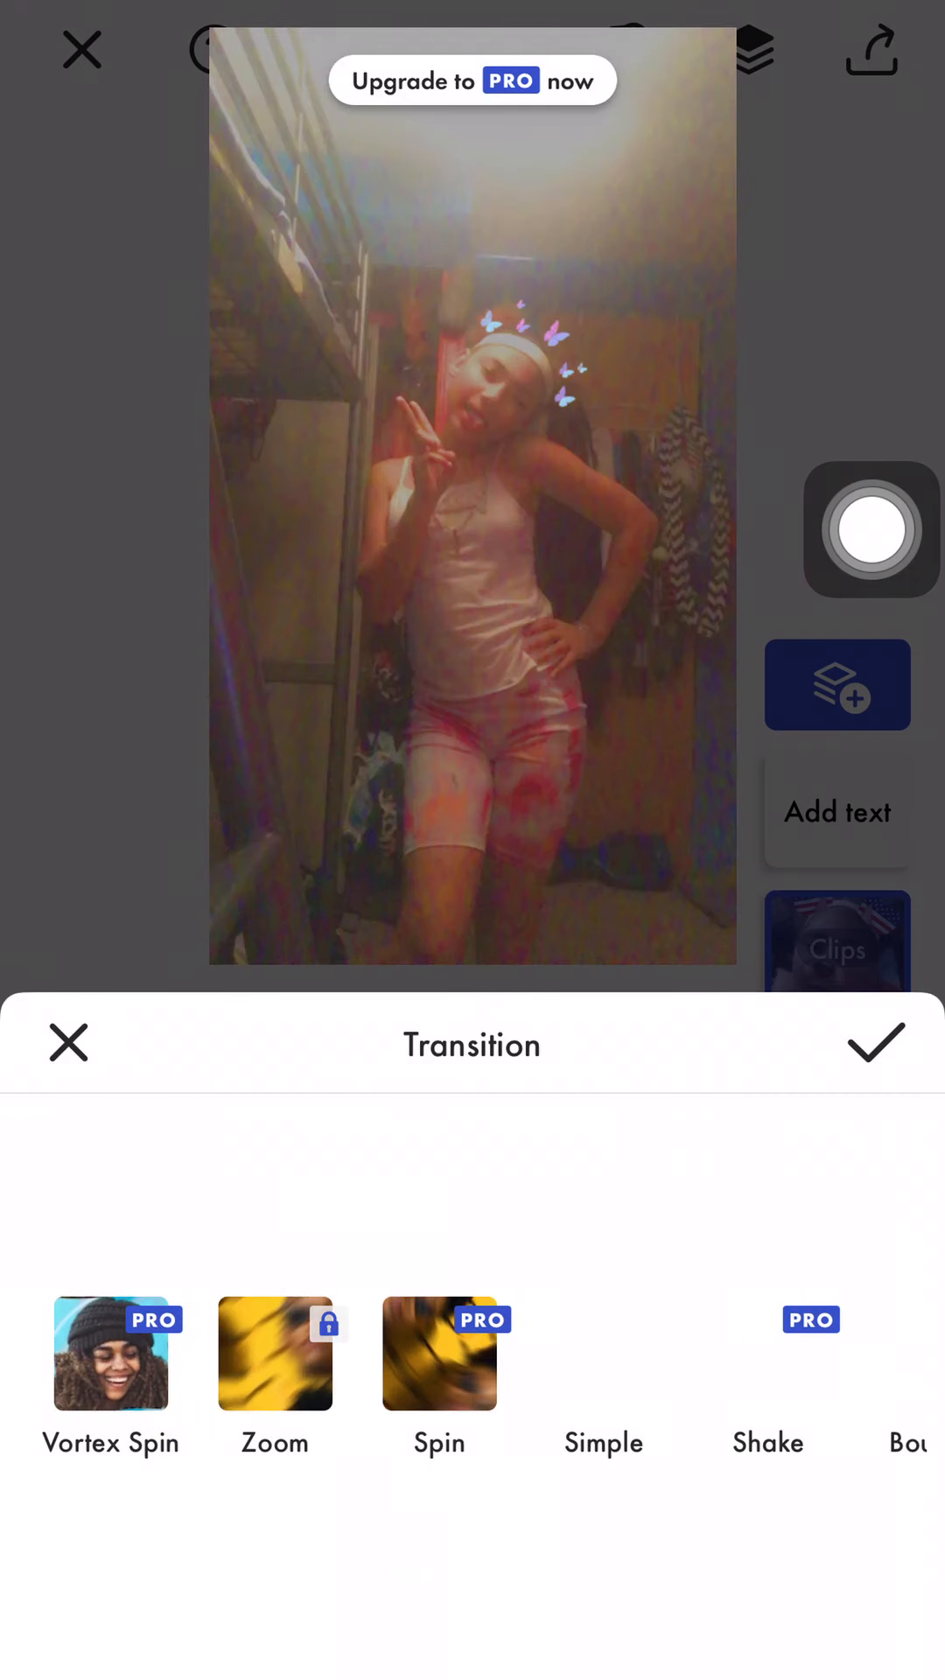
{"action": "left_click", "coordinate": [843, 1524]}
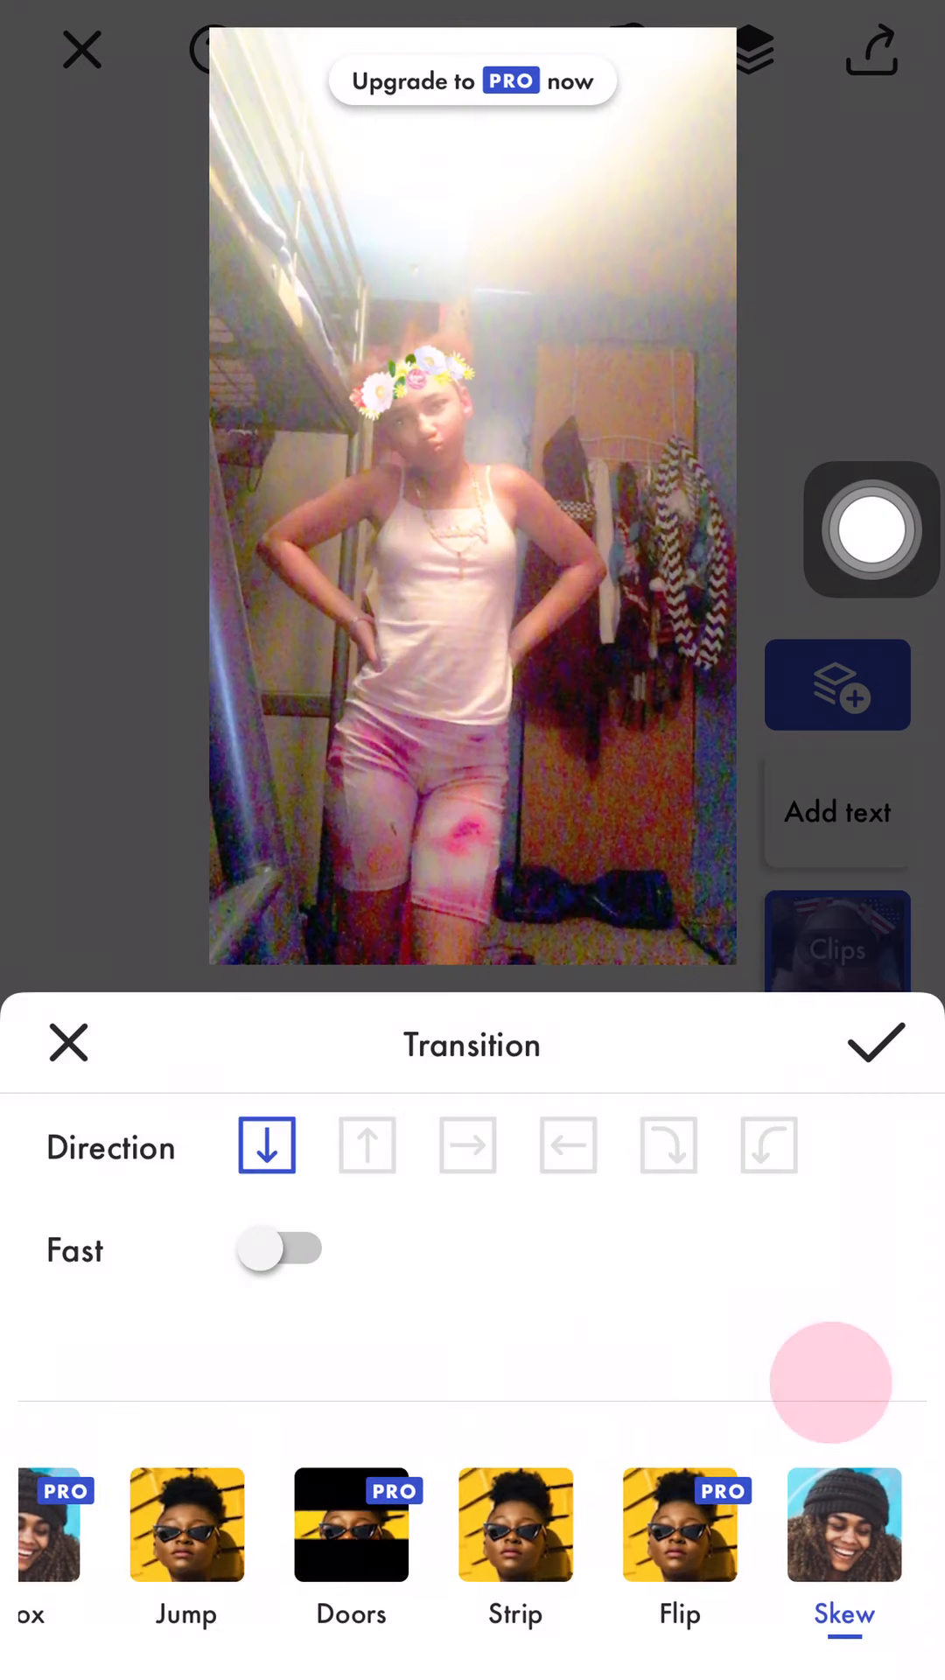